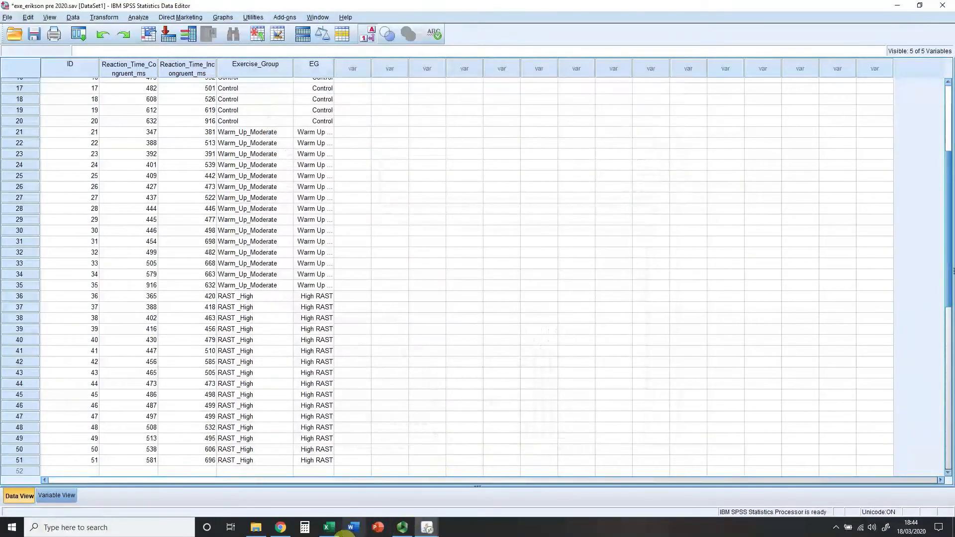
pyautogui.moveTo(302, 527)
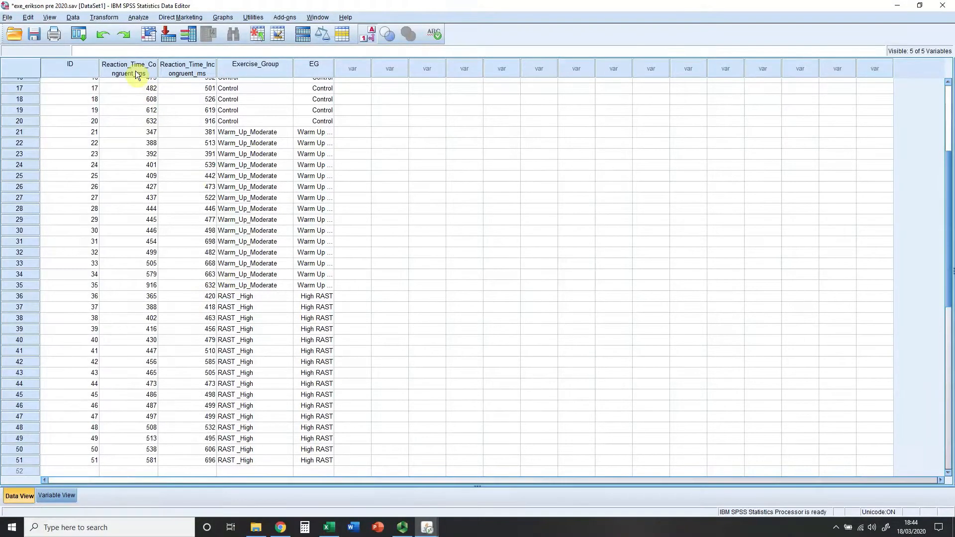
pyautogui.moveTo(137, 67)
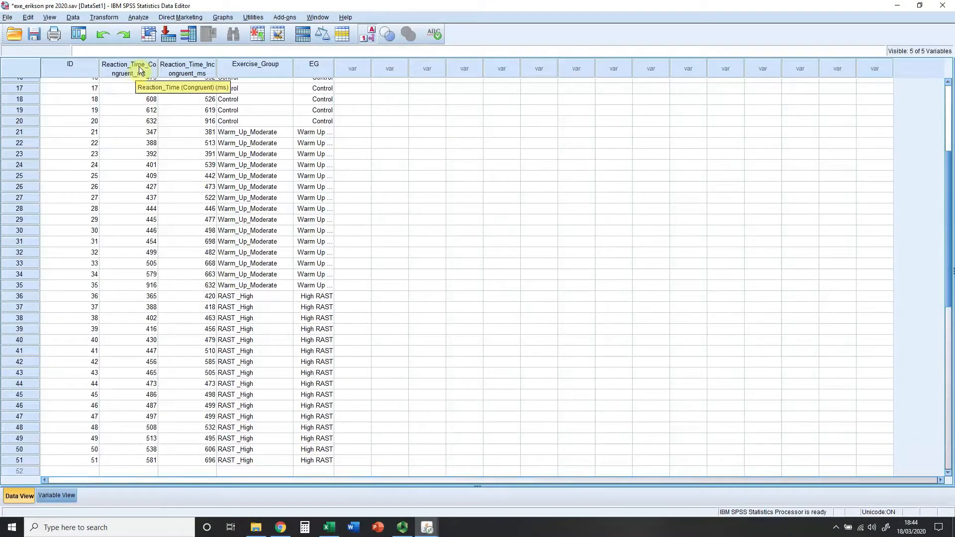
pyautogui.moveTo(192, 69)
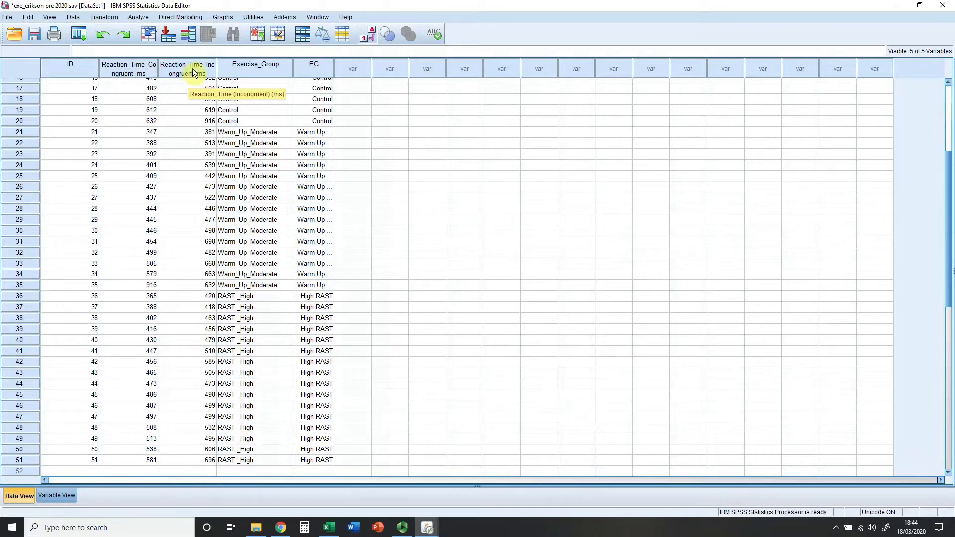
pyautogui.moveTo(323, 67)
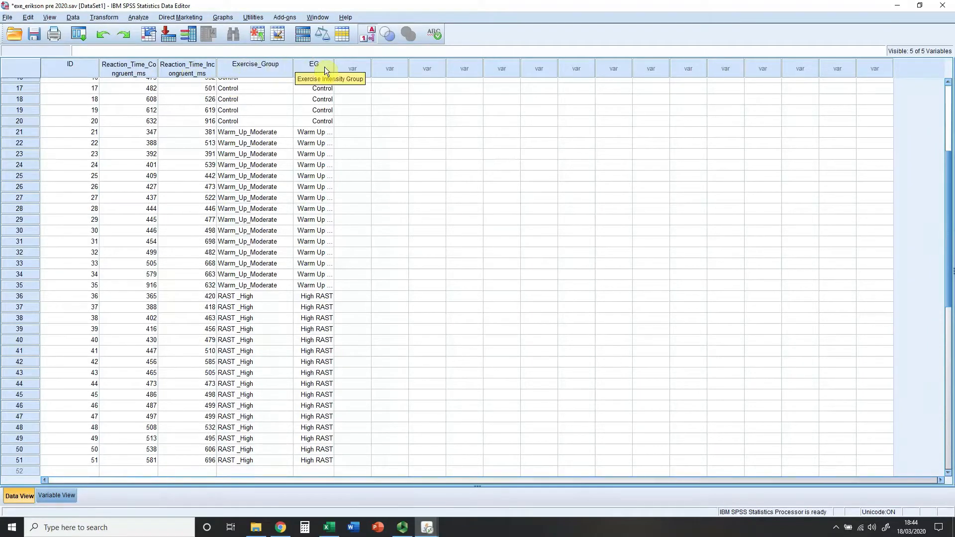
# - In Explore, make congruent and incongruent Reaction_Time the dependents and Exercise Intensity Group the factor
pyautogui.click(369, 34)
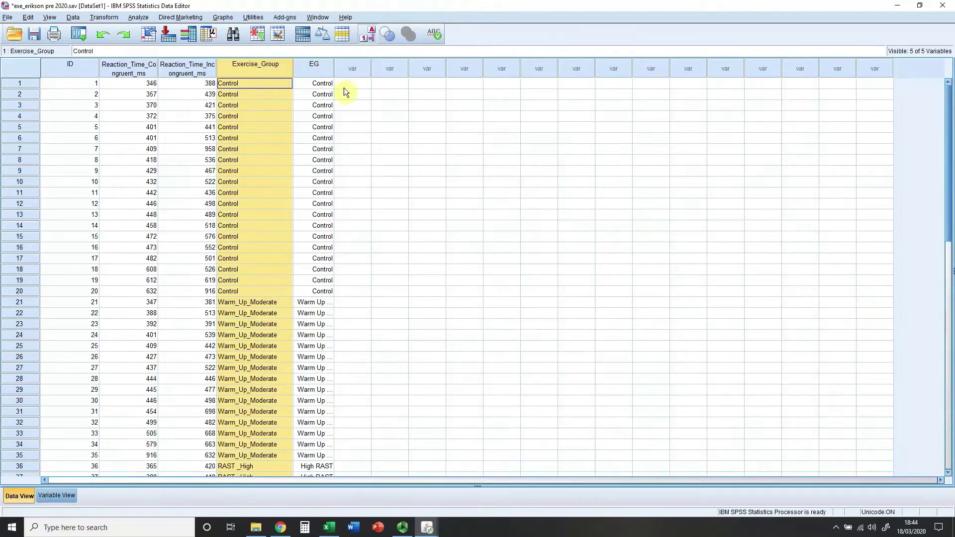
pyautogui.moveTo(355, 128)
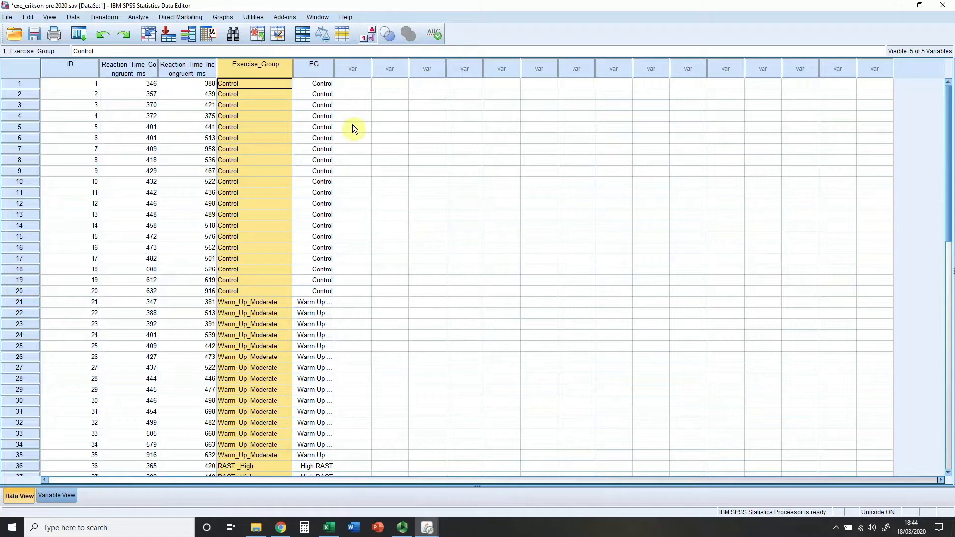
pyautogui.moveTo(138, 17)
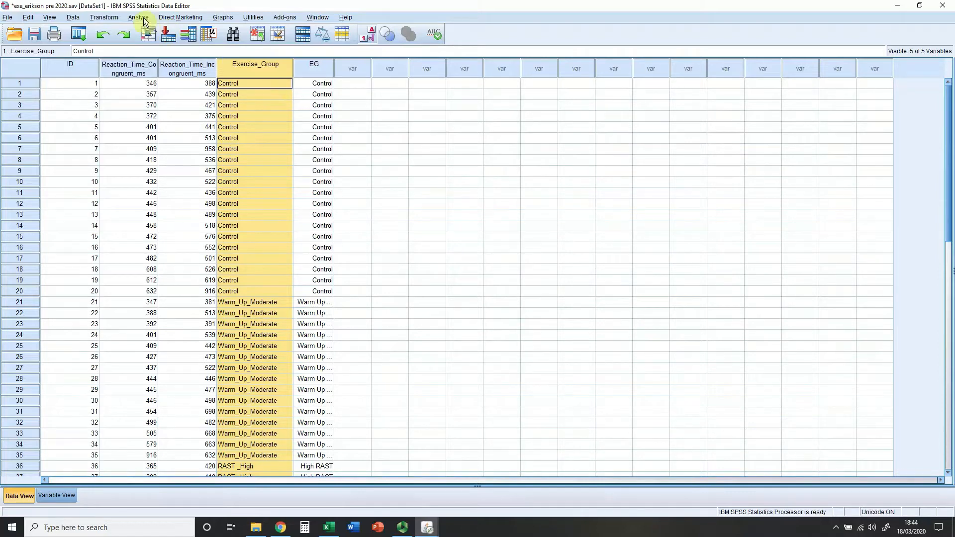
pyautogui.click(138, 17)
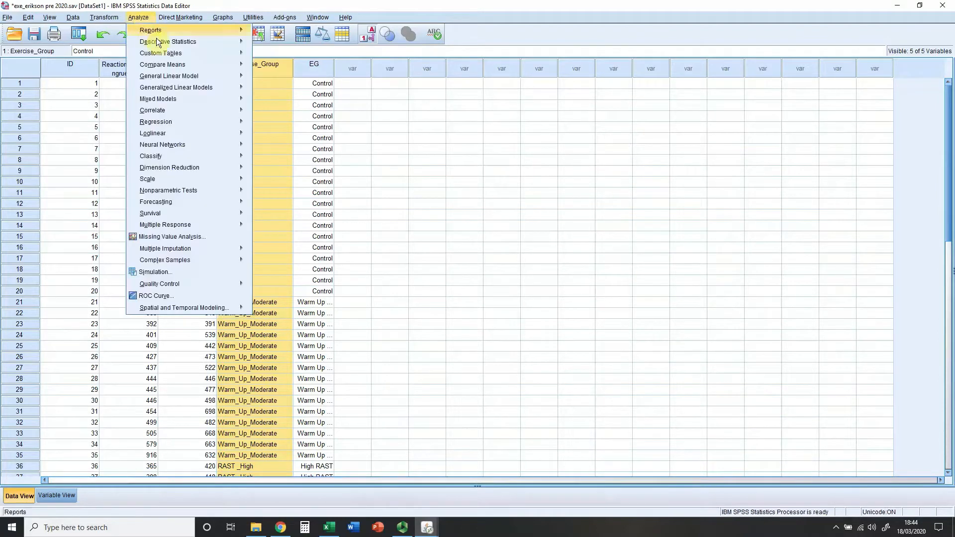
pyautogui.click(167, 42)
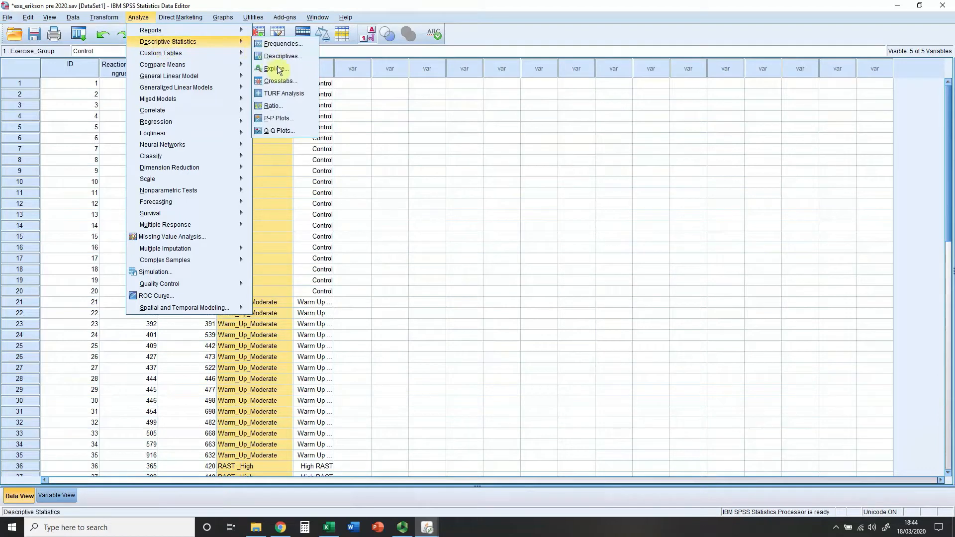
pyautogui.click(274, 68)
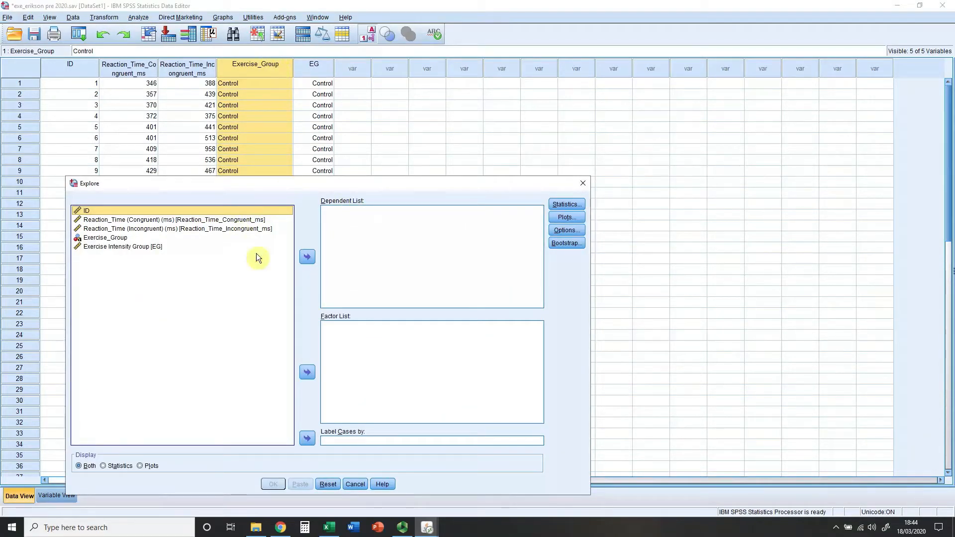
pyautogui.moveTo(383, 160)
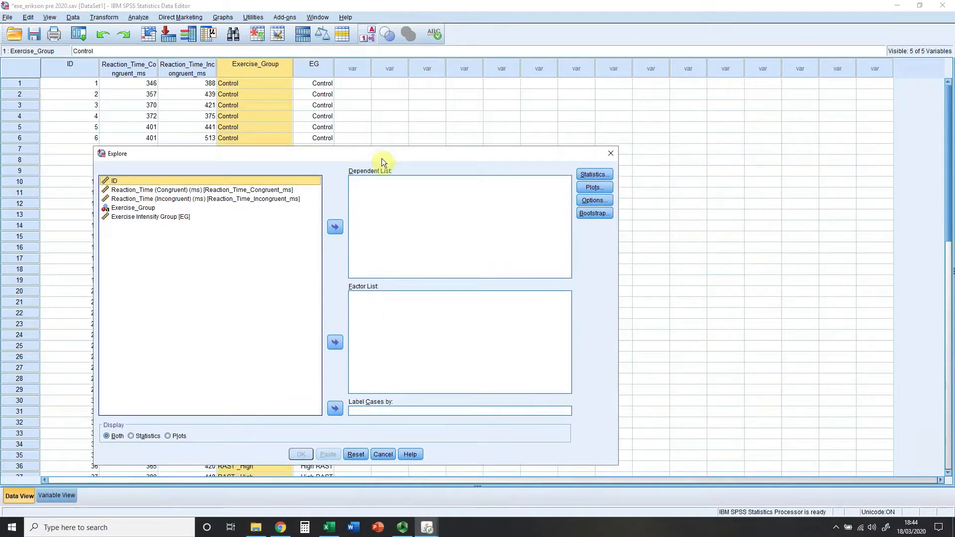
pyautogui.moveTo(353, 165)
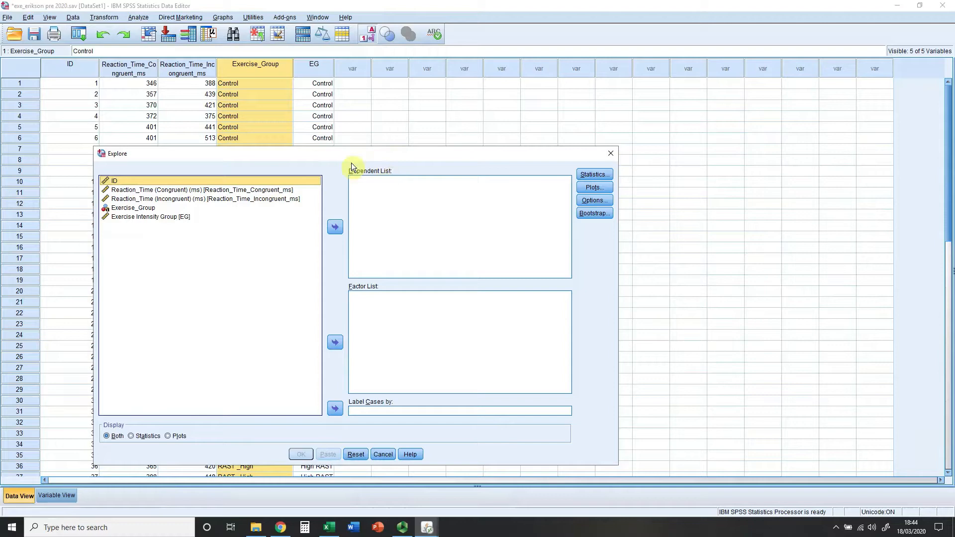
pyautogui.click(201, 189)
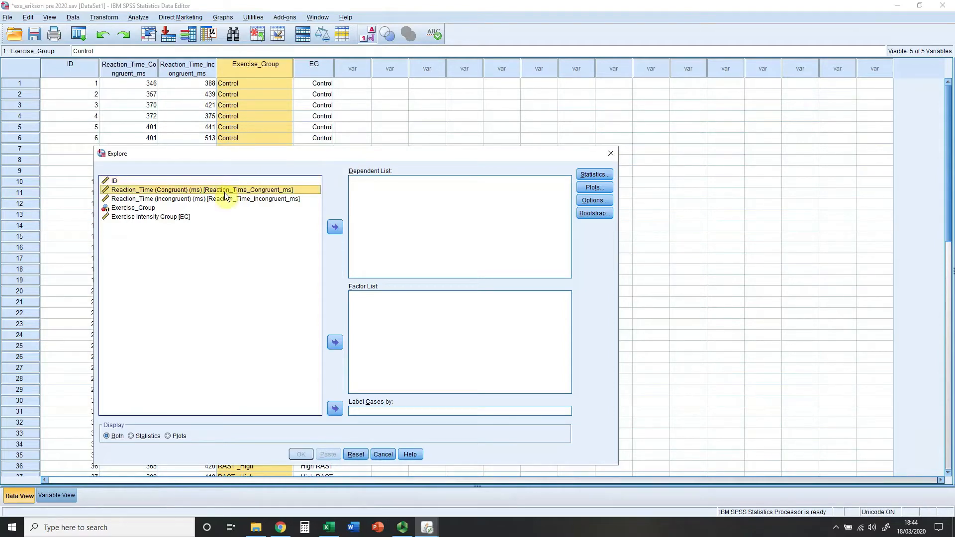
pyautogui.click(200, 198)
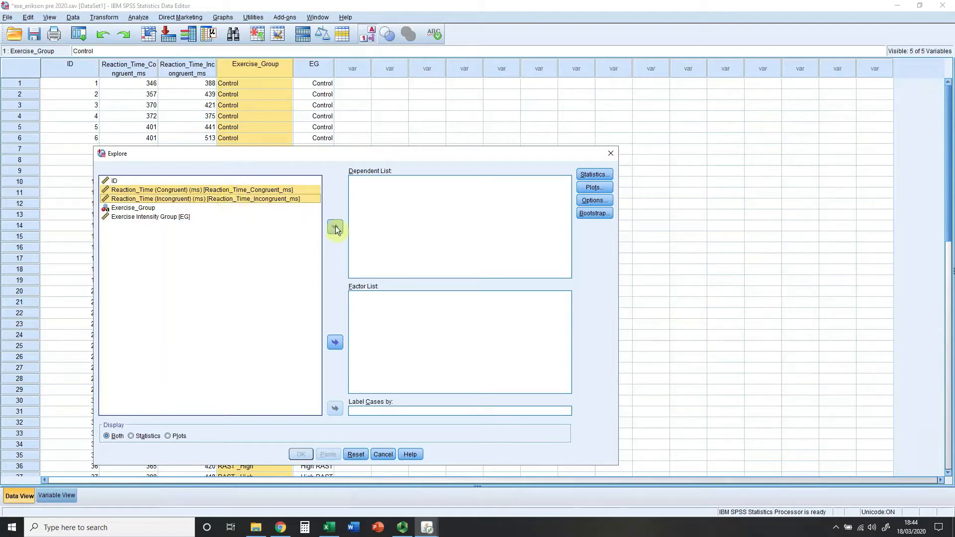
pyautogui.click(335, 228)
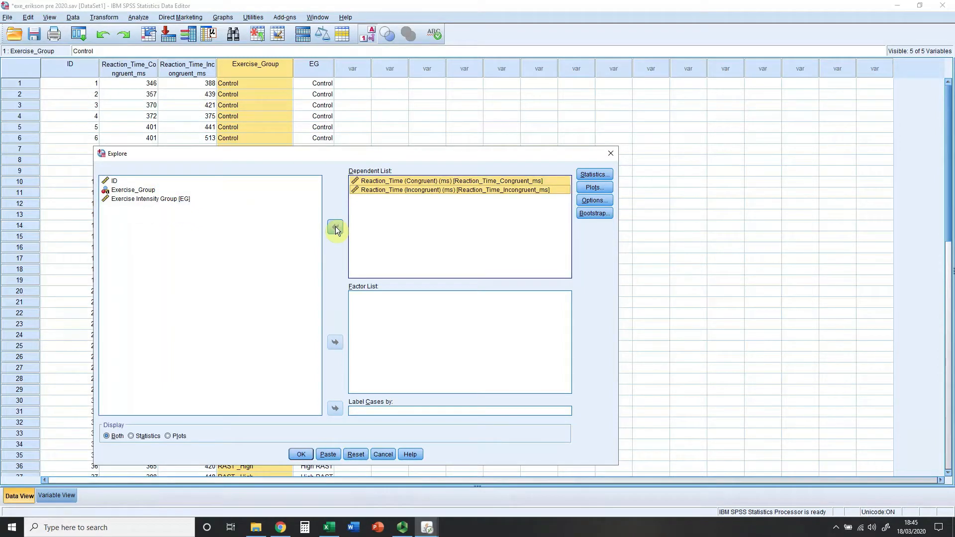
pyautogui.moveTo(334, 222)
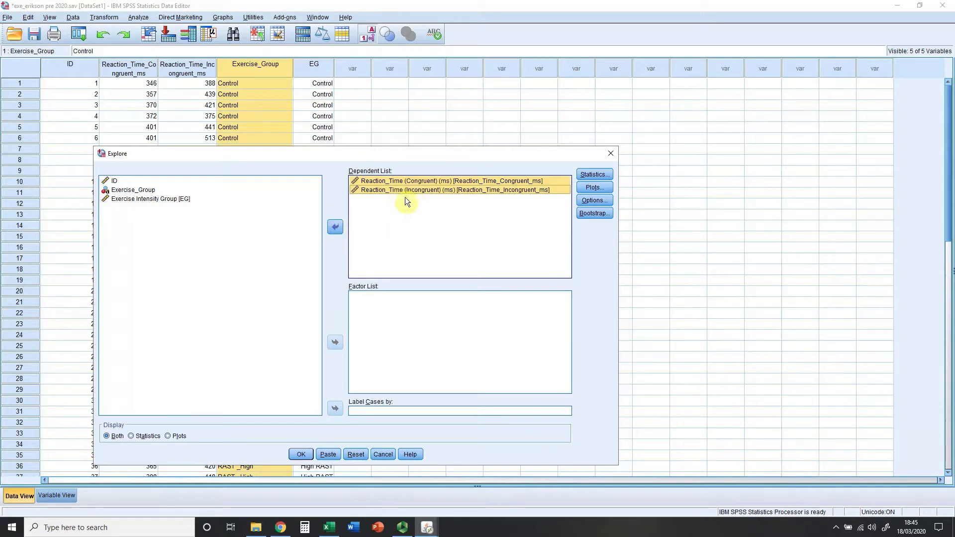
pyautogui.moveTo(396, 209)
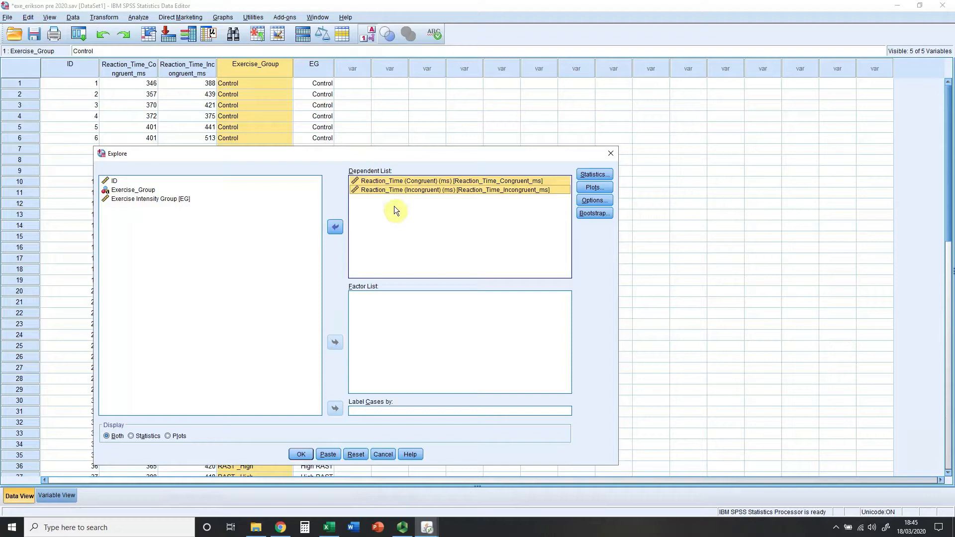
pyautogui.moveTo(362, 183)
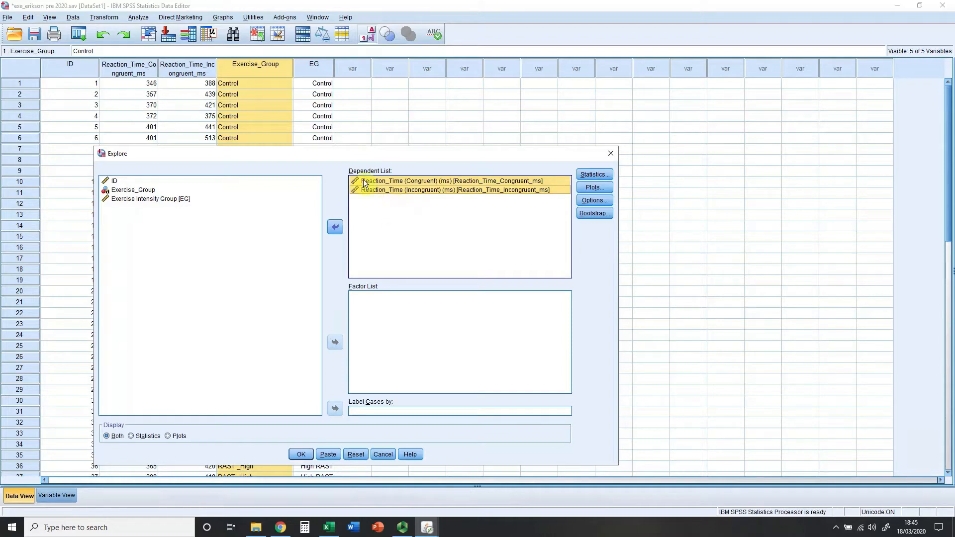
pyautogui.moveTo(387, 186)
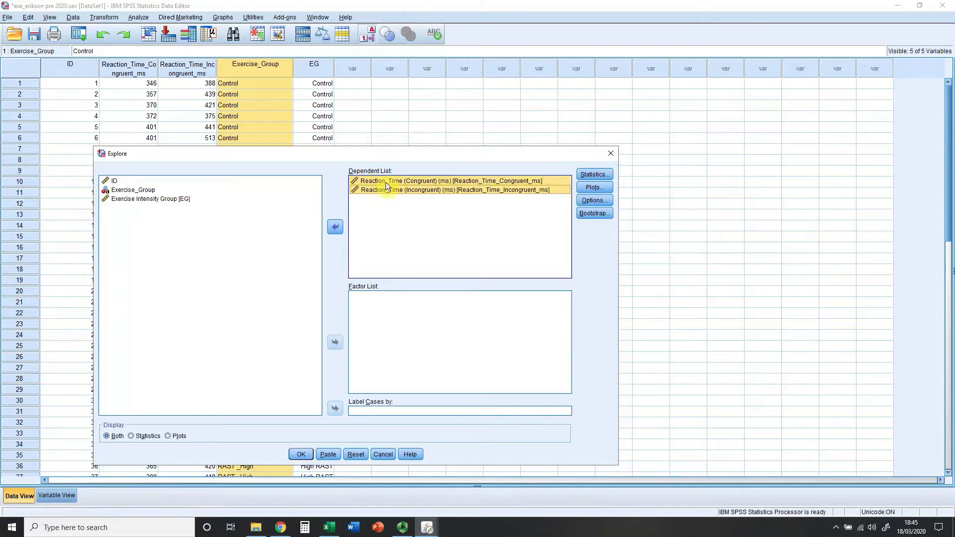
pyautogui.moveTo(412, 187)
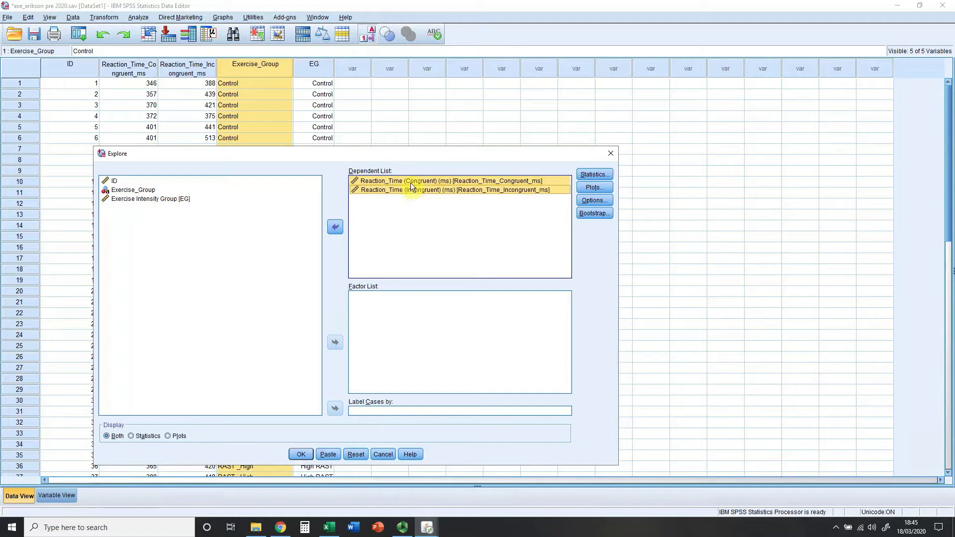
pyautogui.moveTo(406, 194)
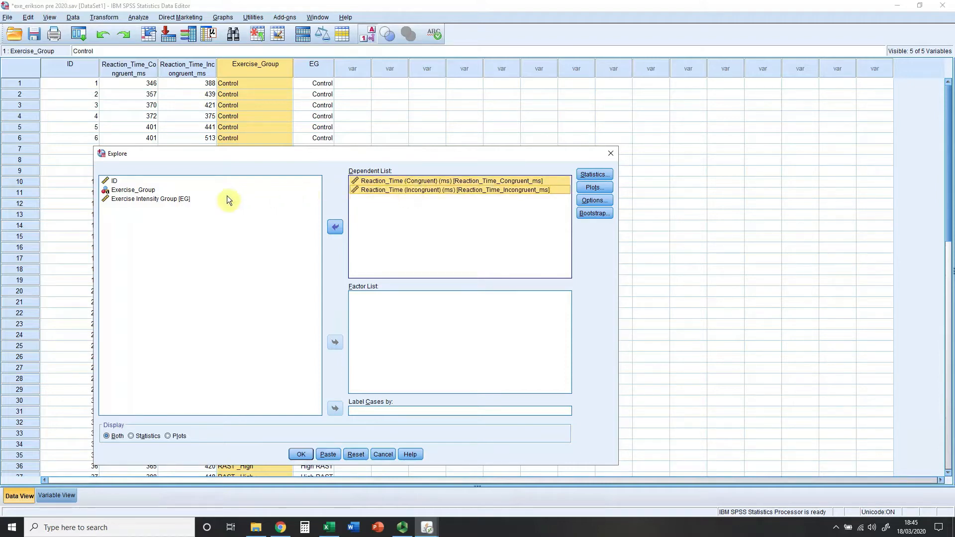
pyautogui.click(150, 199)
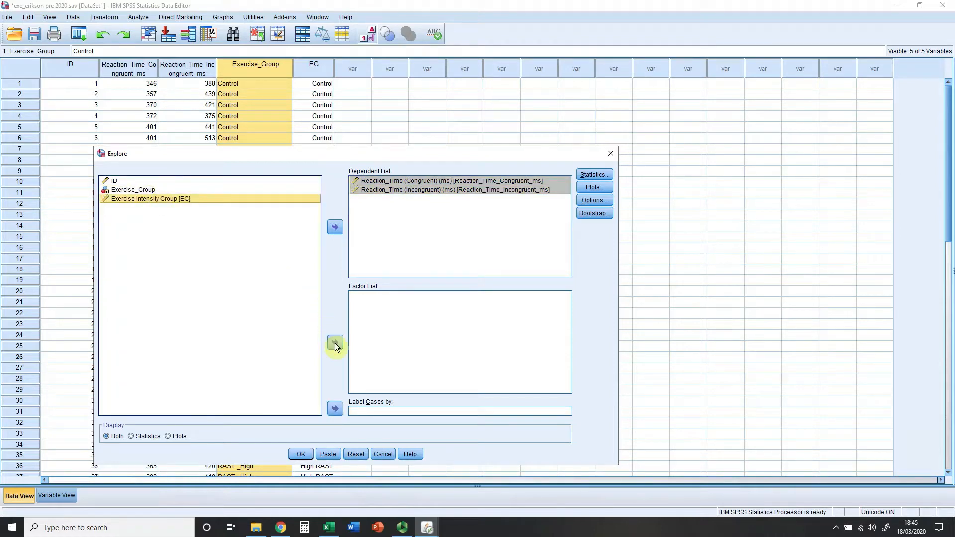
pyautogui.click(334, 342)
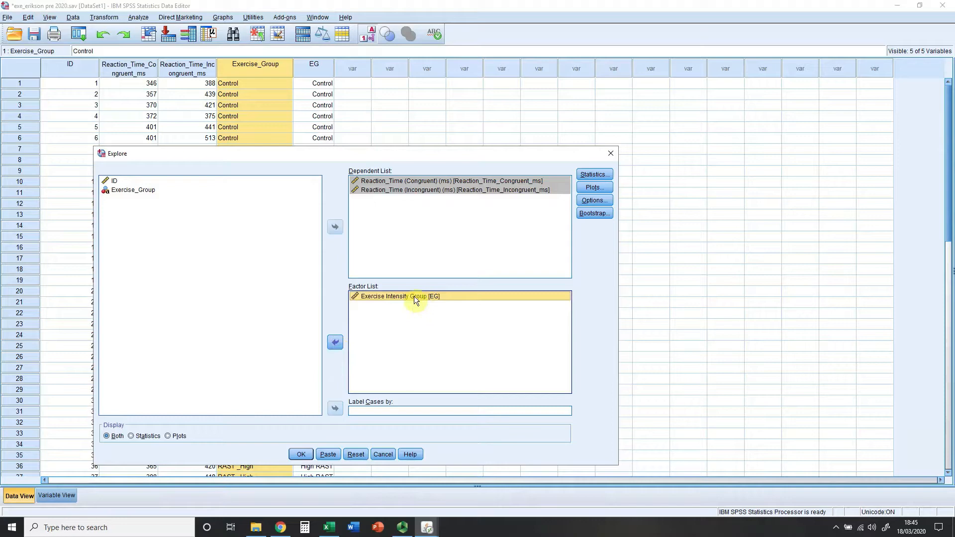
pyautogui.moveTo(414, 308)
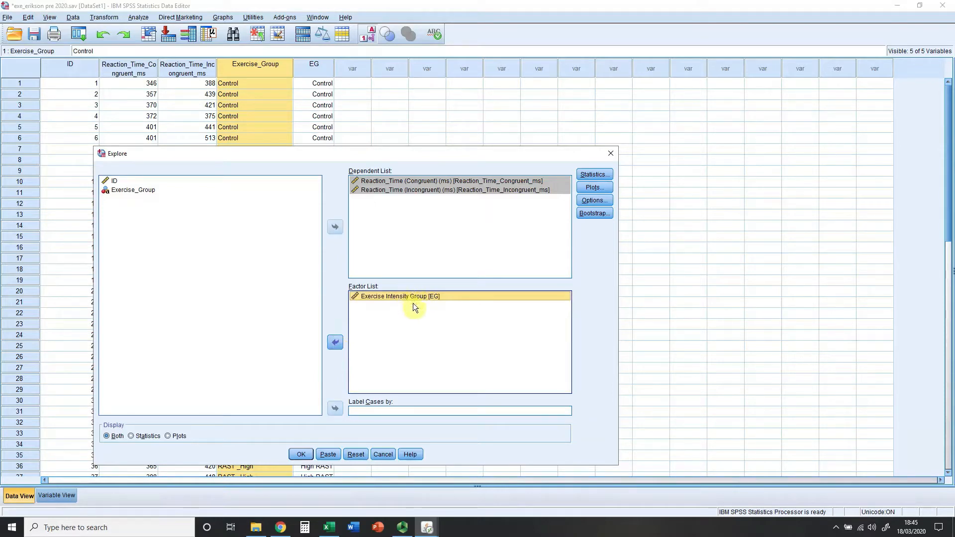
pyautogui.moveTo(415, 319)
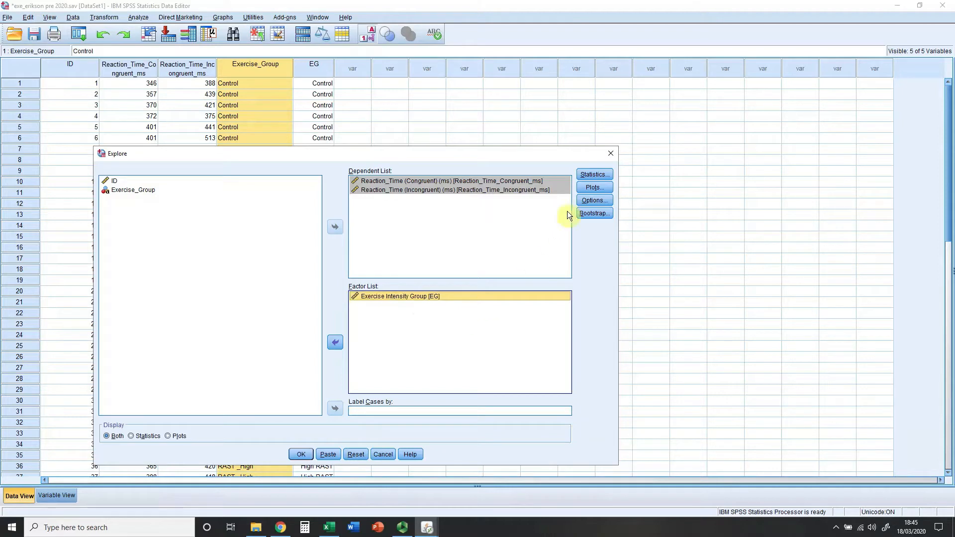
# - Enable histograms and normality plots with tests, disable stem-and-leaf, and run Explore
pyautogui.click(594, 187)
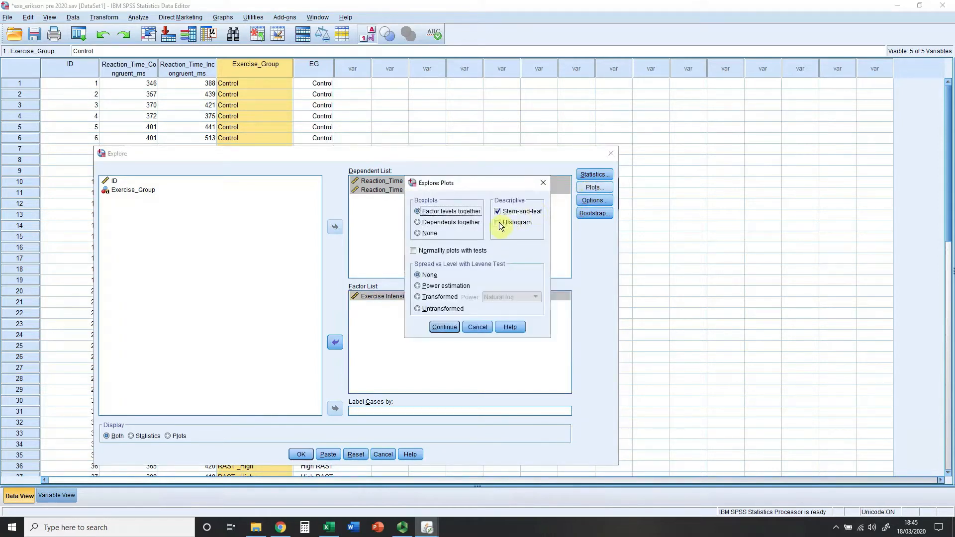
pyautogui.click(498, 221)
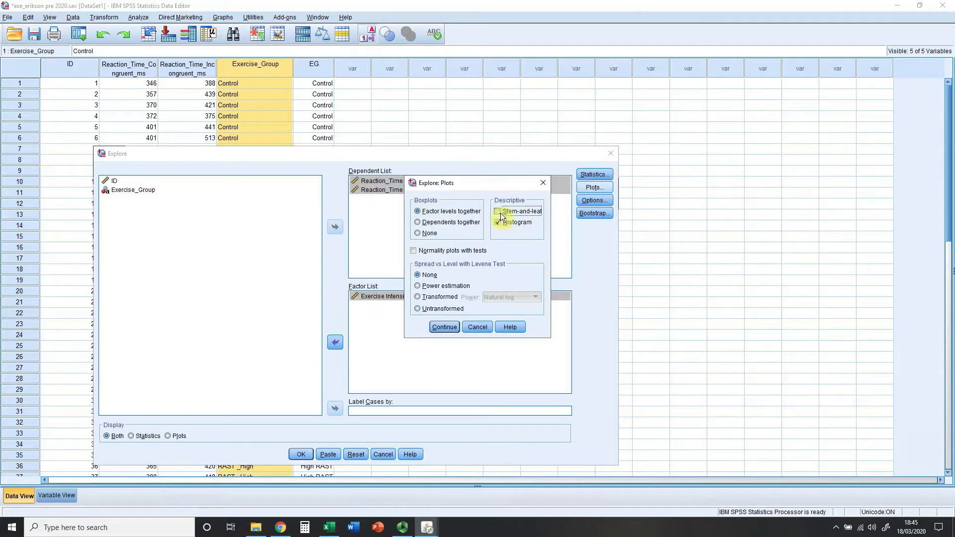
pyautogui.click(497, 210)
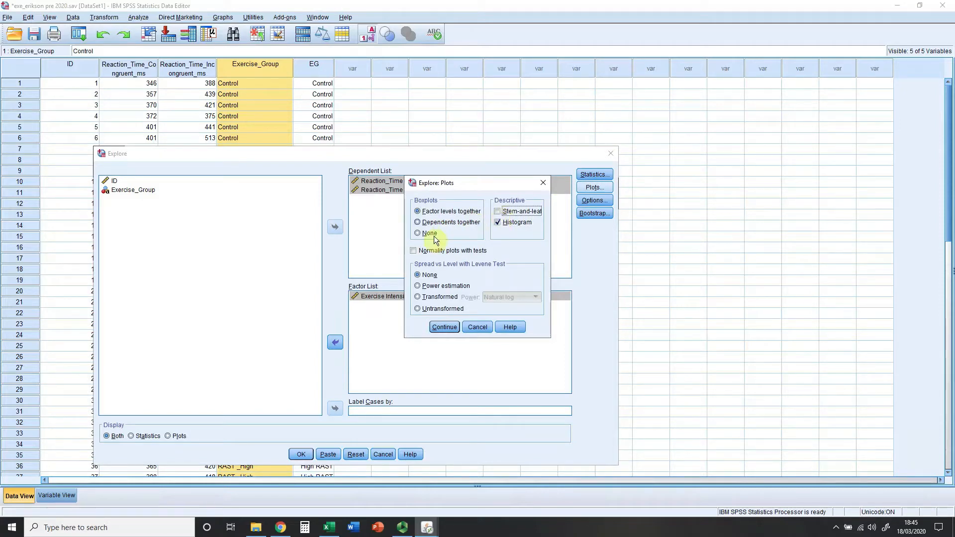
pyautogui.click(414, 250)
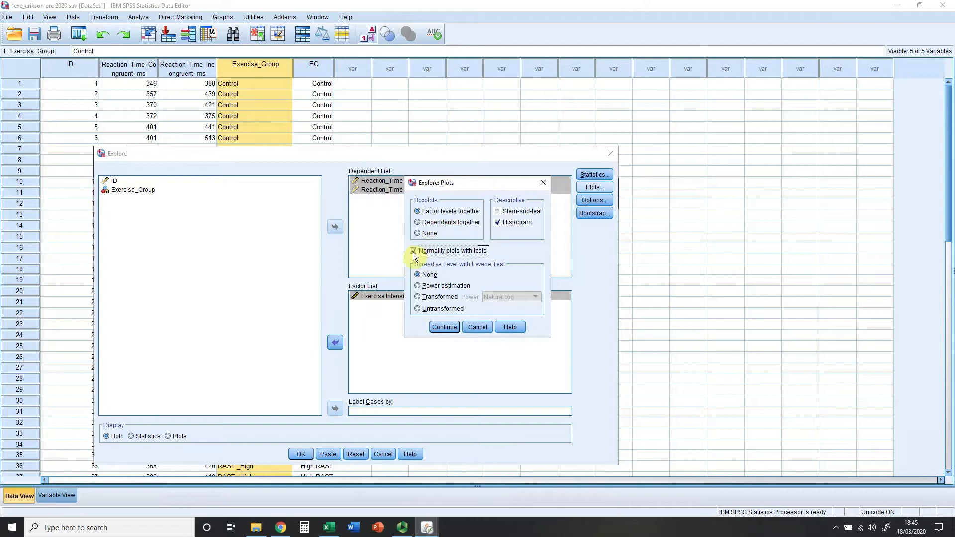
pyautogui.click(414, 250)
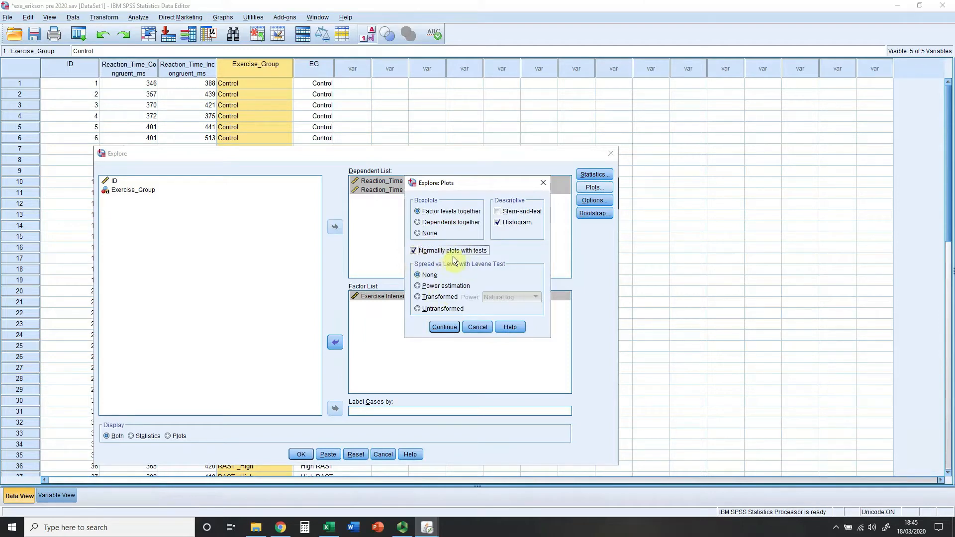
pyautogui.moveTo(444, 257)
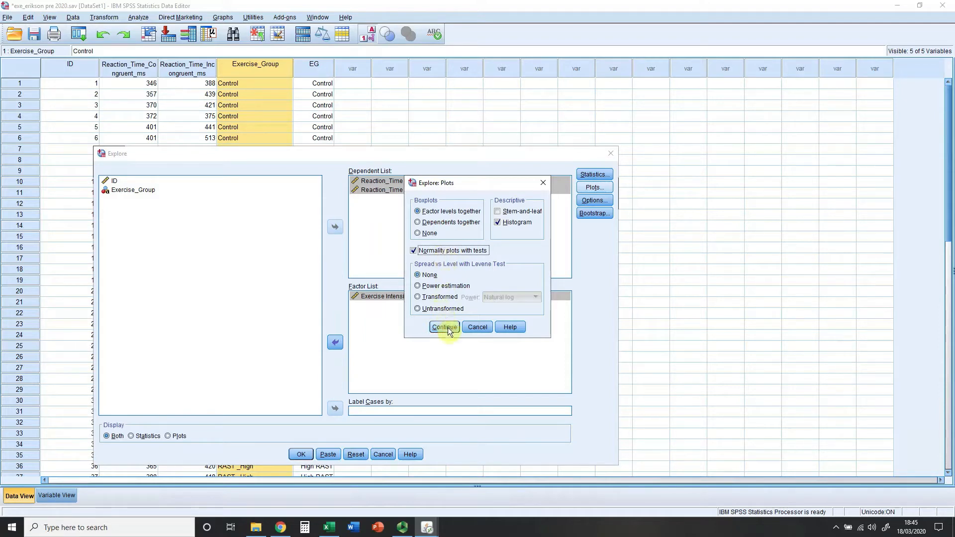
pyautogui.click(444, 328)
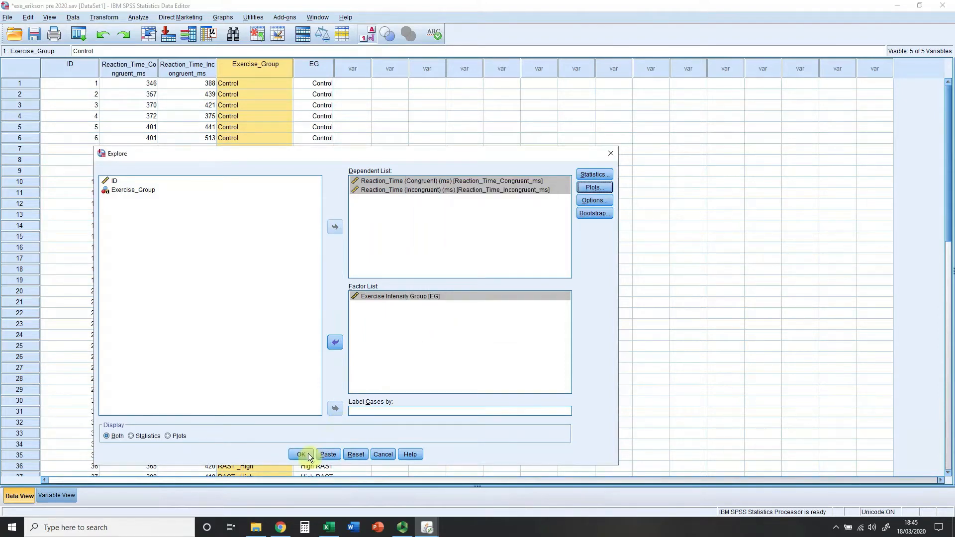
pyautogui.click(300, 454)
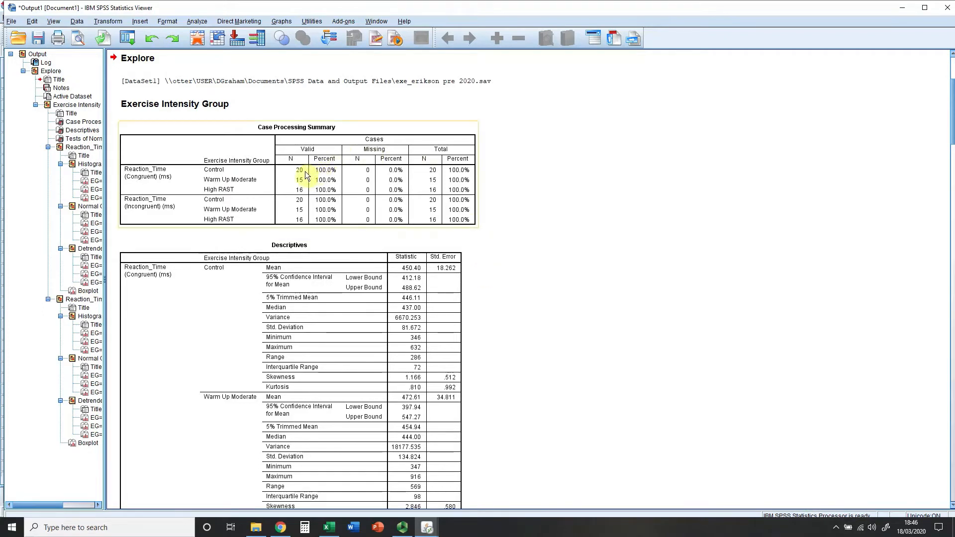
pyautogui.moveTo(304, 182)
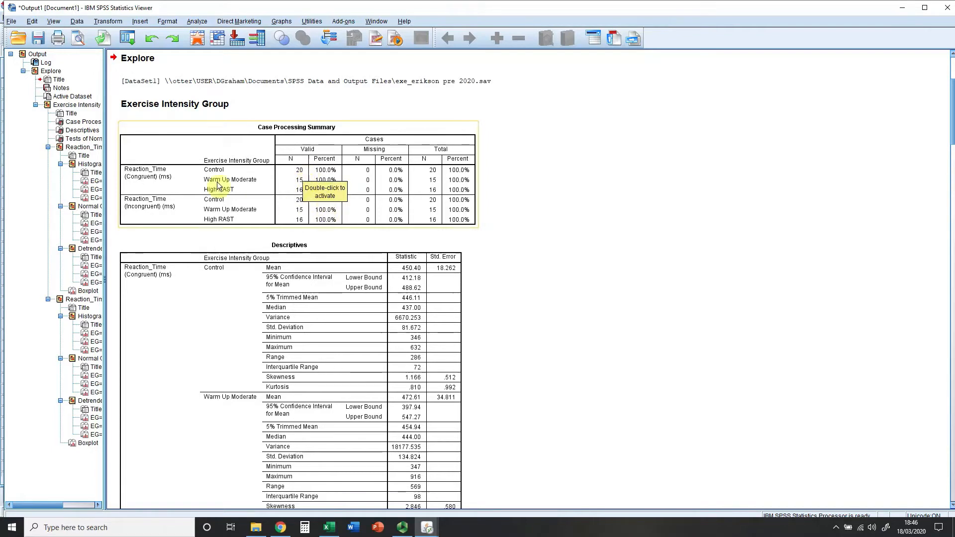
# - Scroll the output down to the Descriptives table's skewness and kurtosis rows
pyautogui.scroll(-3)
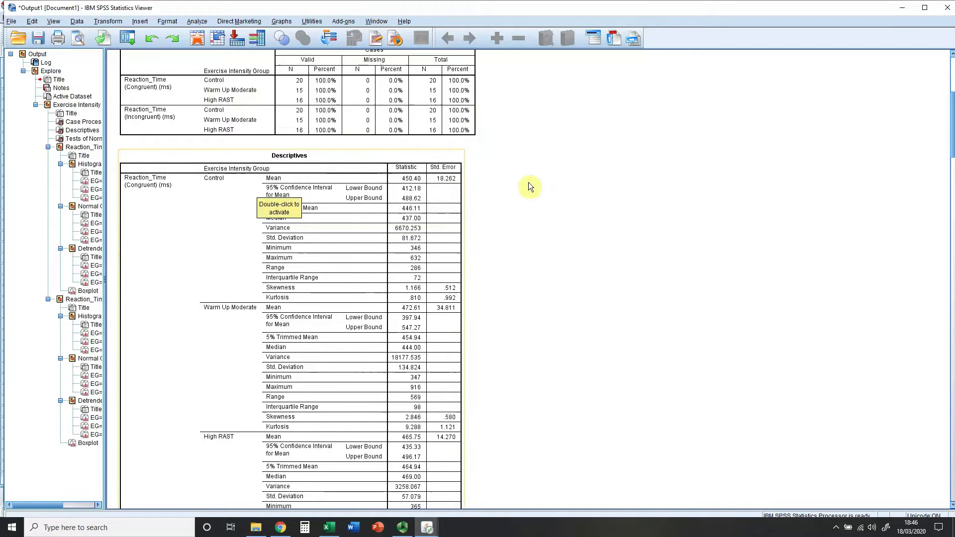
pyautogui.moveTo(350, 227)
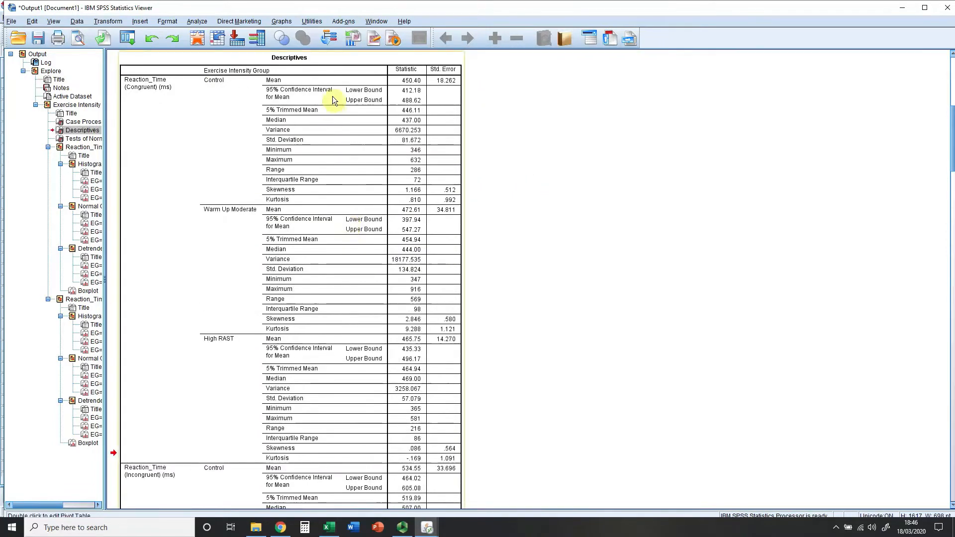
pyautogui.moveTo(382, 128)
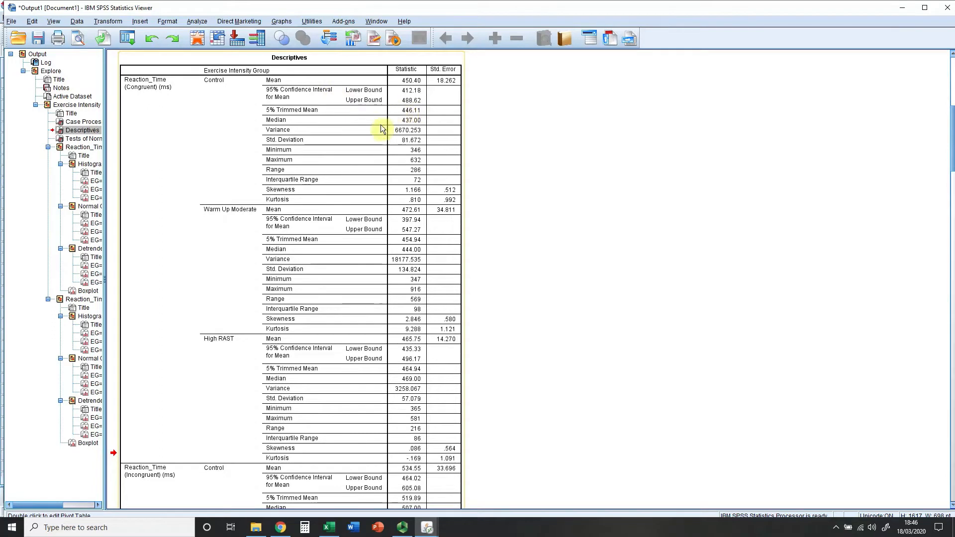
pyautogui.moveTo(420, 103)
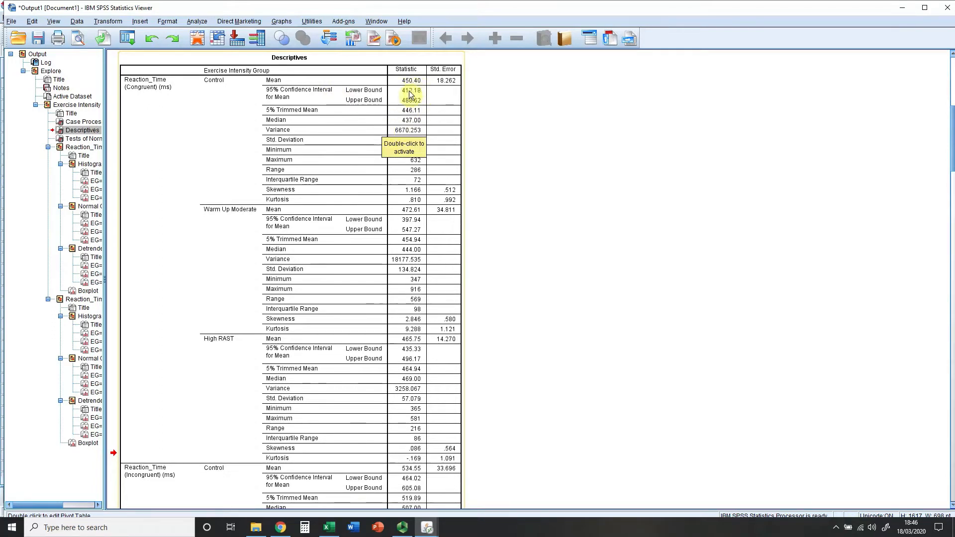
pyautogui.moveTo(540, 169)
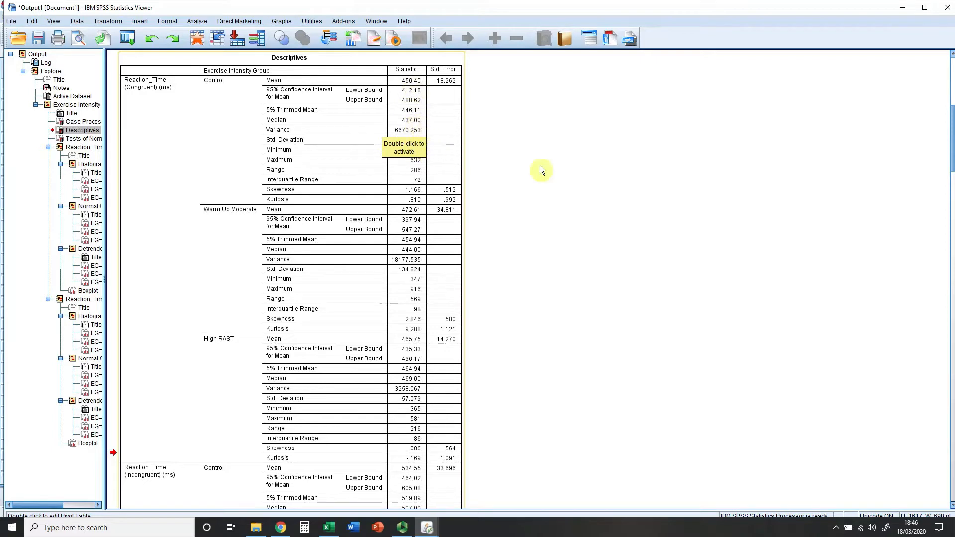
pyautogui.moveTo(418, 158)
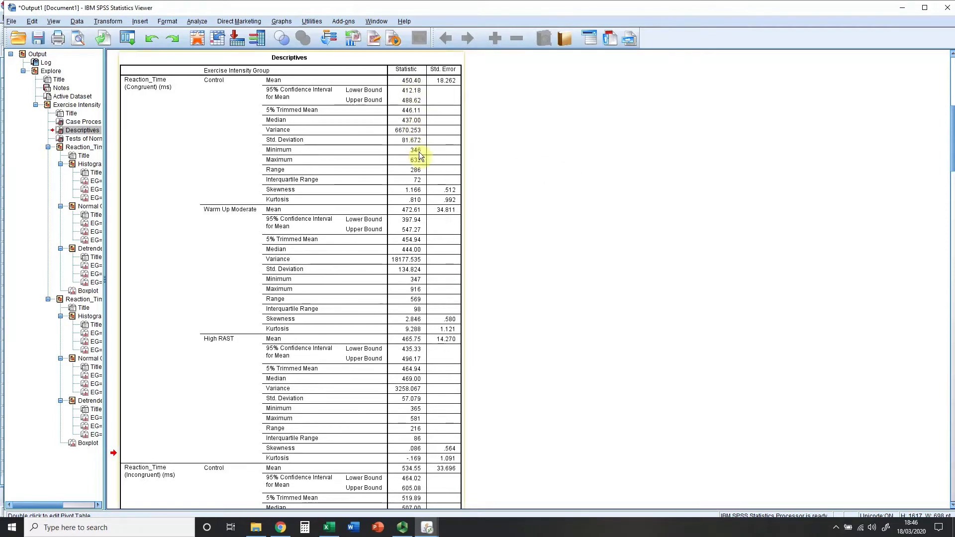
pyautogui.moveTo(417, 176)
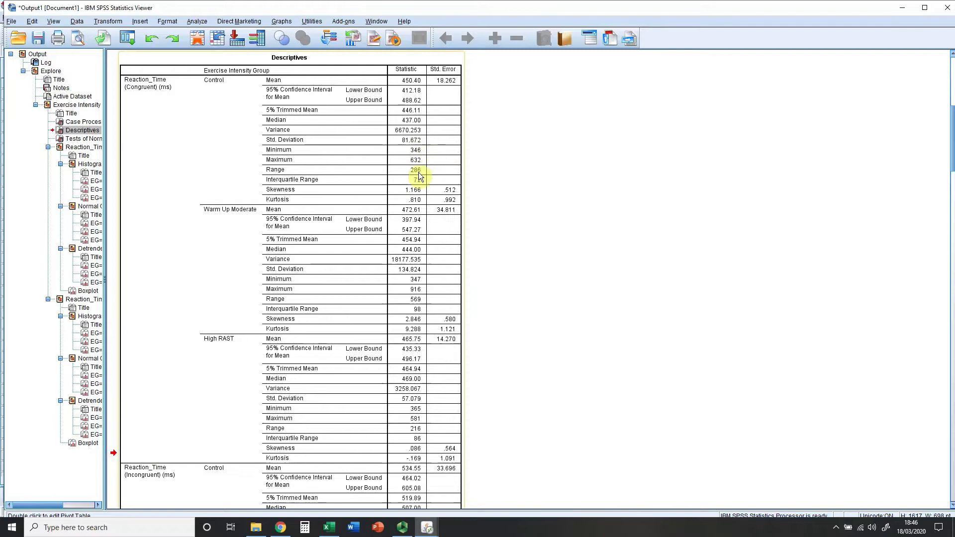
pyautogui.moveTo(420, 186)
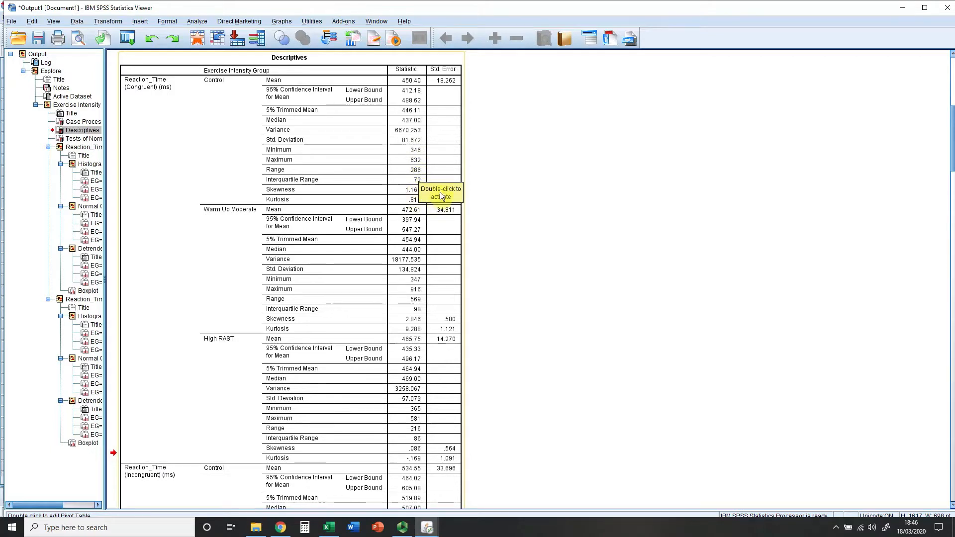
pyautogui.moveTo(503, 195)
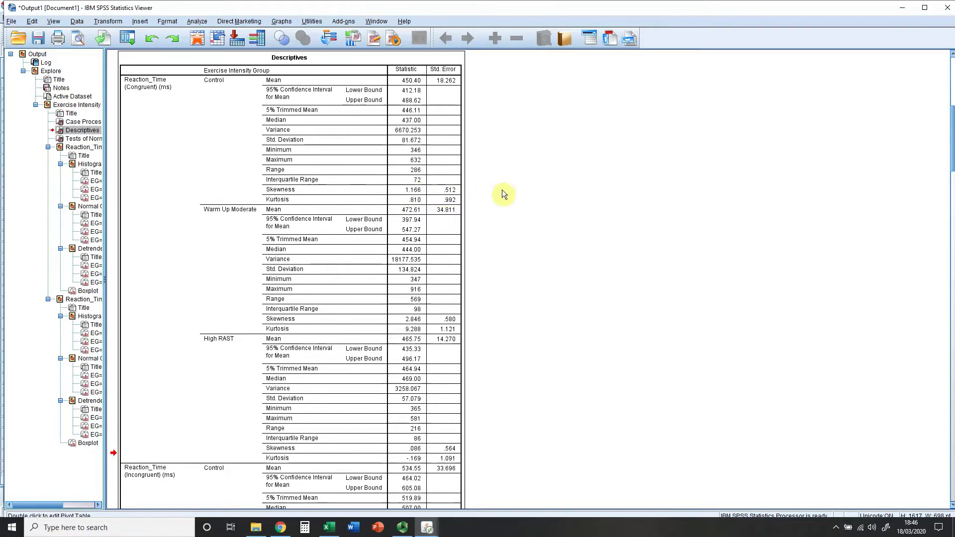
pyautogui.moveTo(508, 198)
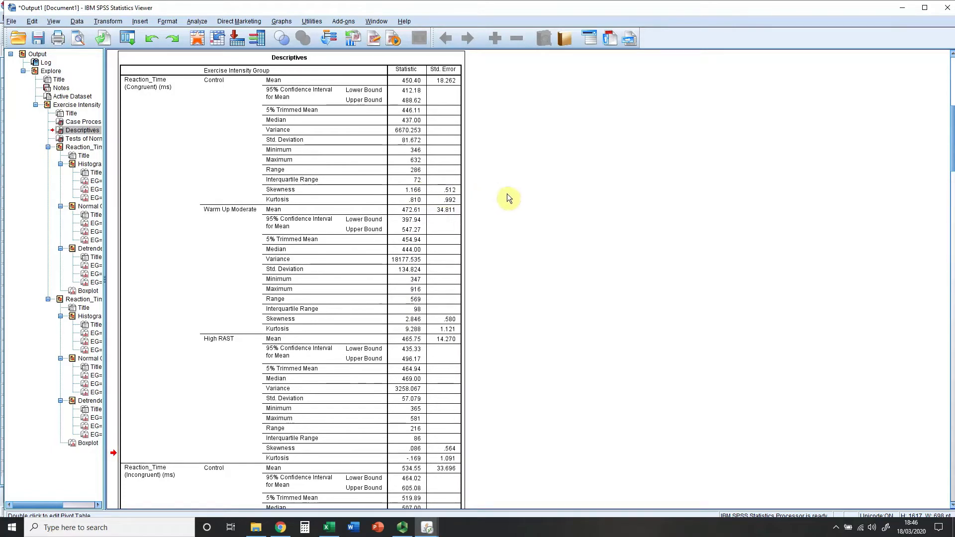
# - Scroll down to the Tests of Normality table with Shapiro-Wilk significance values
pyautogui.scroll(-3)
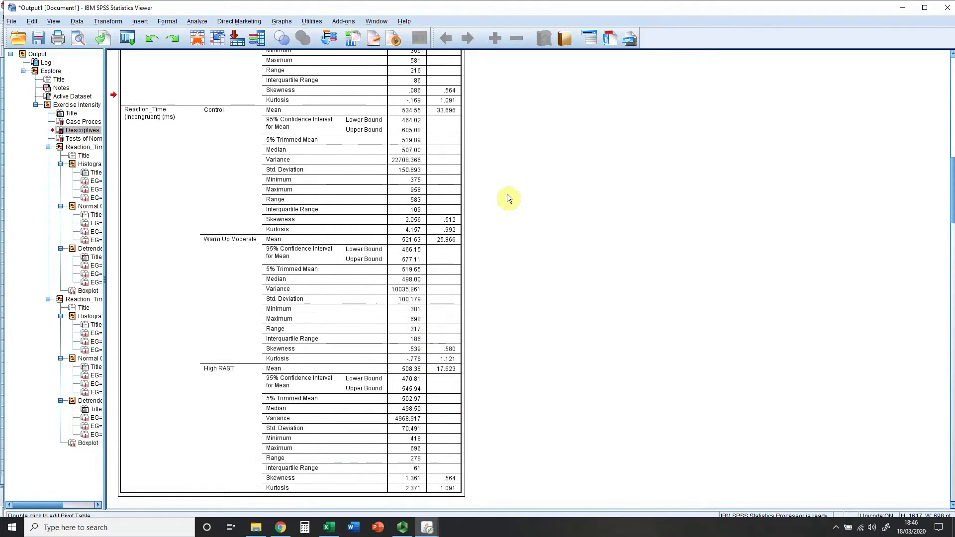
pyautogui.scroll(-3)
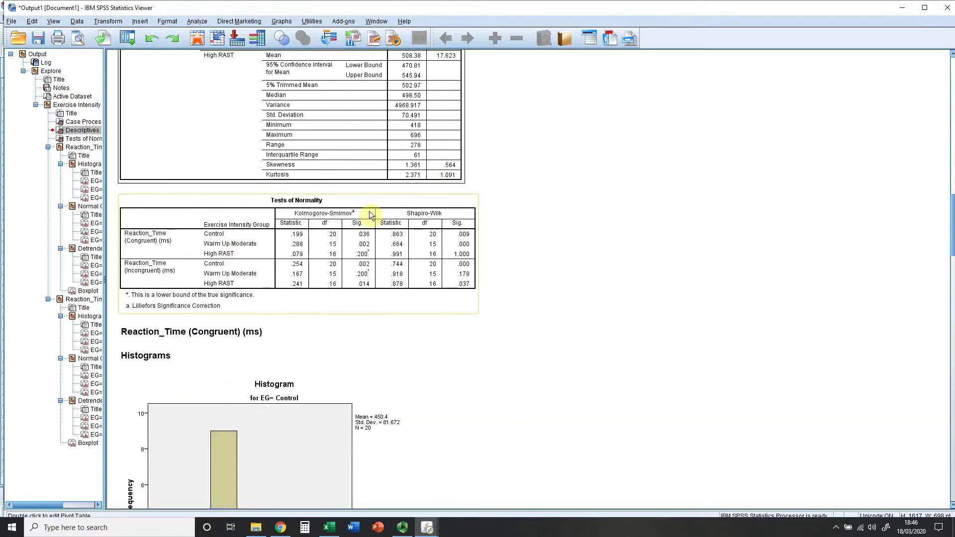
pyautogui.moveTo(317, 272)
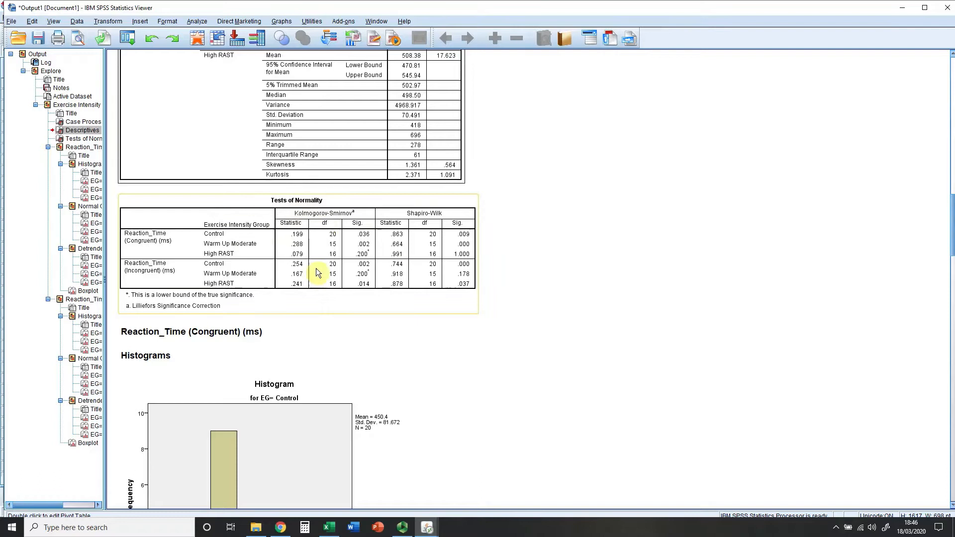
pyautogui.moveTo(422, 229)
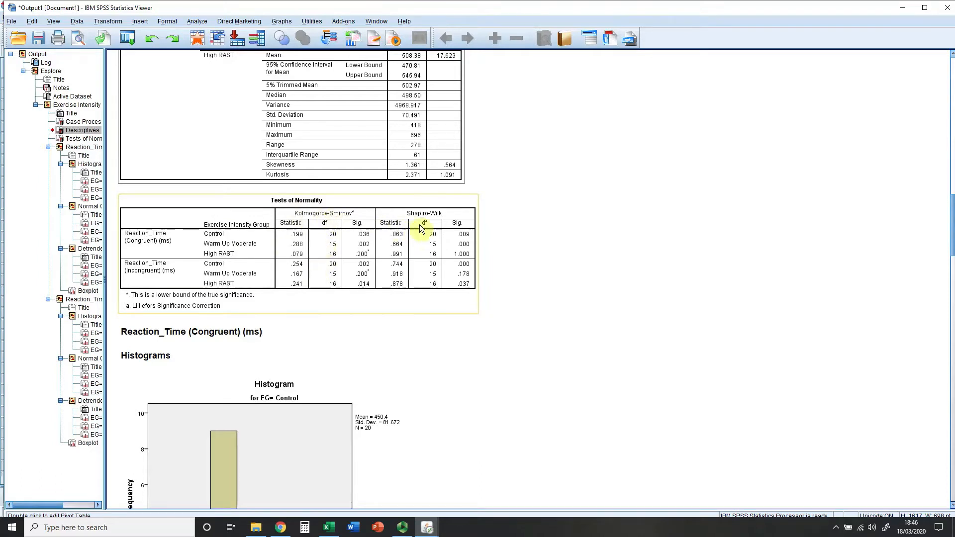
pyautogui.moveTo(374, 247)
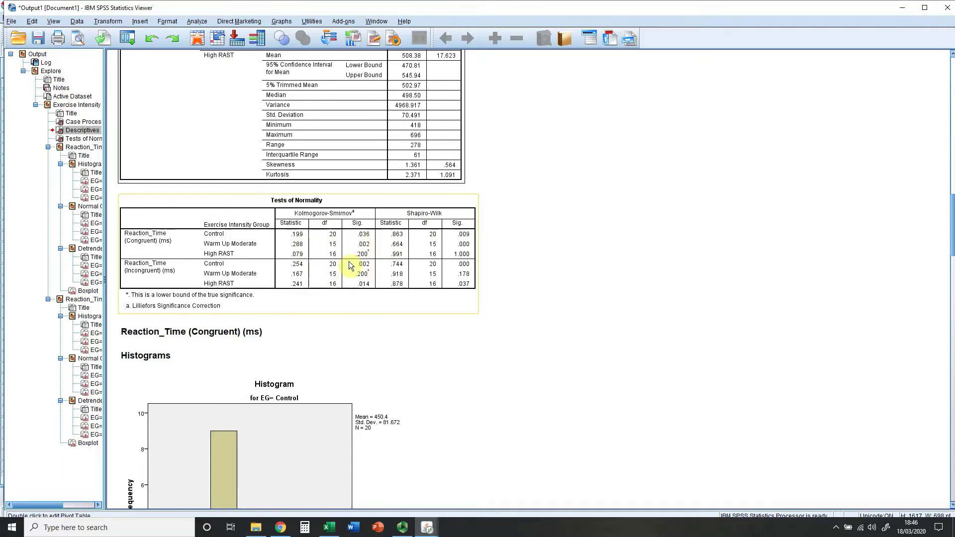
pyautogui.moveTo(344, 252)
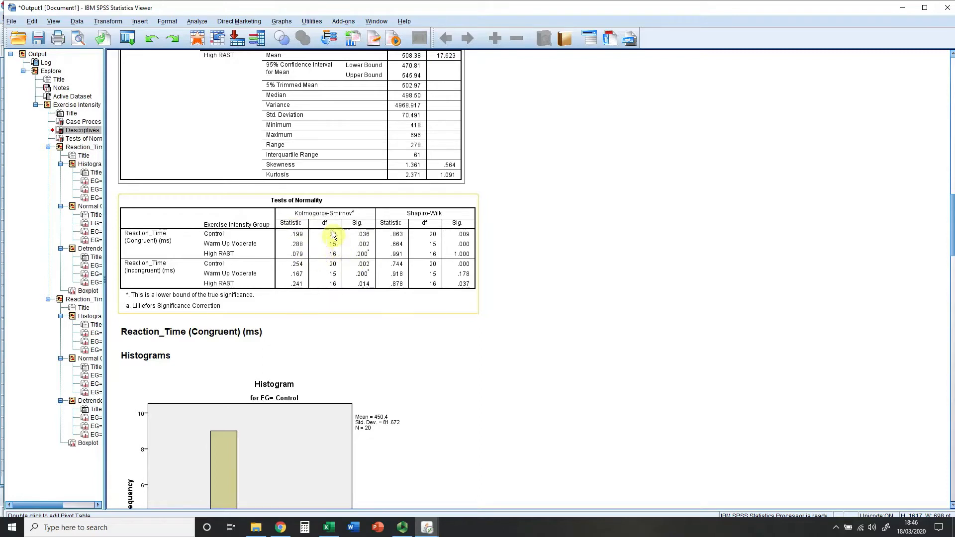
pyautogui.moveTo(500, 278)
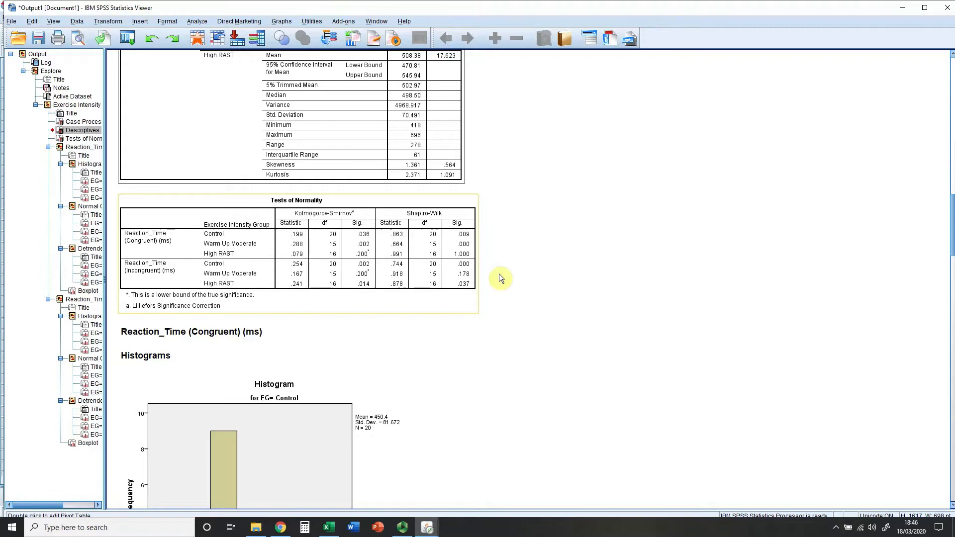
pyautogui.scroll(-3)
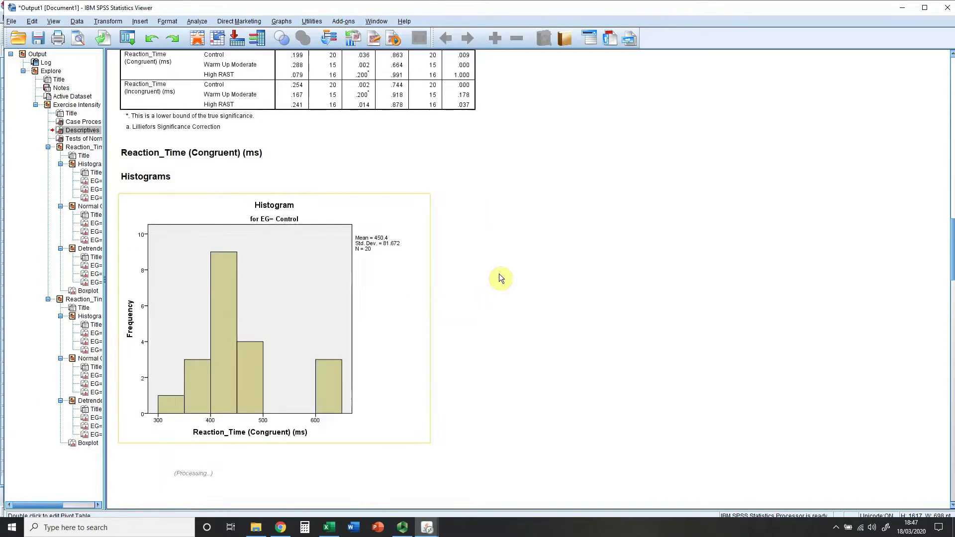
pyautogui.scroll(-3)
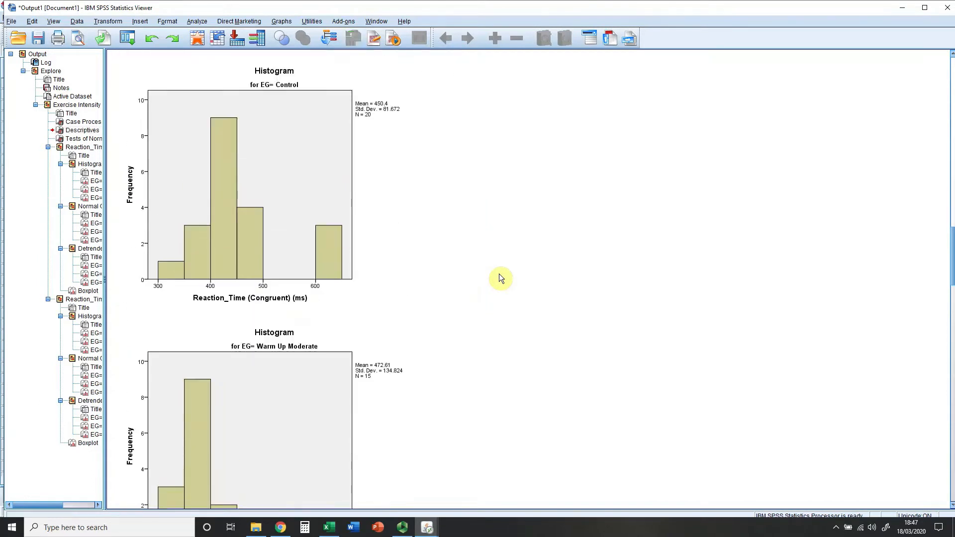
pyautogui.click(256, 182)
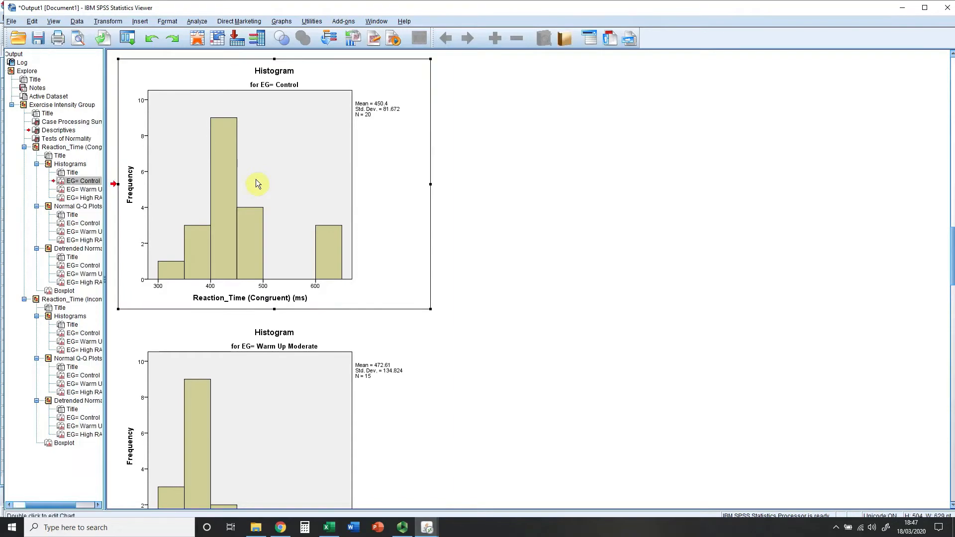
pyautogui.doubleClick(256, 184)
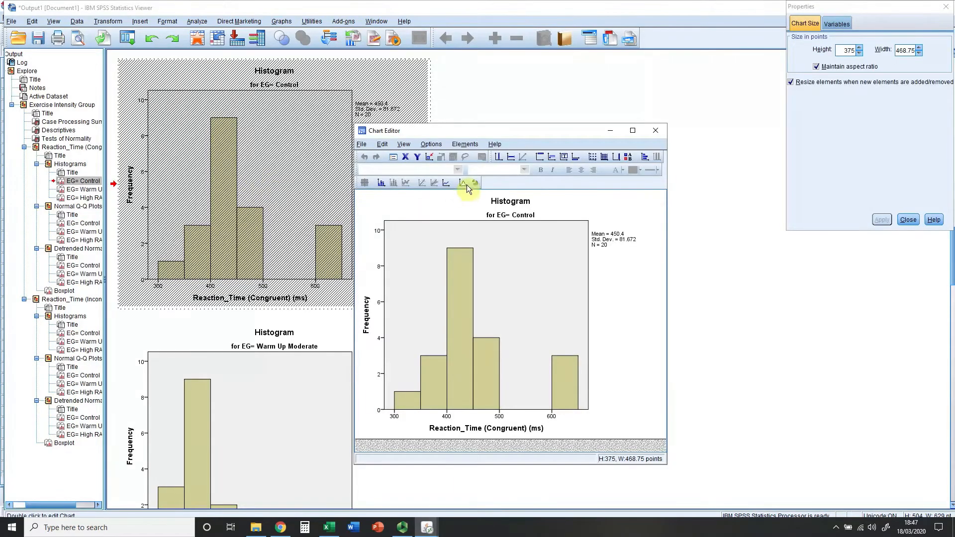
pyautogui.click(445, 183)
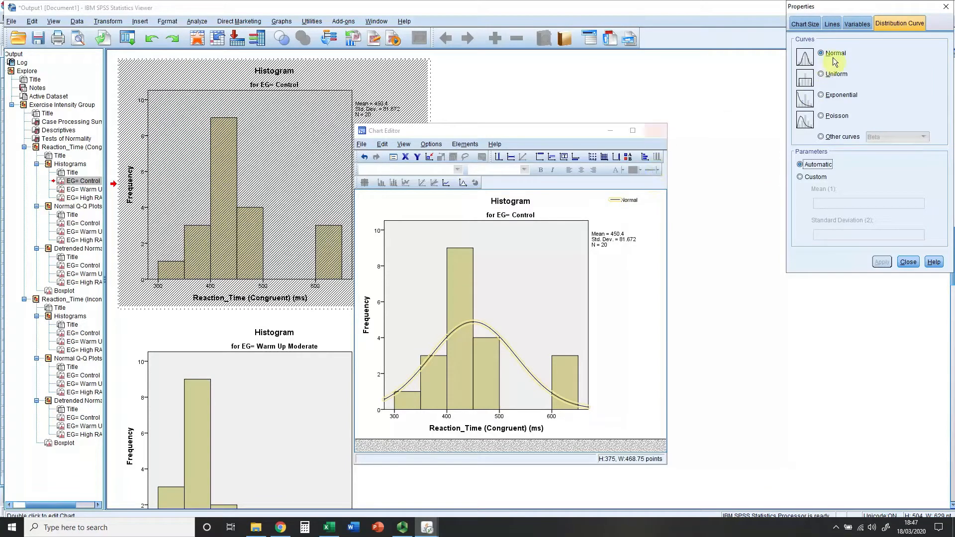
pyautogui.moveTo(857, 184)
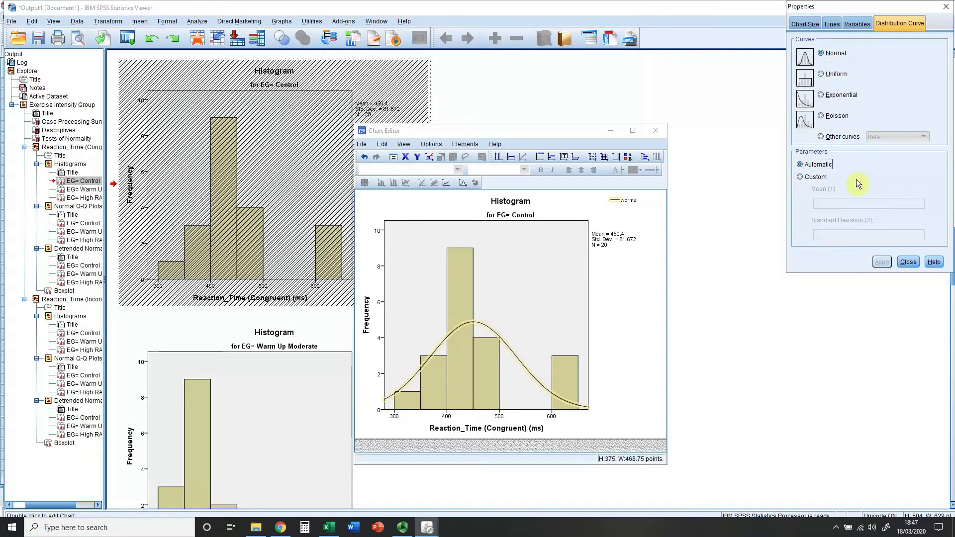
pyautogui.click(907, 261)
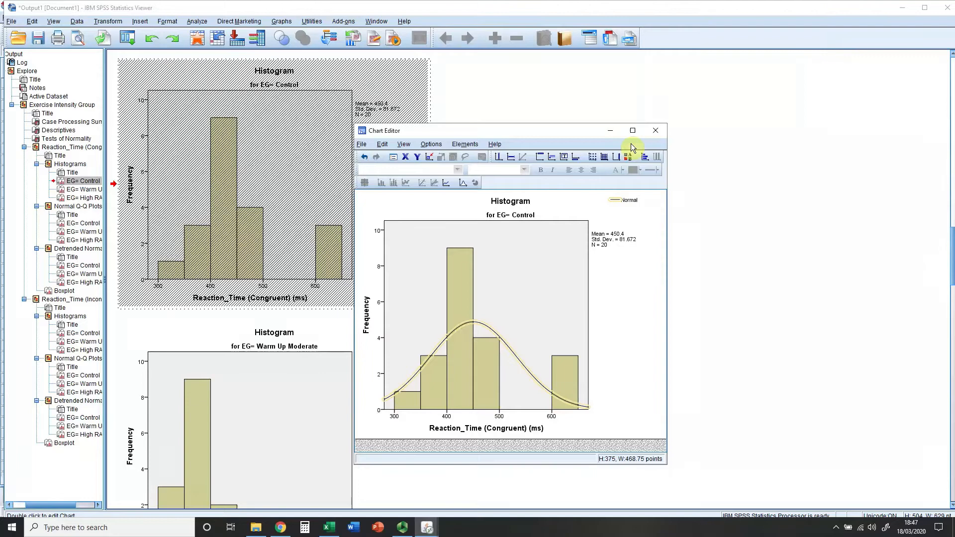
pyautogui.click(656, 130)
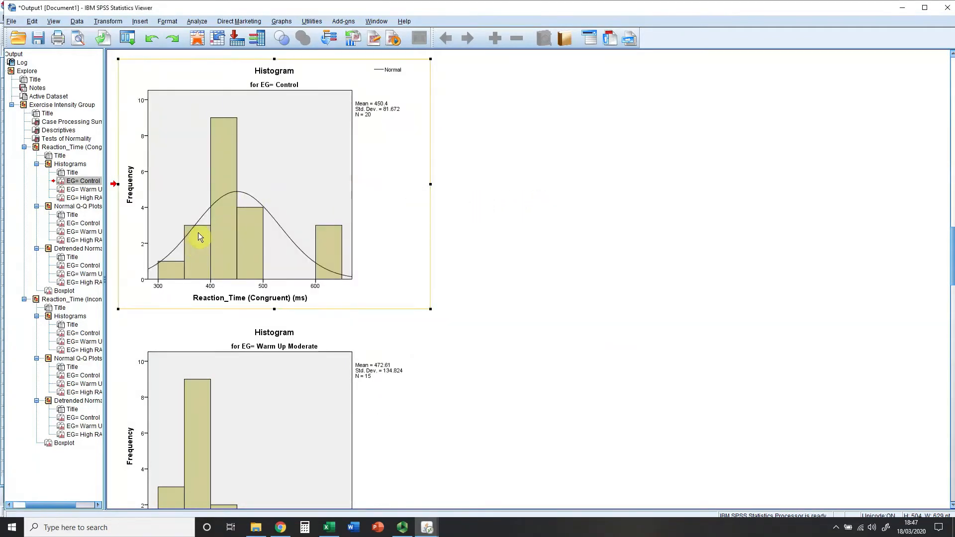
pyautogui.moveTo(202, 258)
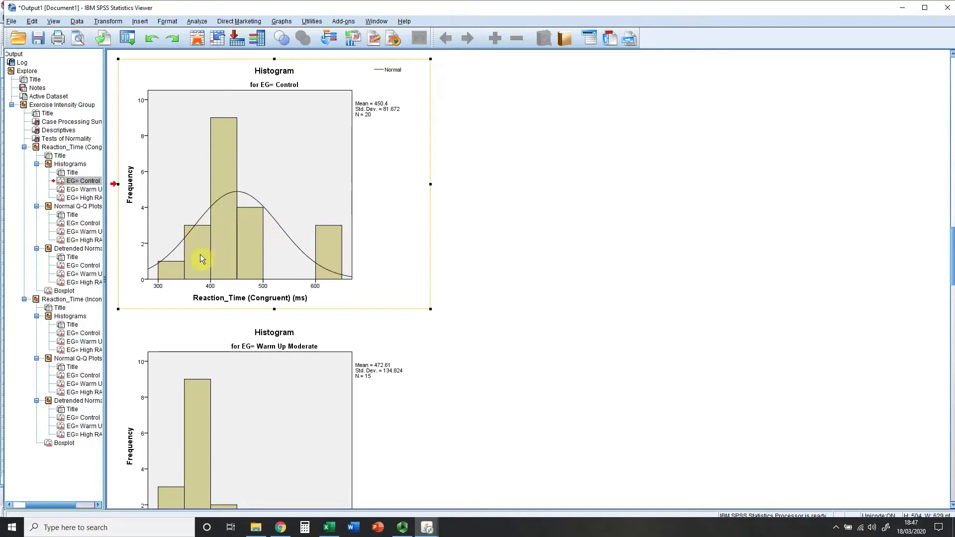
pyautogui.moveTo(243, 199)
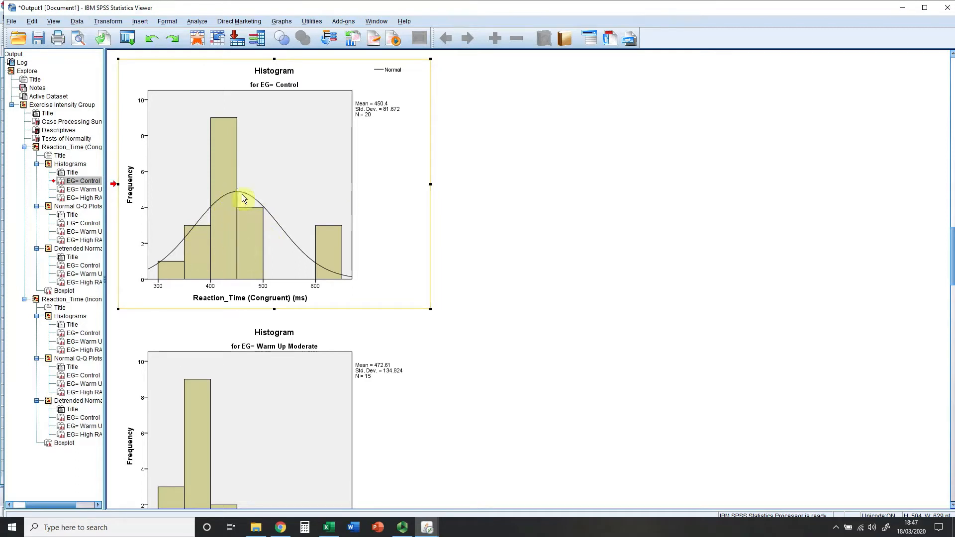
pyautogui.moveTo(329, 271)
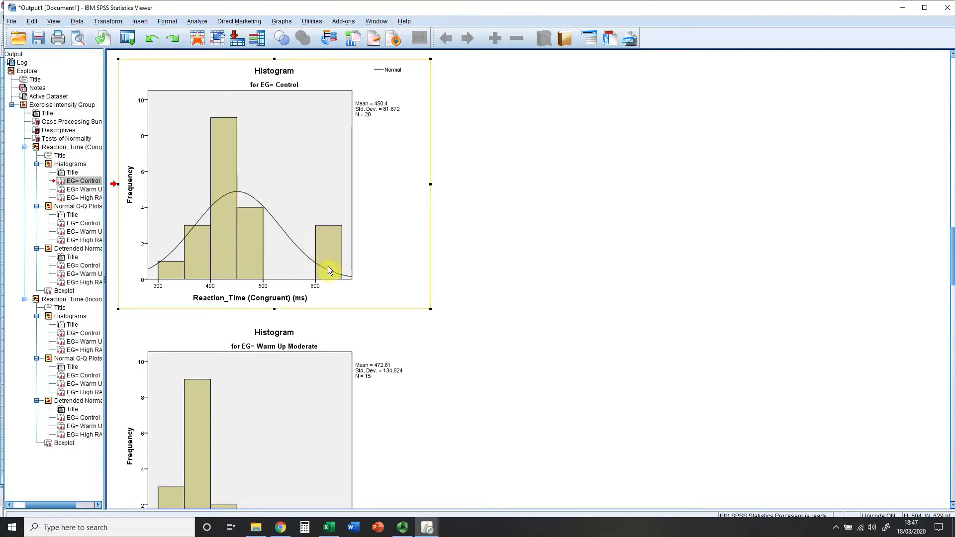
pyautogui.moveTo(382, 146)
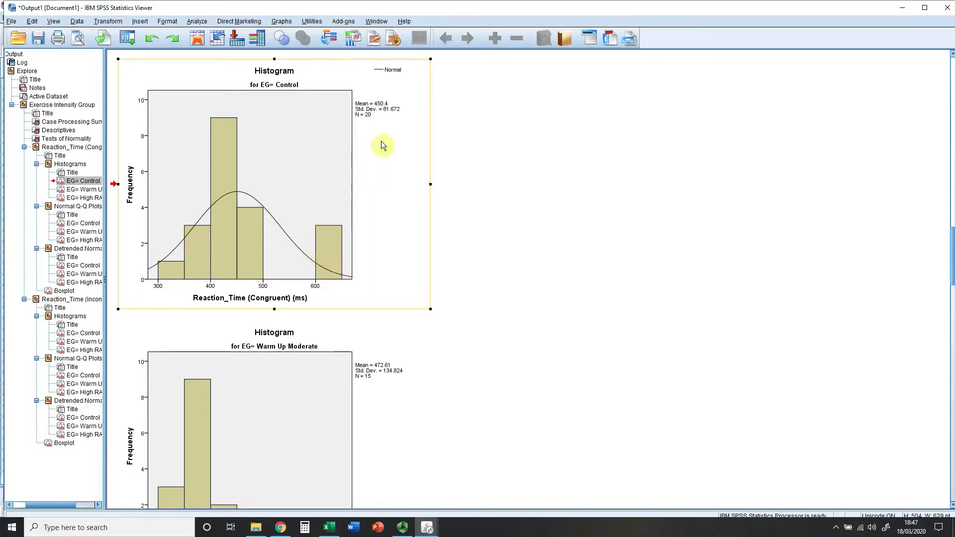
pyautogui.moveTo(383, 114)
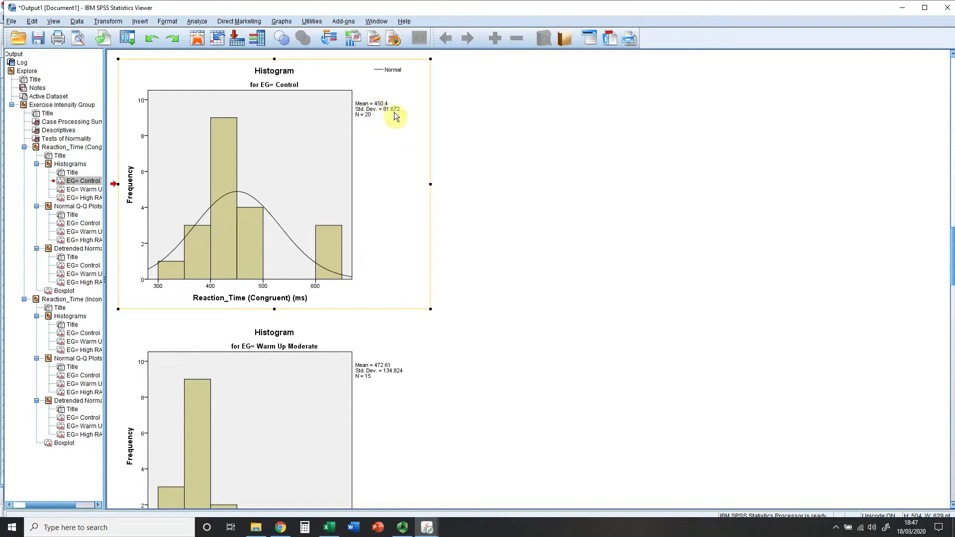
pyautogui.moveTo(200, 223)
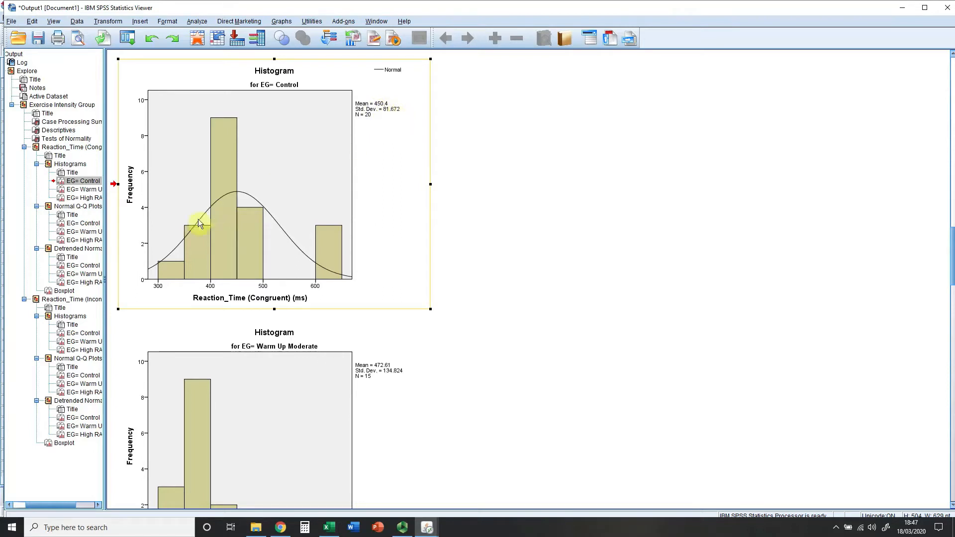
pyautogui.moveTo(329, 266)
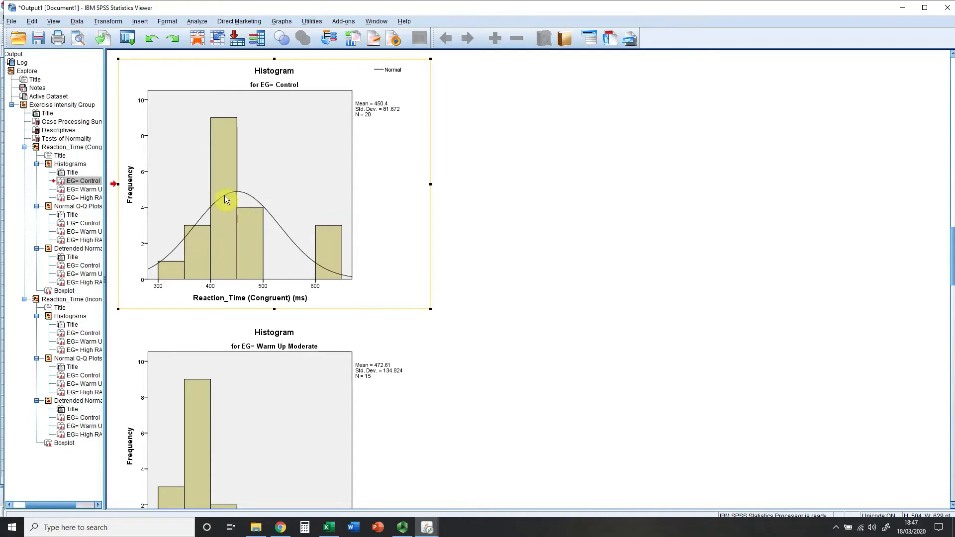
pyautogui.moveTo(247, 201)
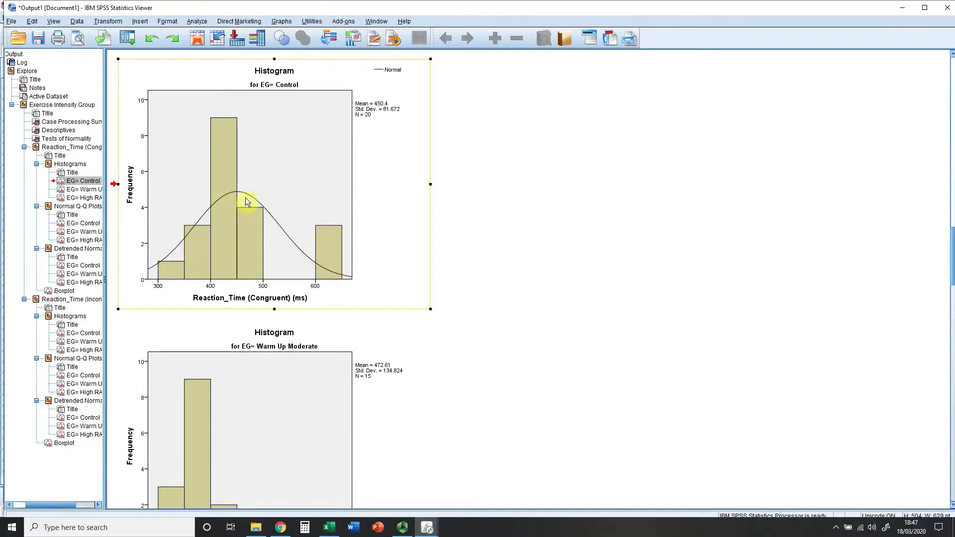
pyautogui.moveTo(230, 135)
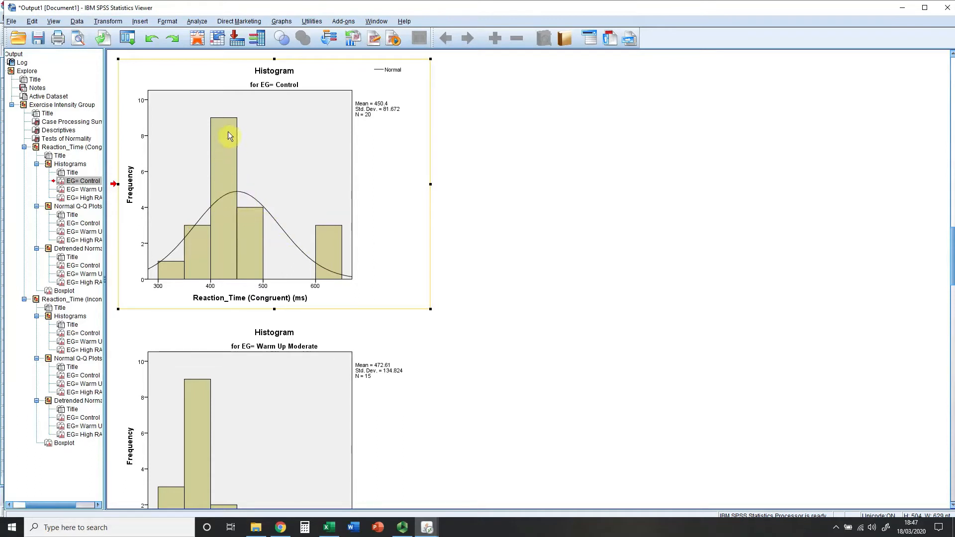
pyautogui.moveTo(457, 233)
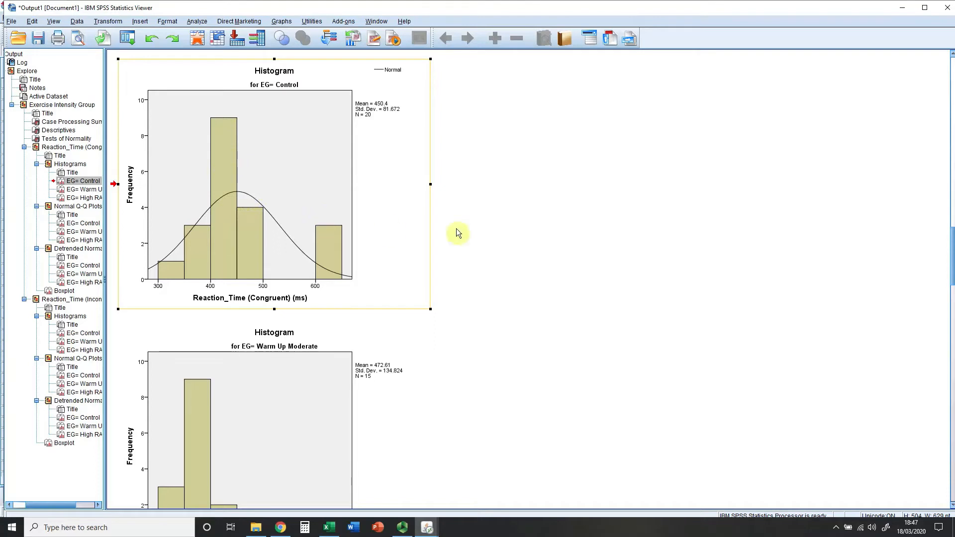
# - Add a normal distribution curve to the Warm Up Moderate congruent histogram in Chart Editor
pyautogui.scroll(-3)
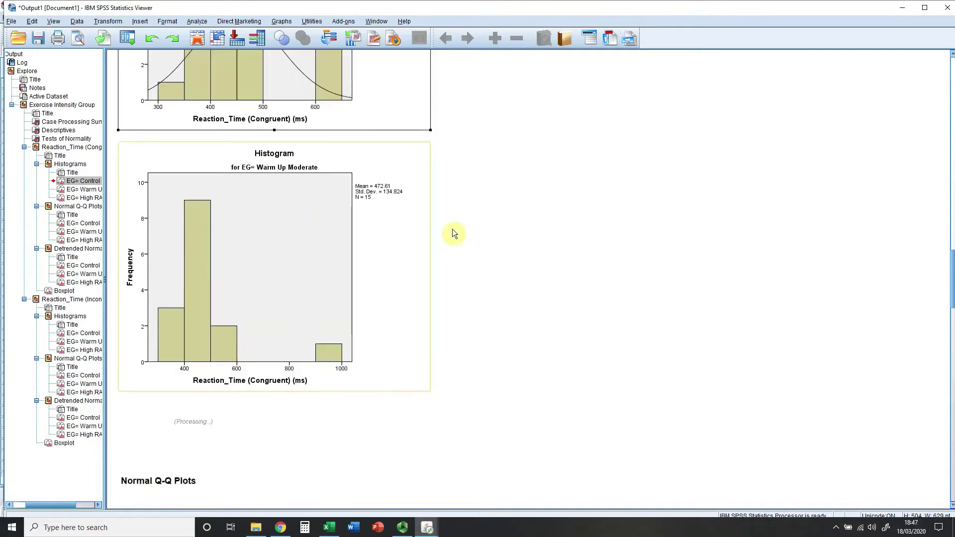
pyautogui.scroll(-3)
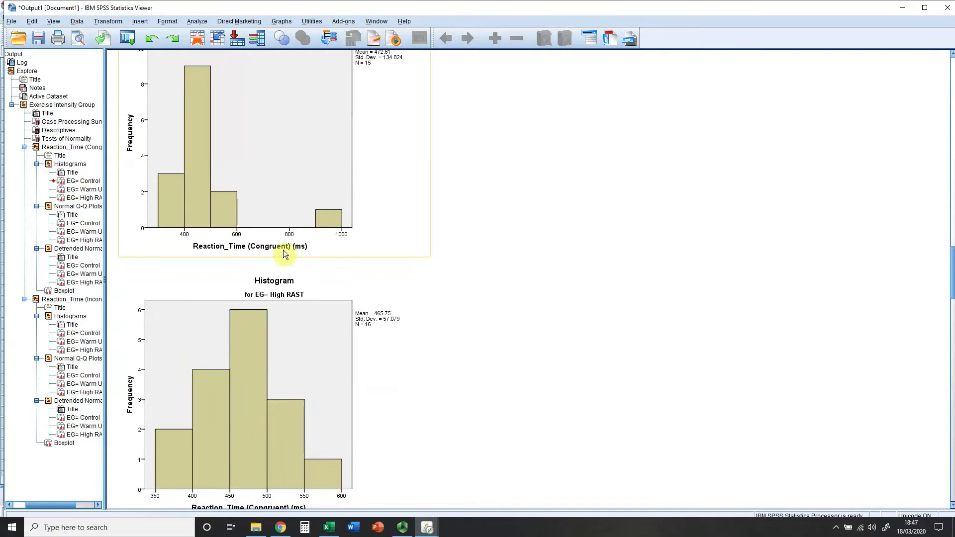
pyautogui.doubleClick(244, 152)
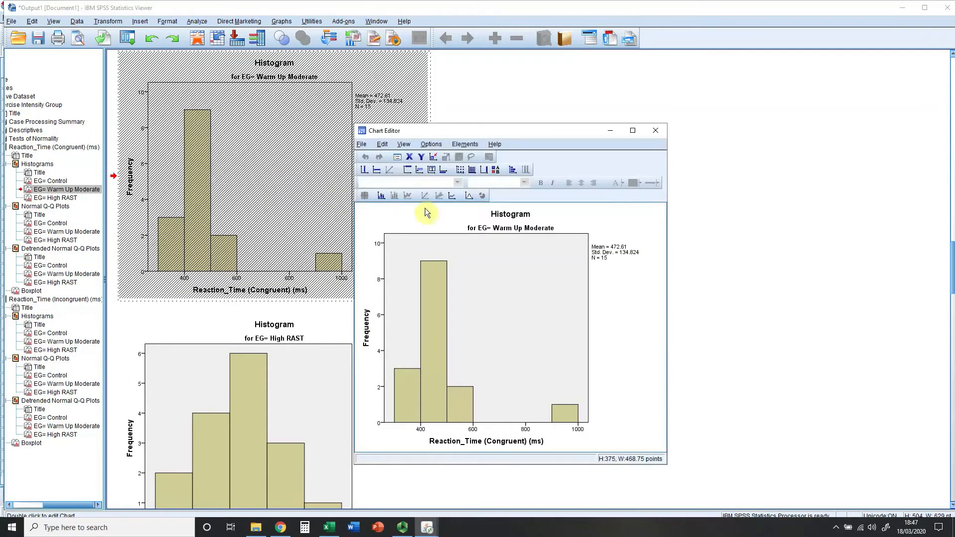
pyautogui.click(450, 196)
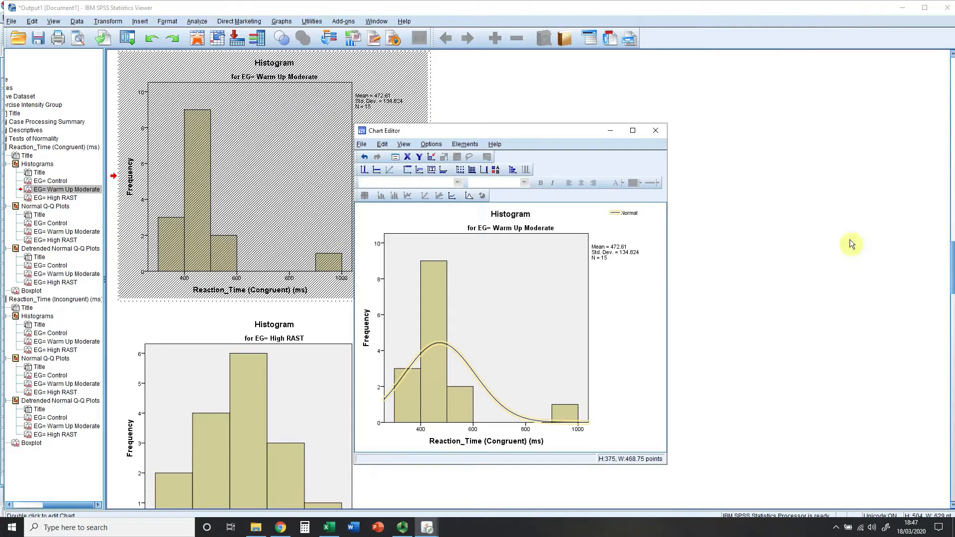
pyautogui.click(655, 130)
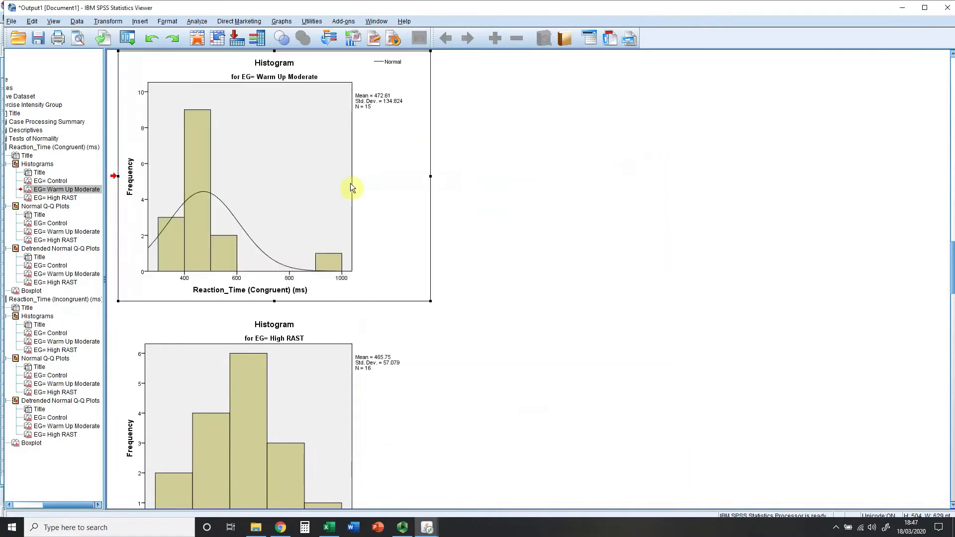
pyautogui.moveTo(225, 162)
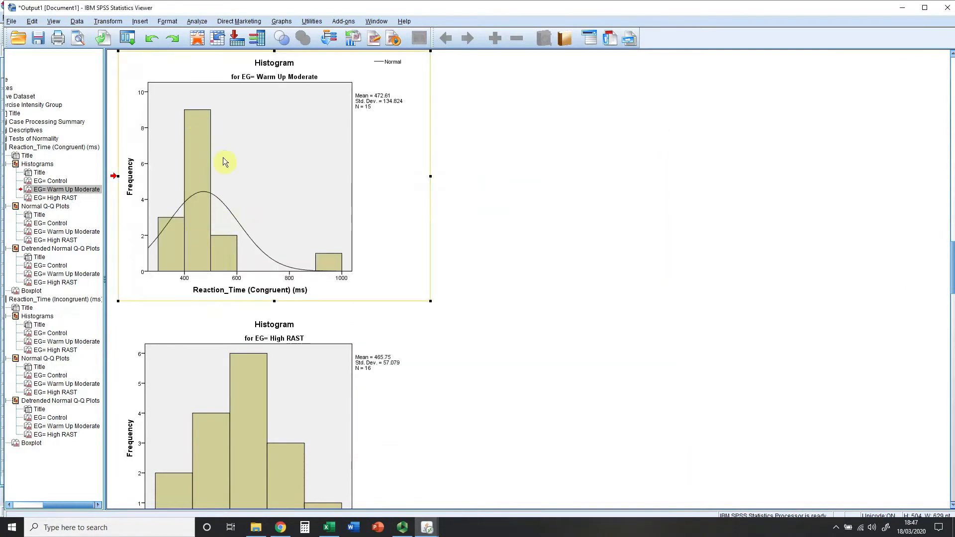
pyautogui.moveTo(310, 269)
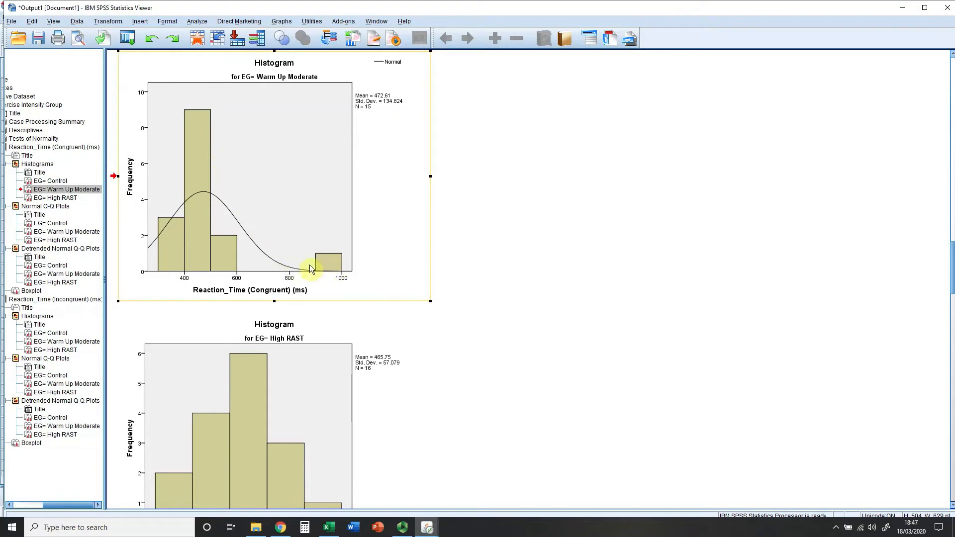
pyautogui.moveTo(288, 267)
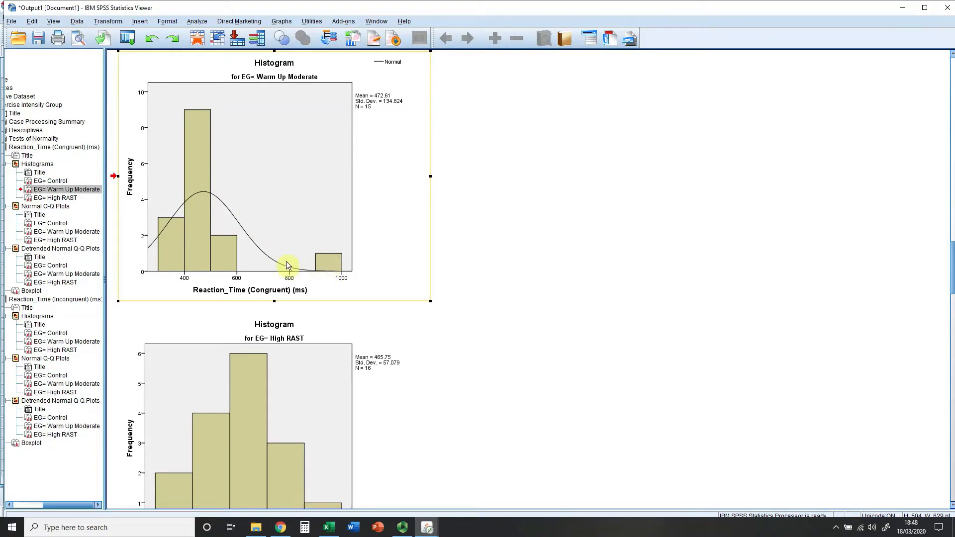
# - Add a normal distribution curve to the High RAST congruent histogram in Chart Editor
pyautogui.scroll(-3)
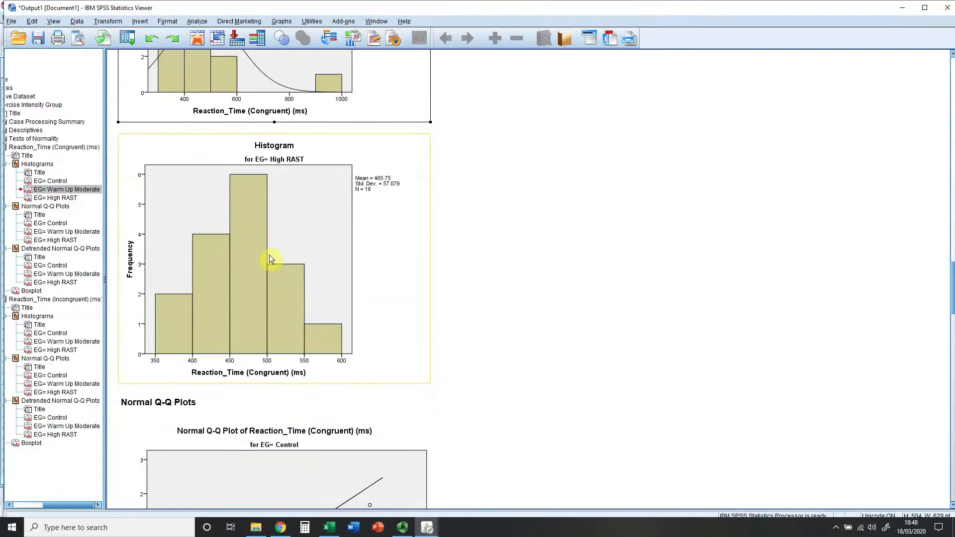
pyautogui.click(255, 259)
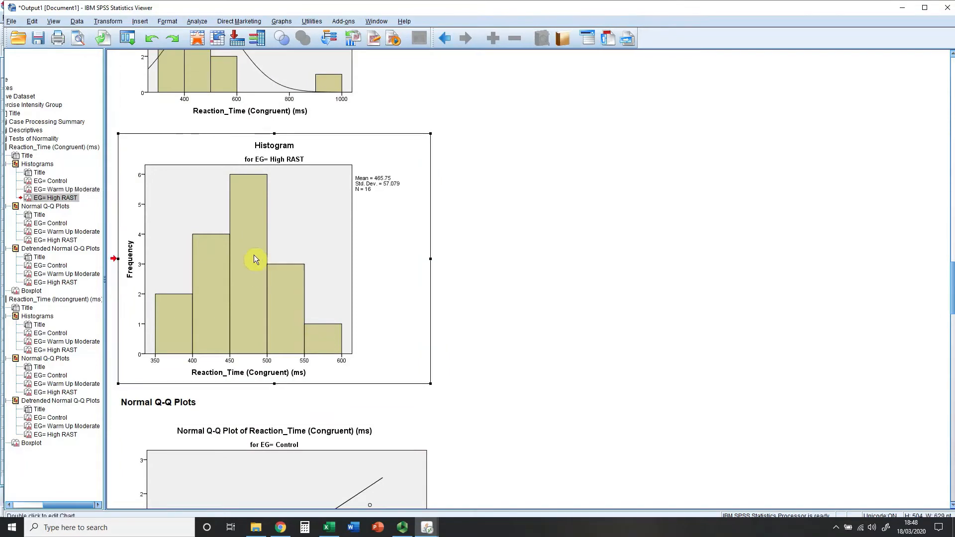
pyautogui.doubleClick(254, 258)
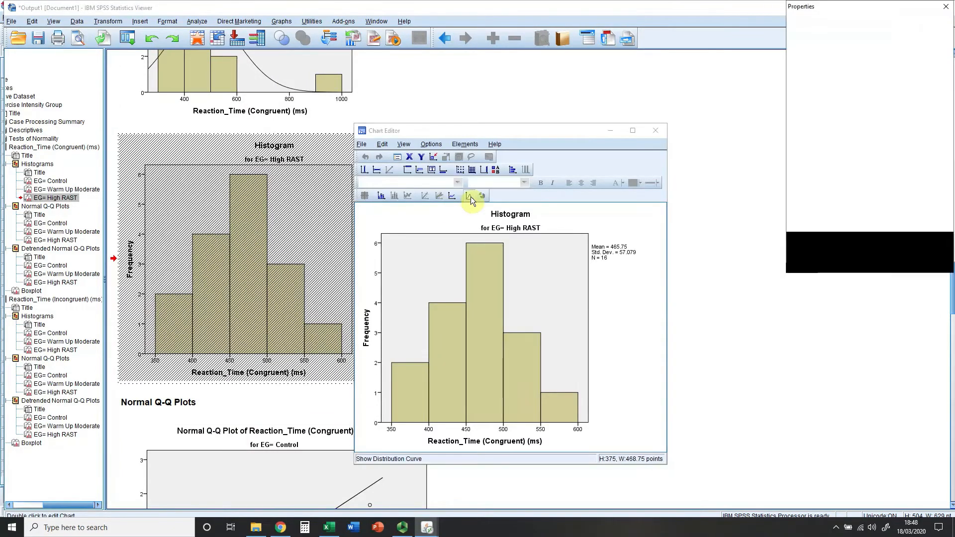
pyautogui.click(469, 195)
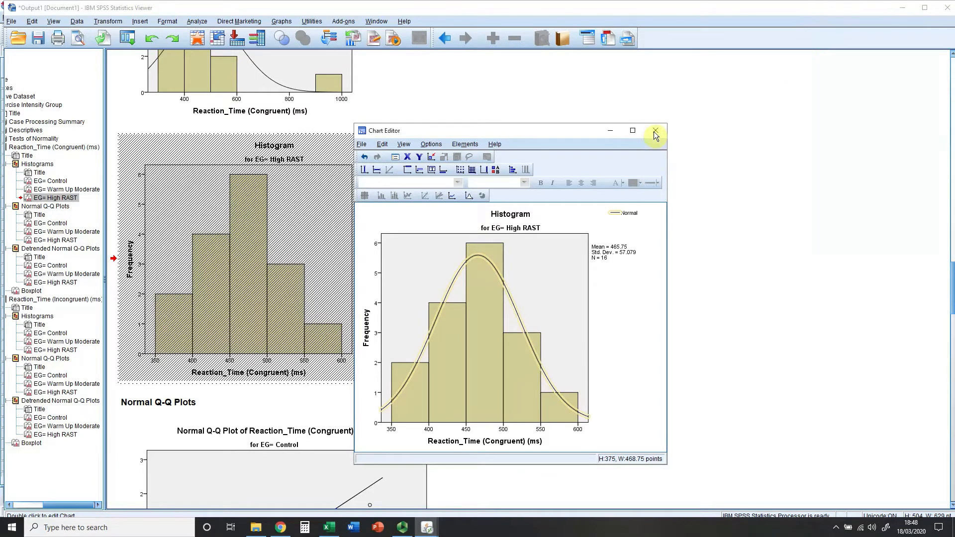
pyautogui.click(655, 130)
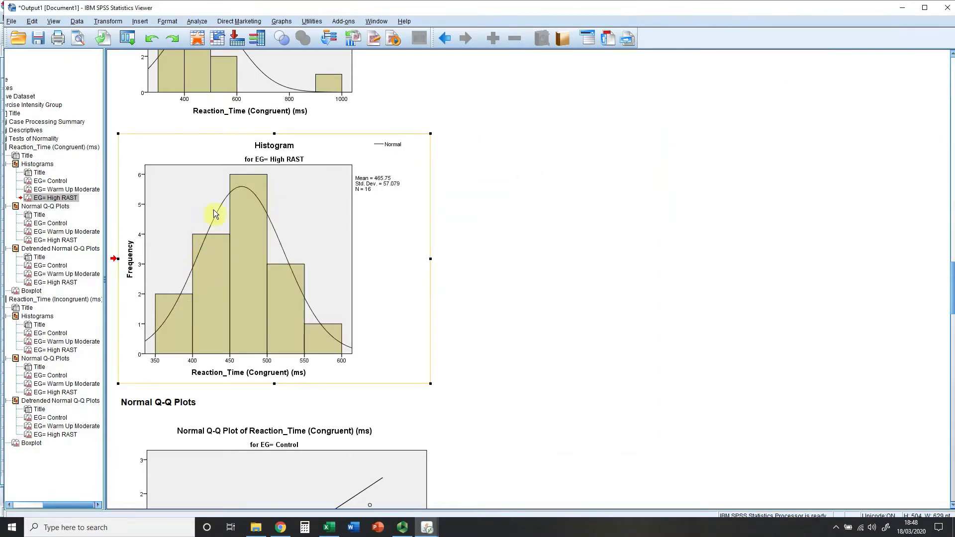
pyautogui.moveTo(264, 312)
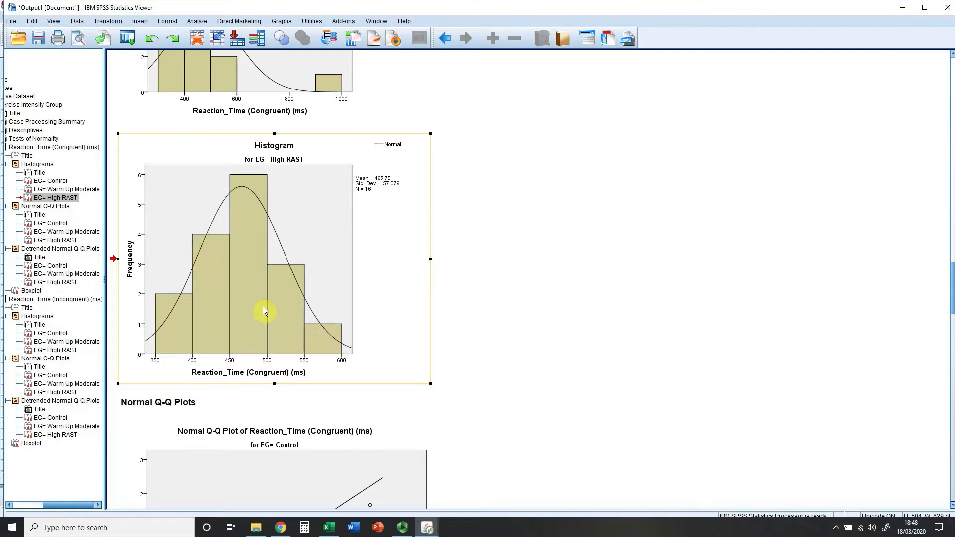
pyautogui.moveTo(257, 301)
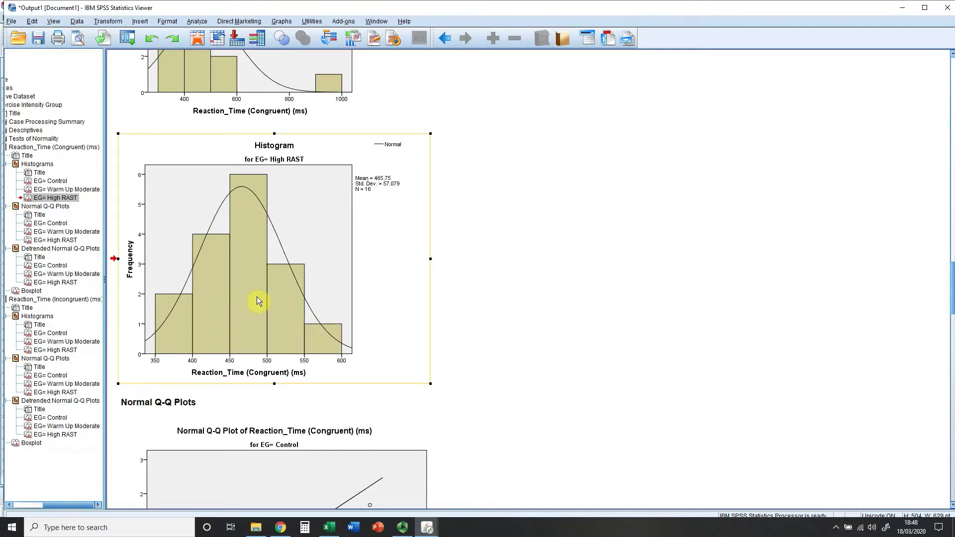
# - Scroll through the detrended Q-Q plots to the High RAST congruent plot and boxplot
pyautogui.scroll(-3)
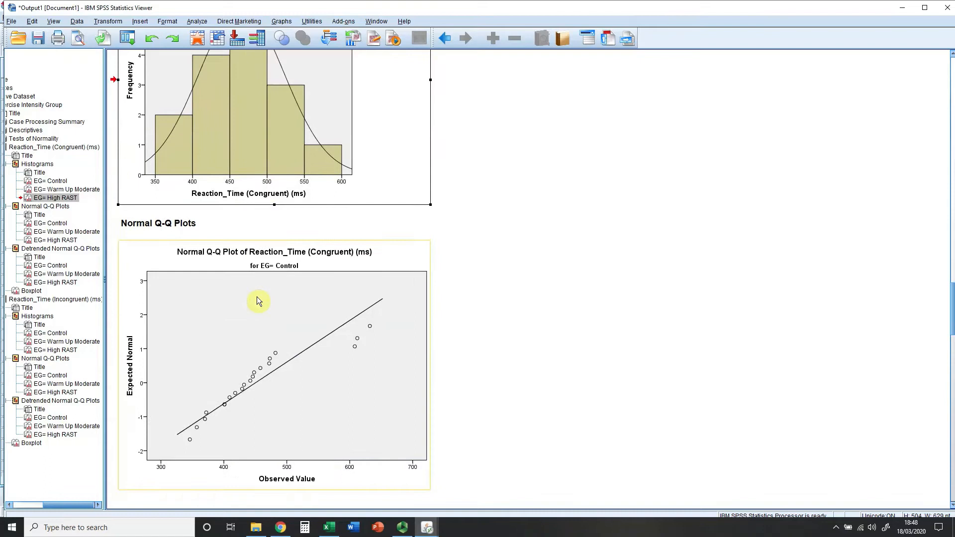
pyautogui.scroll(-3)
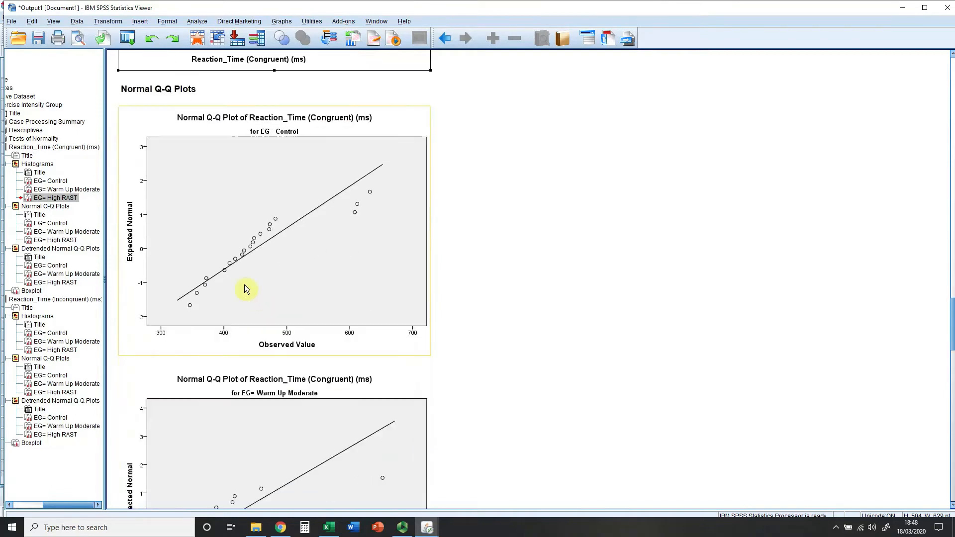
pyautogui.moveTo(243, 256)
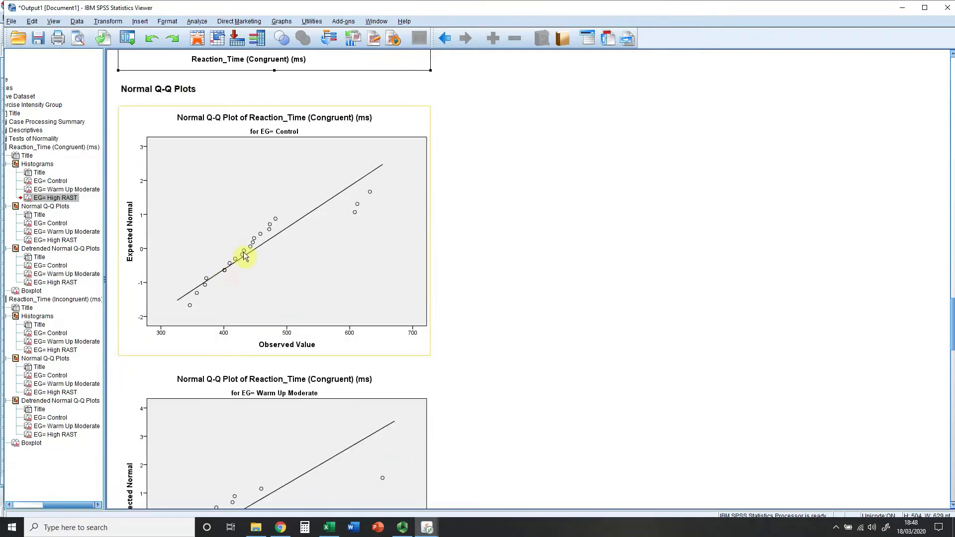
pyautogui.moveTo(344, 198)
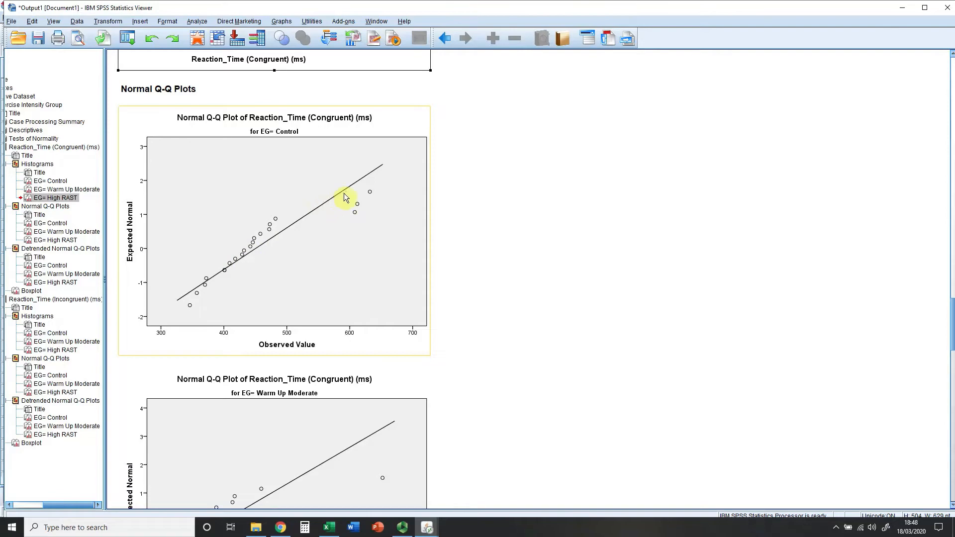
pyautogui.scroll(-3)
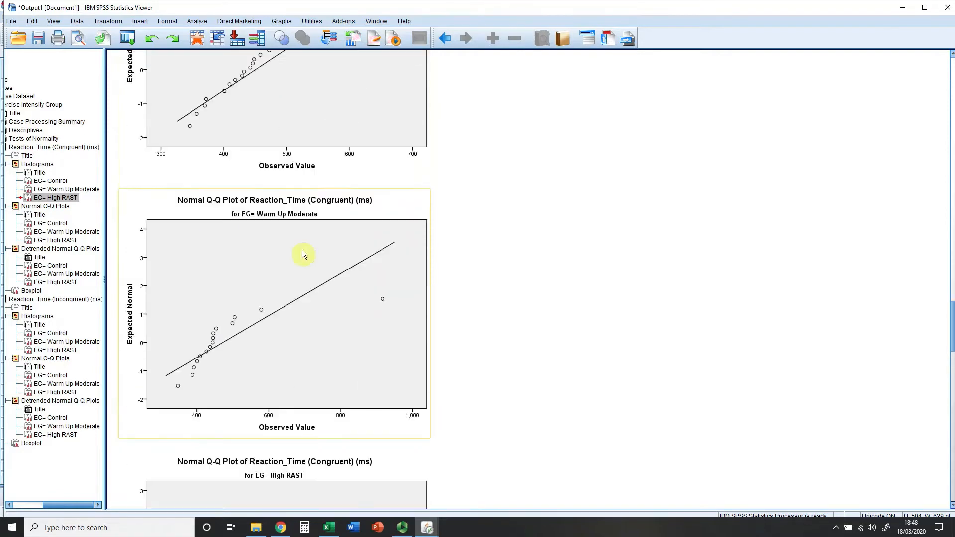
pyautogui.scroll(-3)
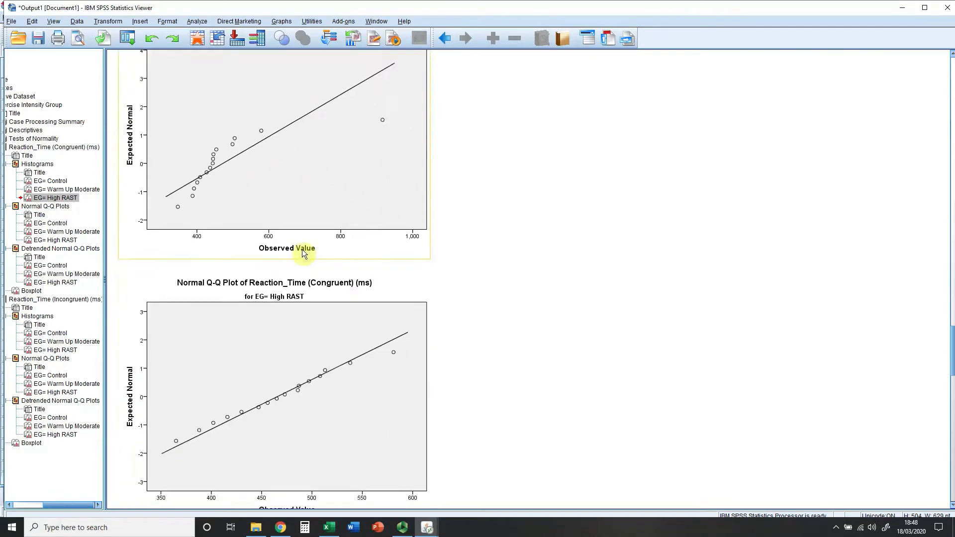
pyautogui.scroll(-3)
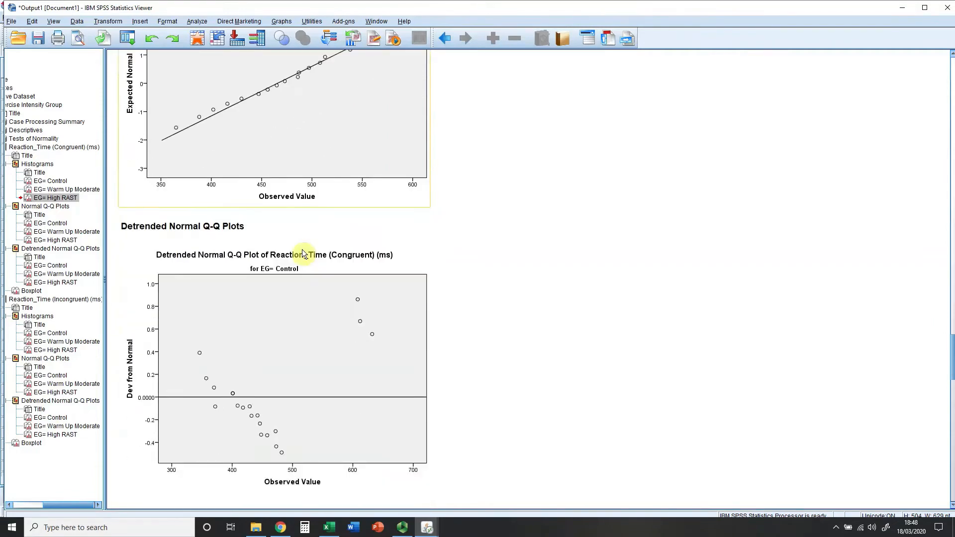
pyautogui.scroll(-3)
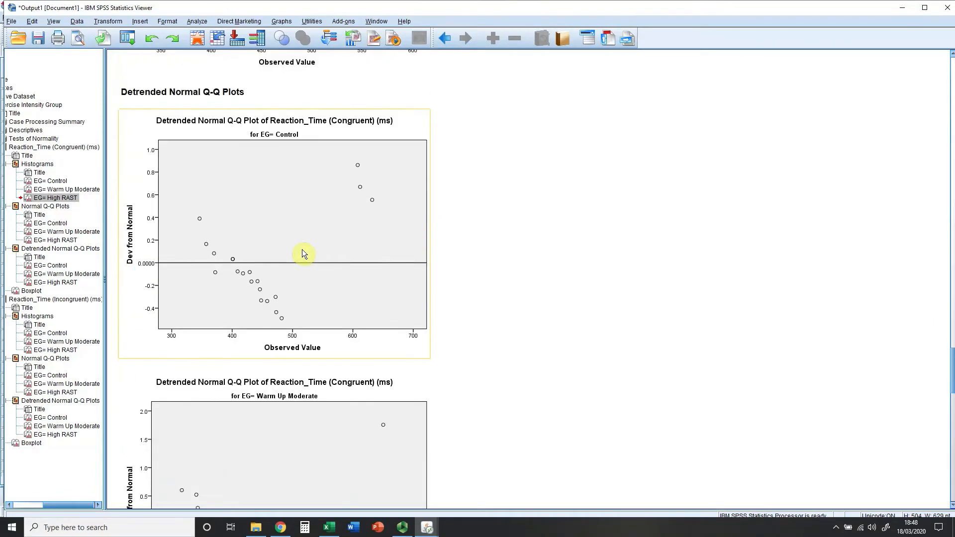
pyautogui.scroll(-3)
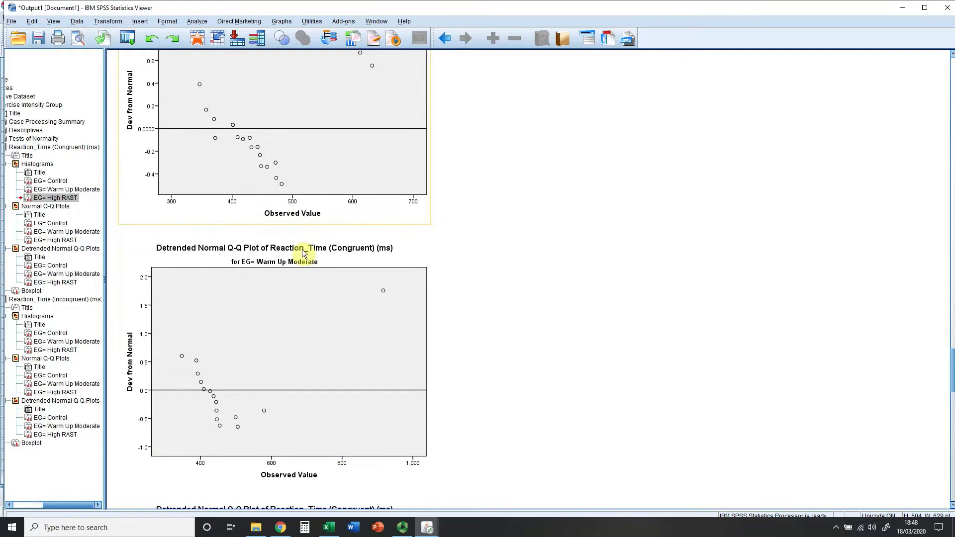
pyautogui.scroll(-3)
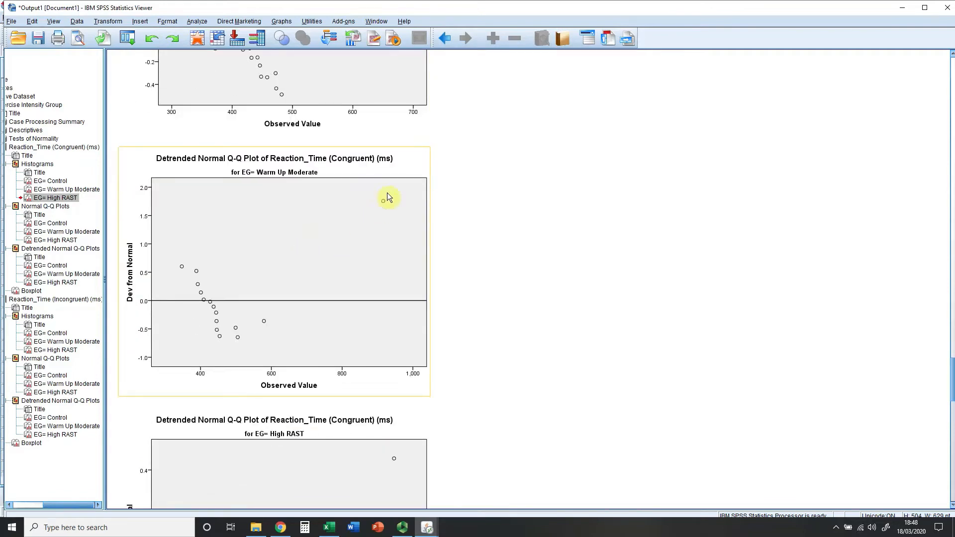
pyautogui.moveTo(318, 251)
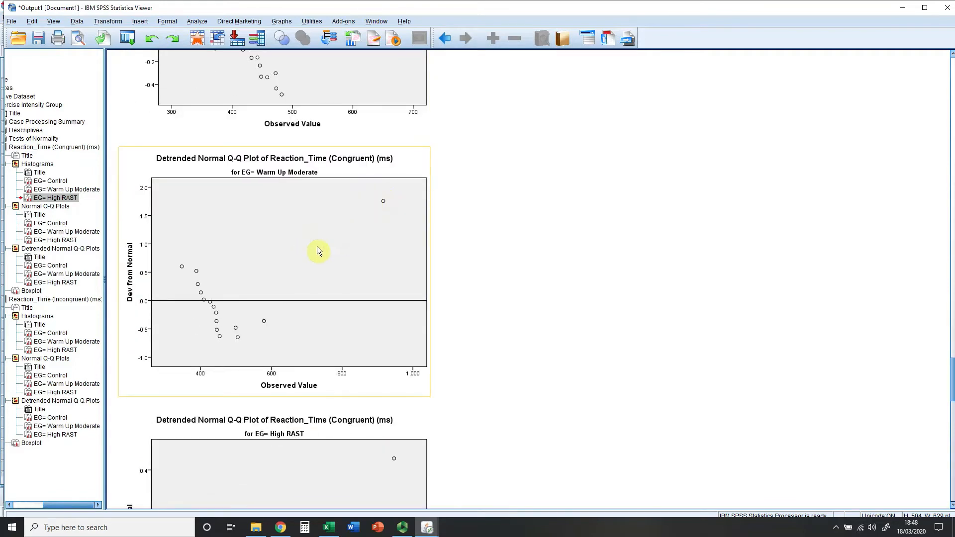
pyautogui.scroll(-3)
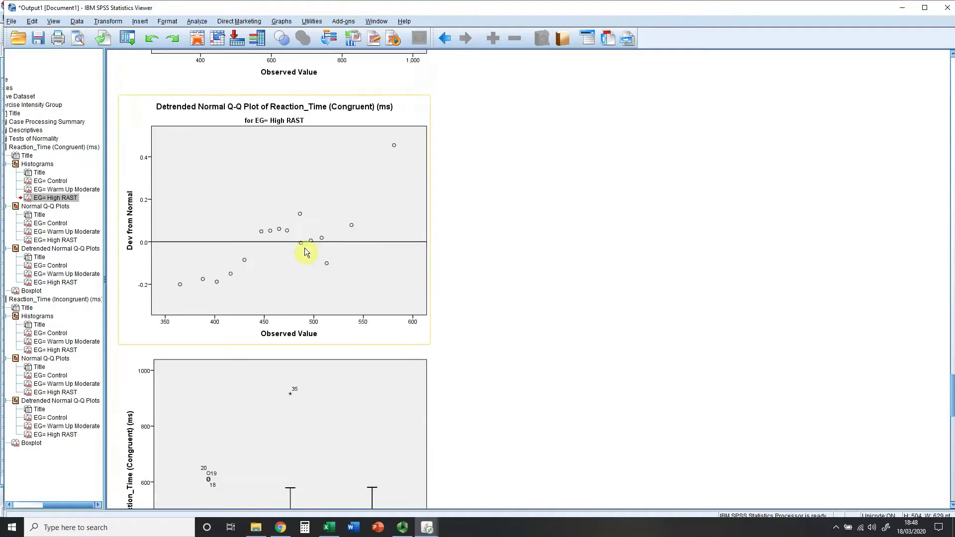
pyautogui.scroll(-3)
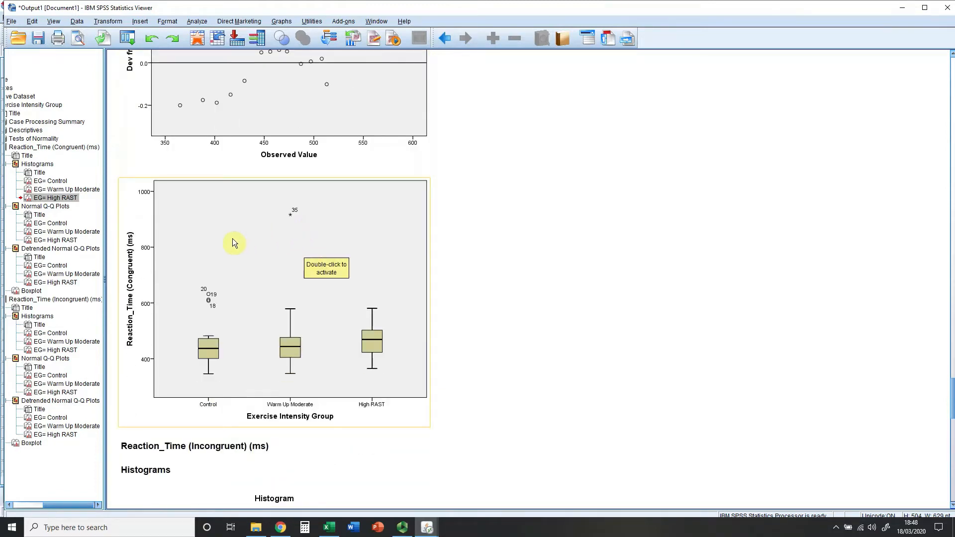
pyautogui.moveTo(243, 326)
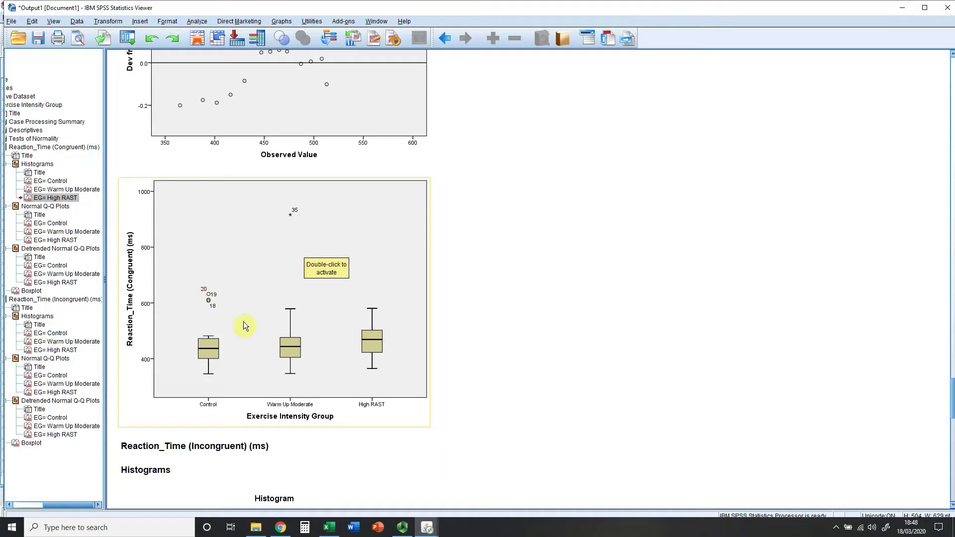
pyautogui.moveTo(206, 299)
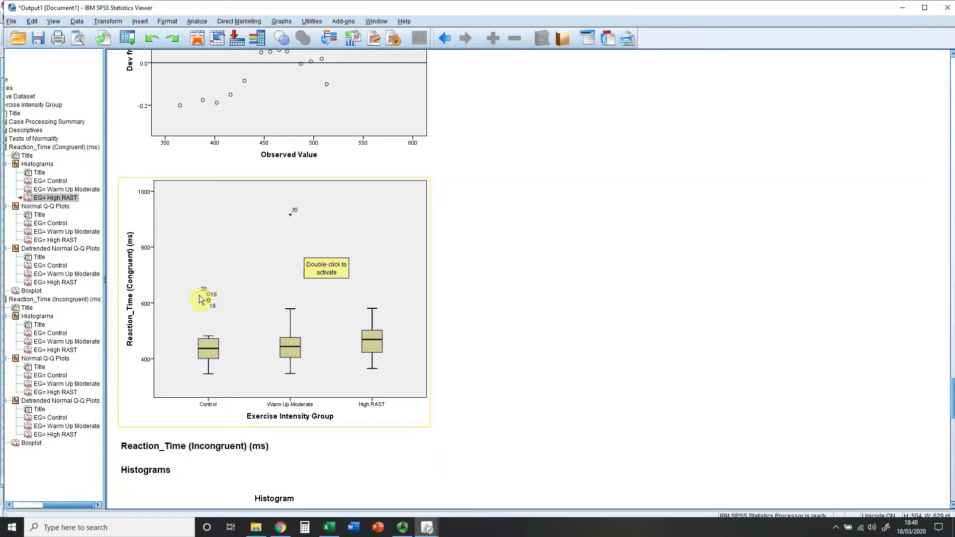
pyautogui.moveTo(210, 302)
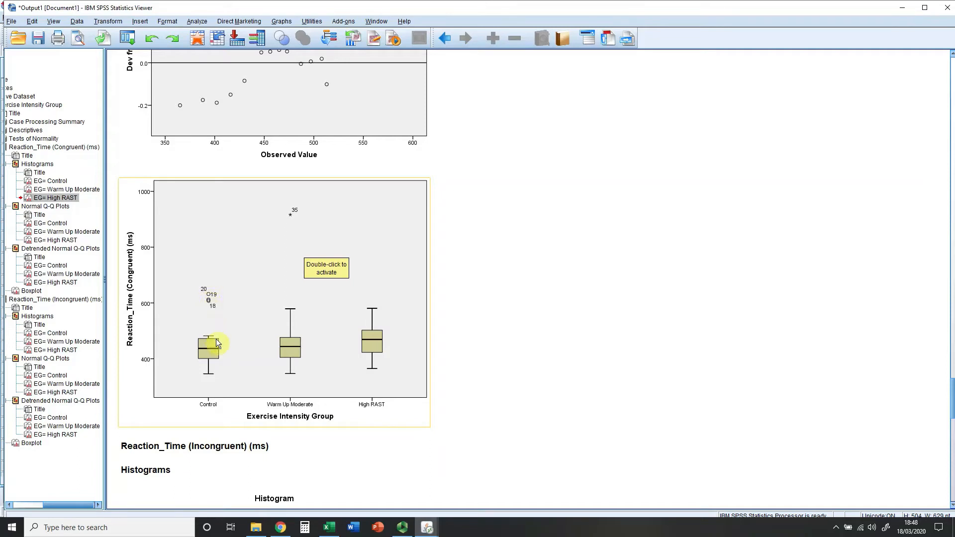
pyautogui.moveTo(217, 309)
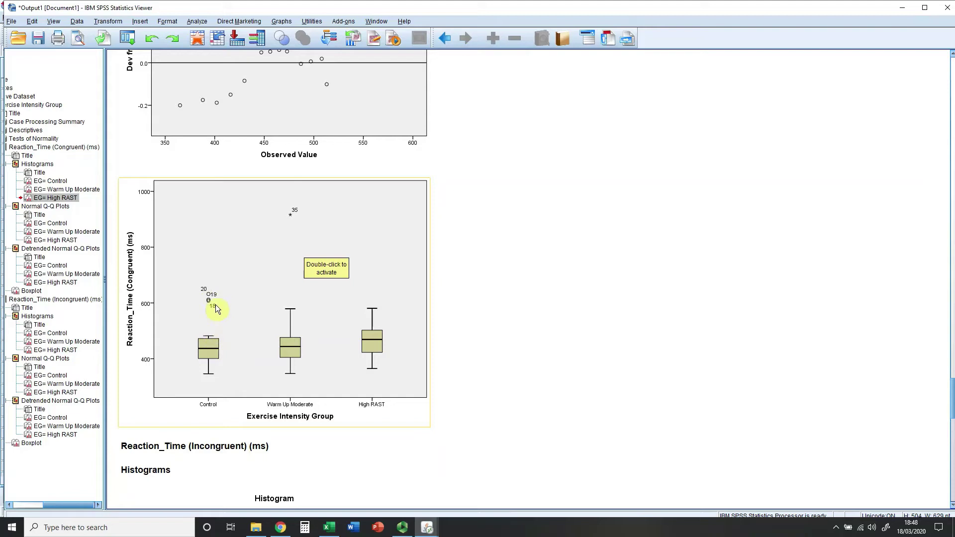
pyautogui.moveTo(217, 312)
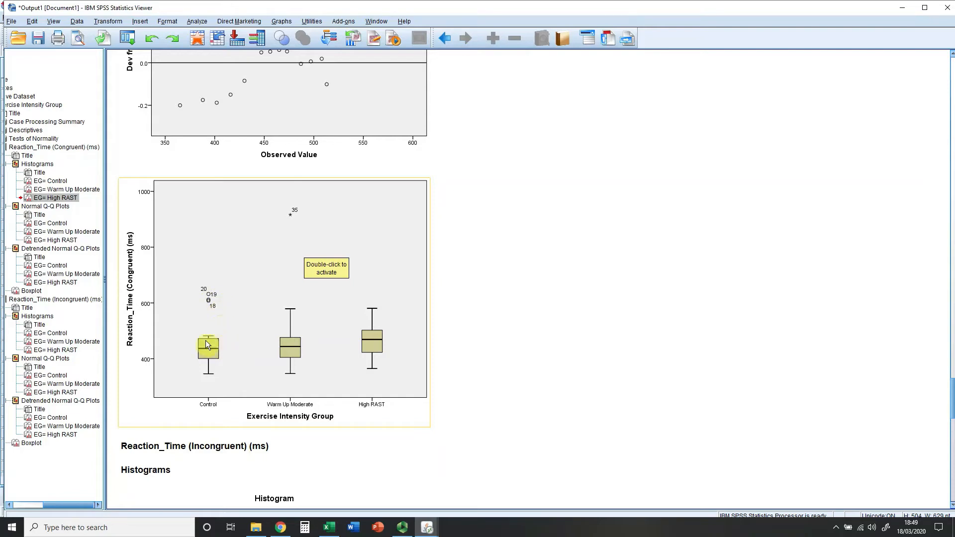
pyautogui.moveTo(222, 341)
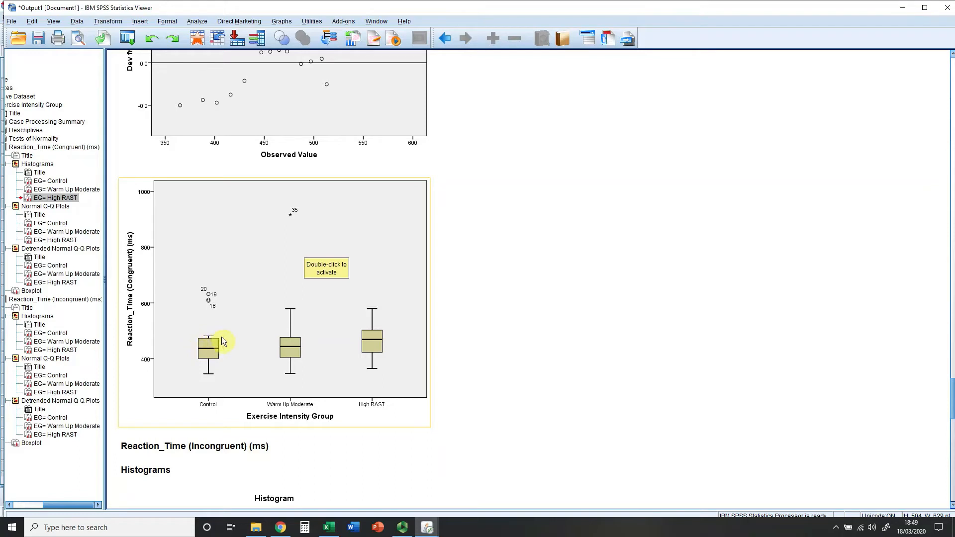
pyautogui.moveTo(237, 365)
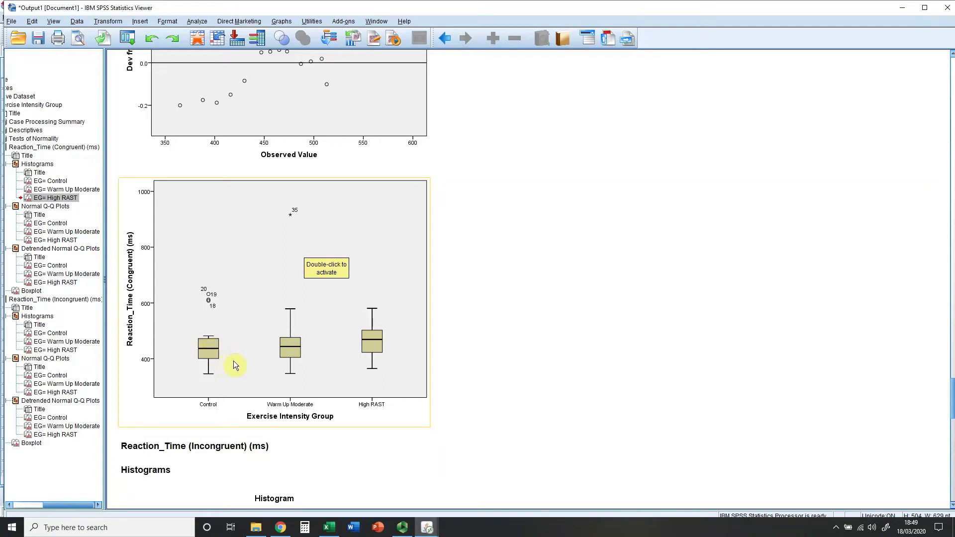
pyautogui.moveTo(303, 208)
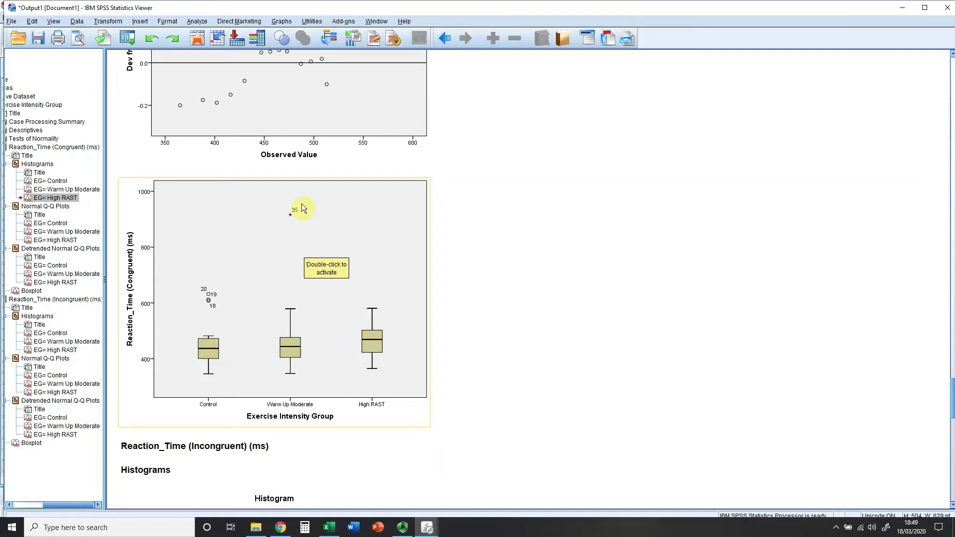
pyautogui.moveTo(291, 209)
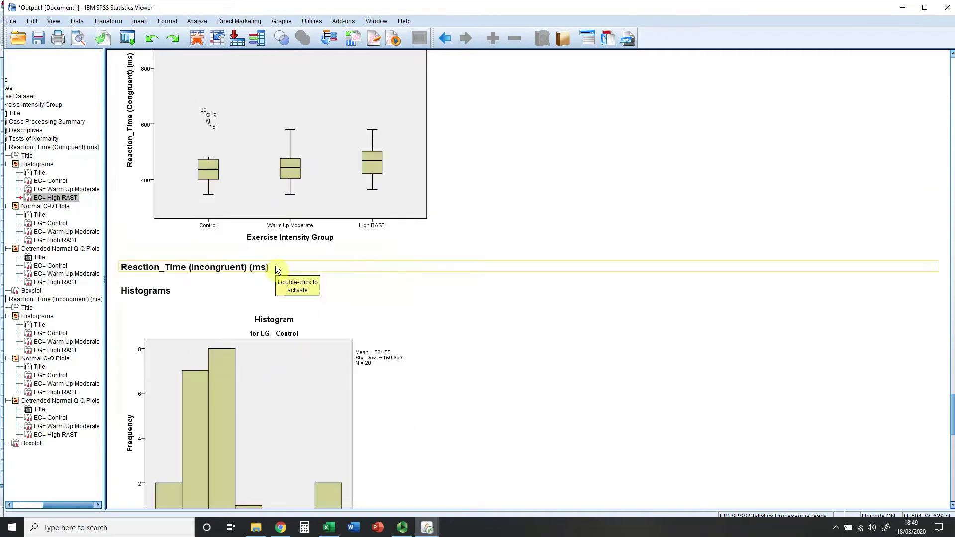
# - Scroll past the incongruent histograms and Q-Q plots to the incongruent boxplot
pyautogui.scroll(-3)
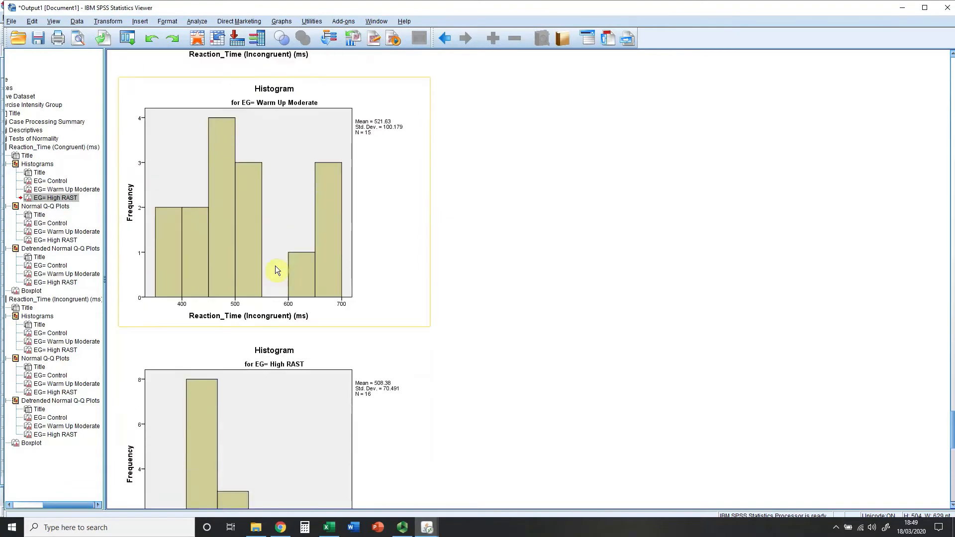
pyautogui.scroll(-3)
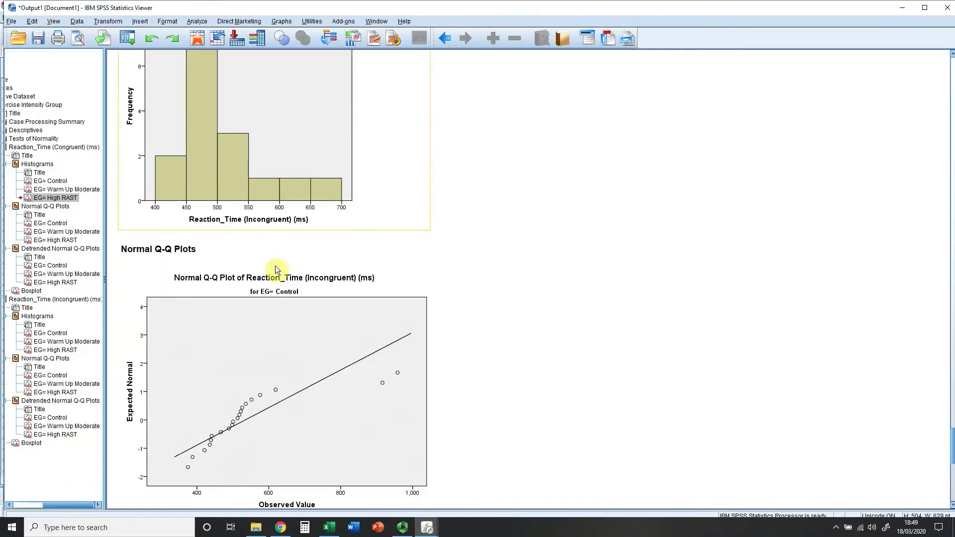
pyautogui.scroll(-3)
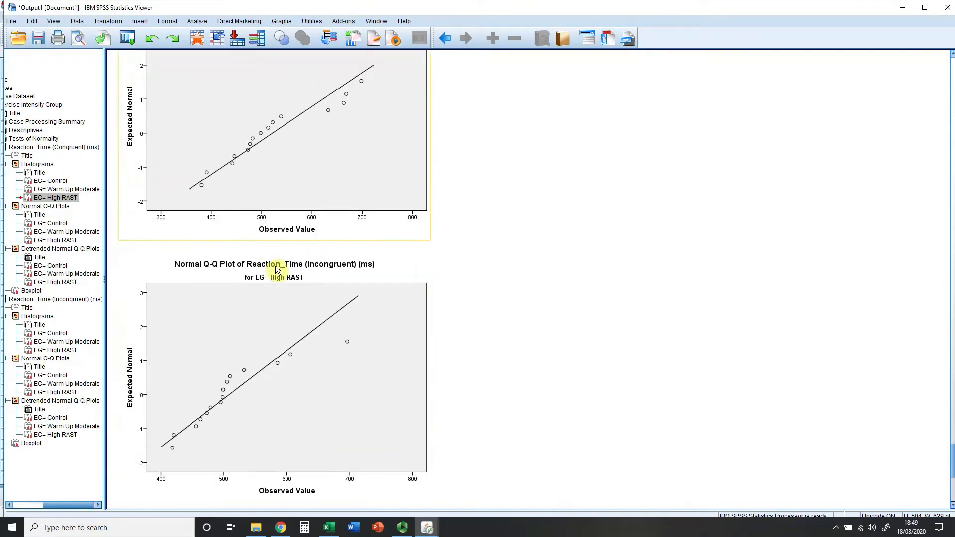
pyautogui.scroll(-3)
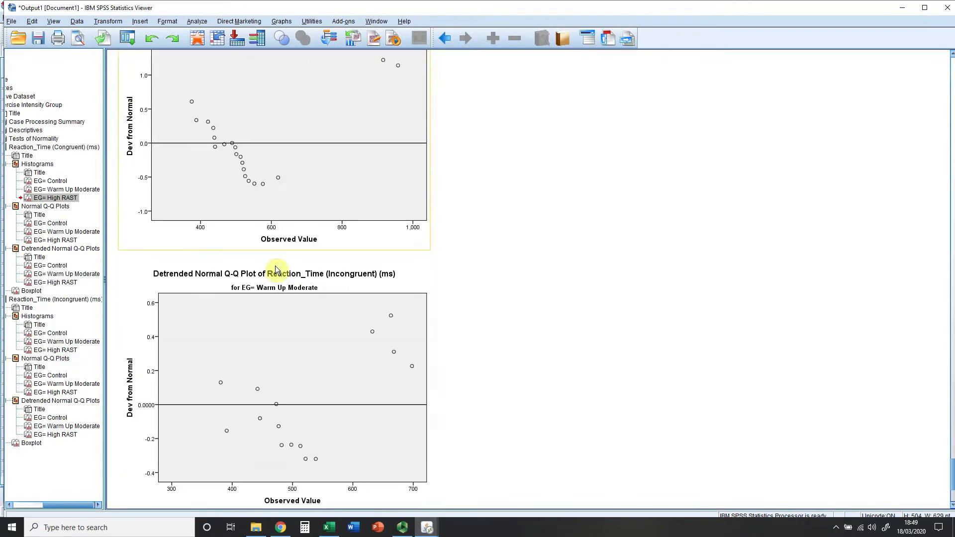
pyautogui.scroll(-3)
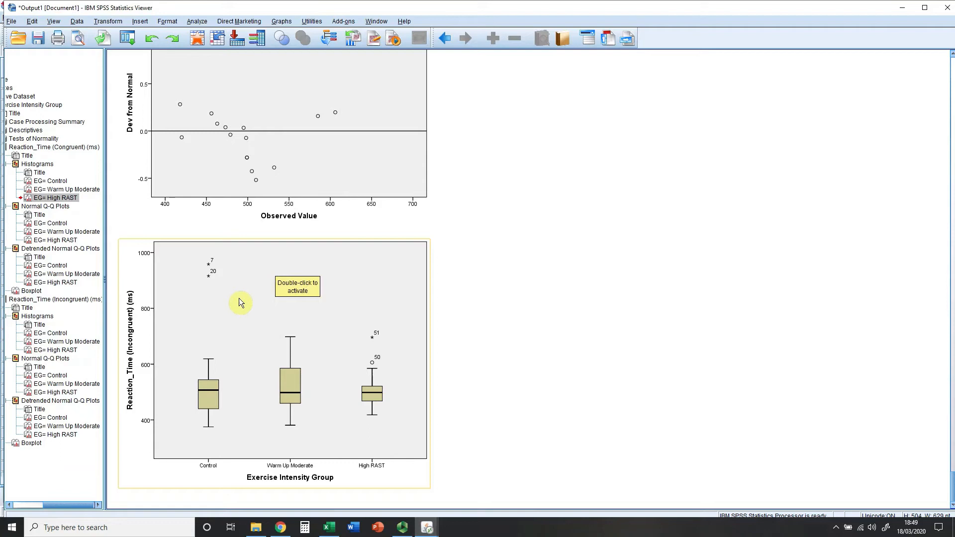
pyautogui.moveTo(368, 371)
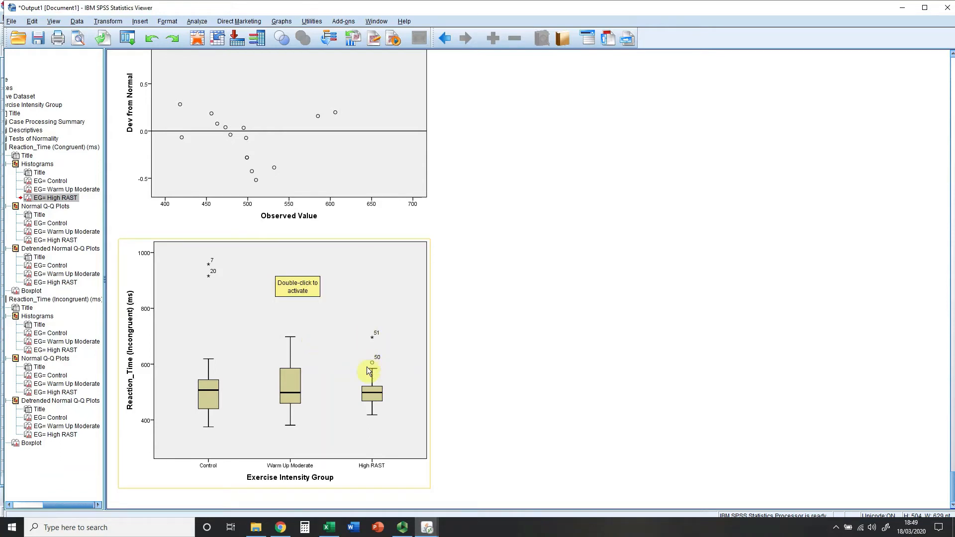
pyautogui.scroll(-3)
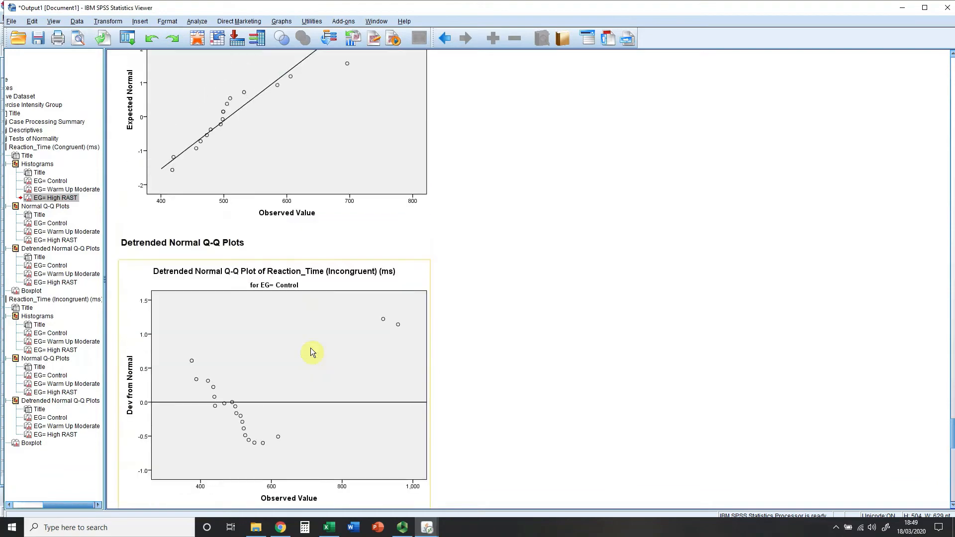
# - Scroll back up to the Tests of Normality table and Control congruent histogram
pyautogui.scroll(3)
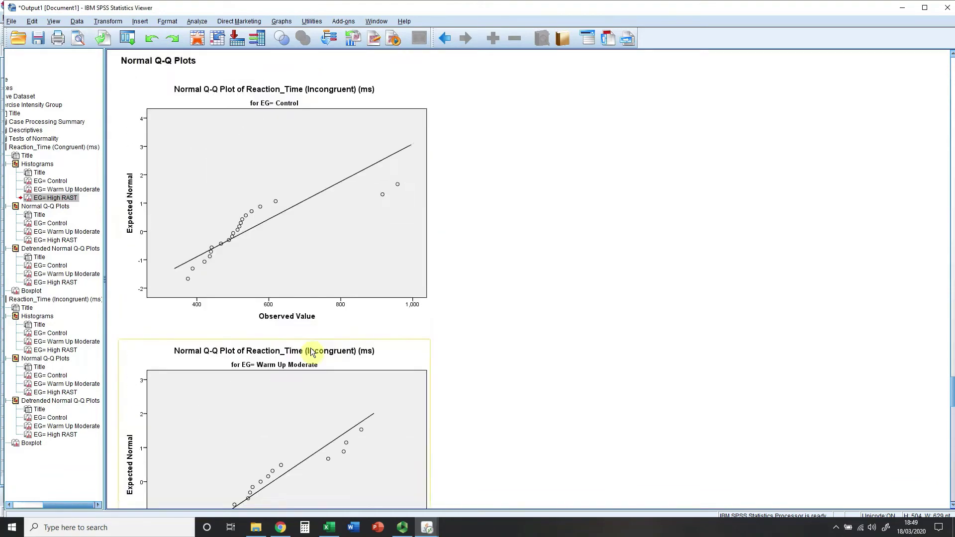
pyautogui.scroll(3)
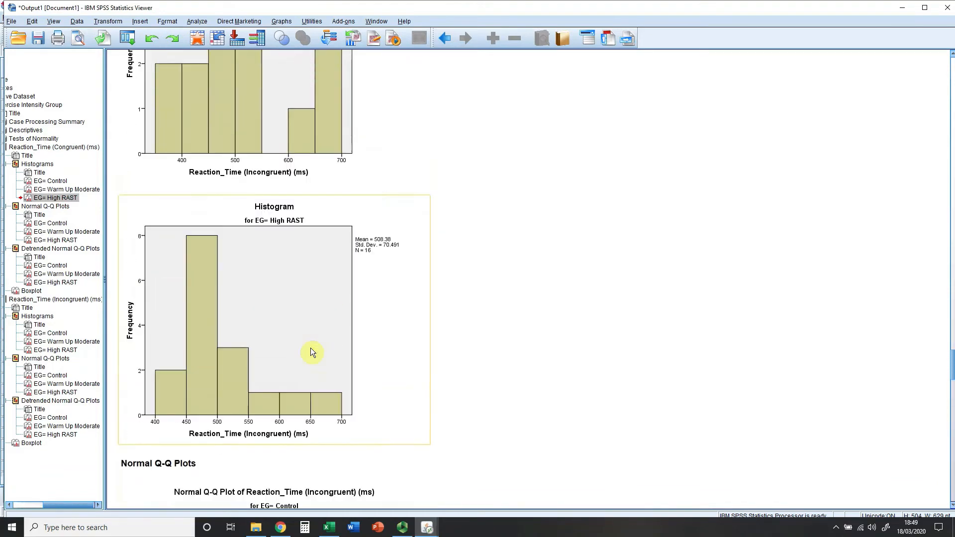
pyautogui.scroll(3)
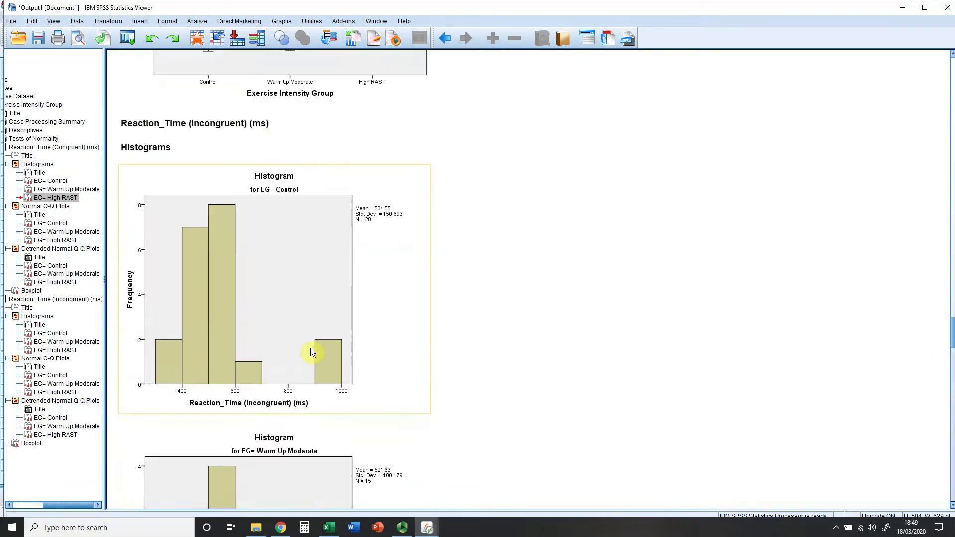
pyautogui.scroll(3)
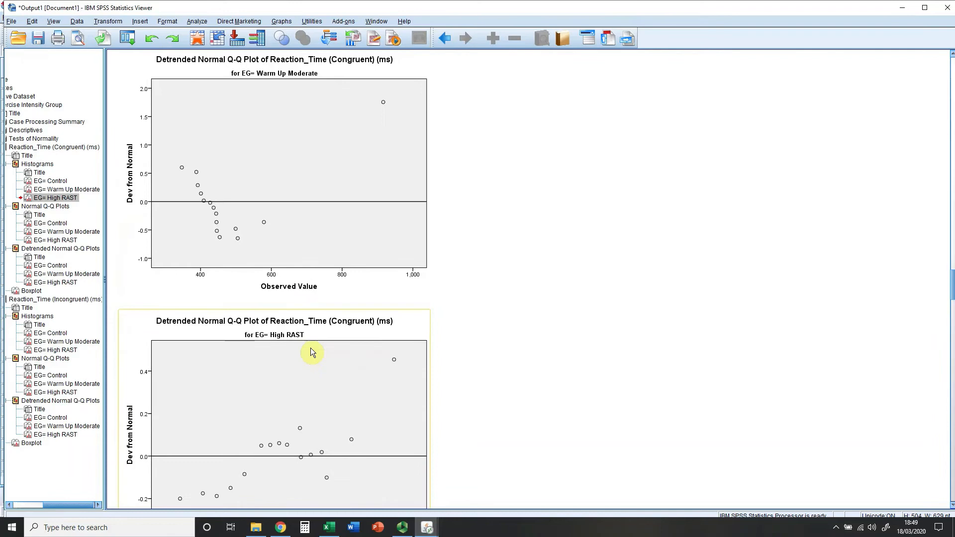
pyautogui.scroll(-3)
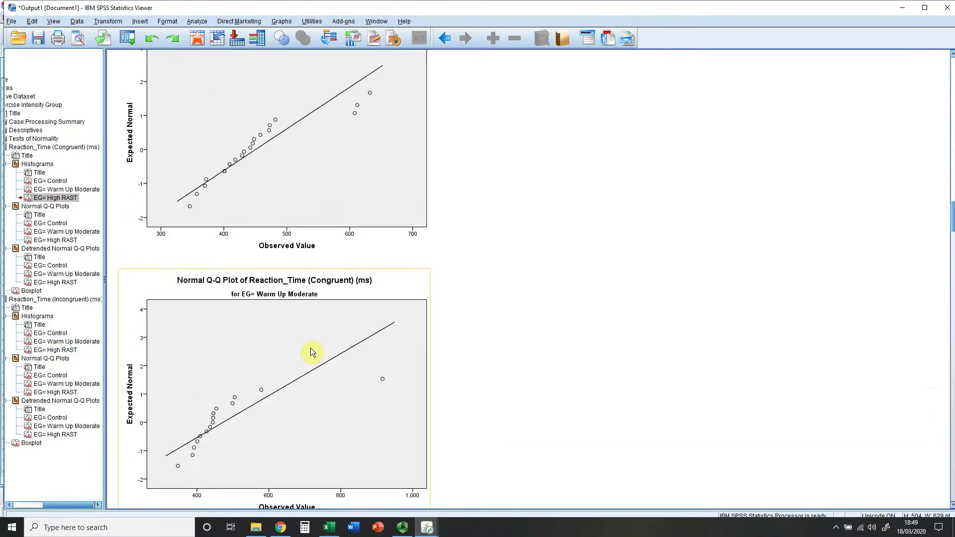
pyautogui.scroll(3)
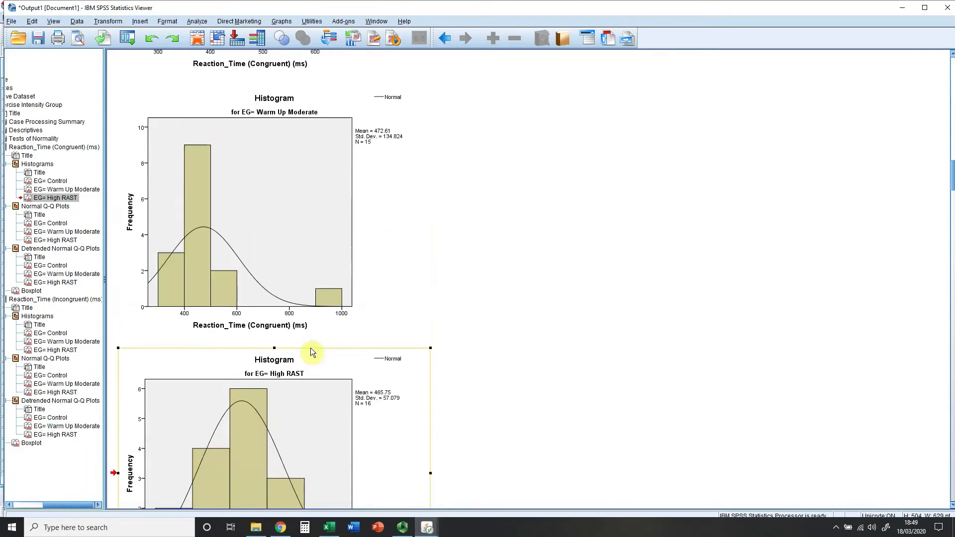
pyautogui.scroll(3)
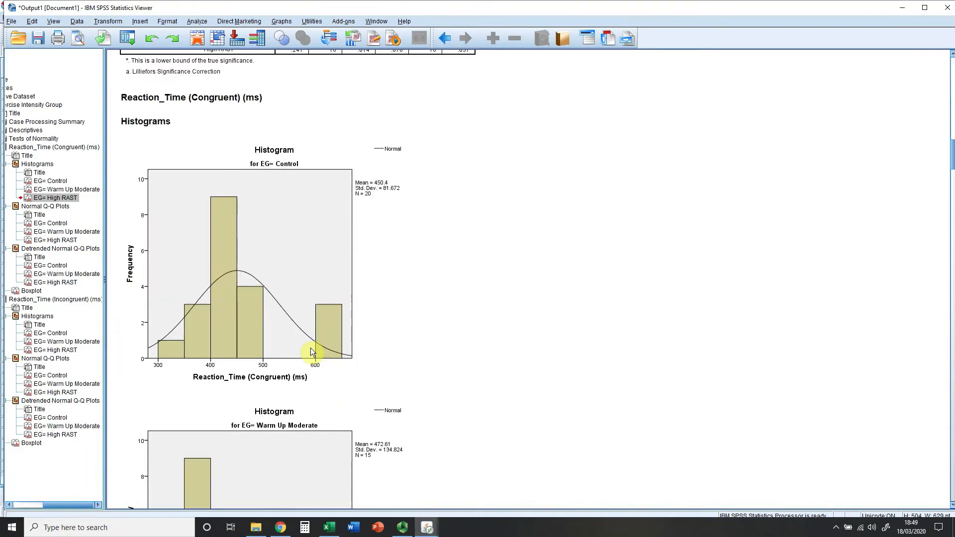
pyautogui.scroll(3)
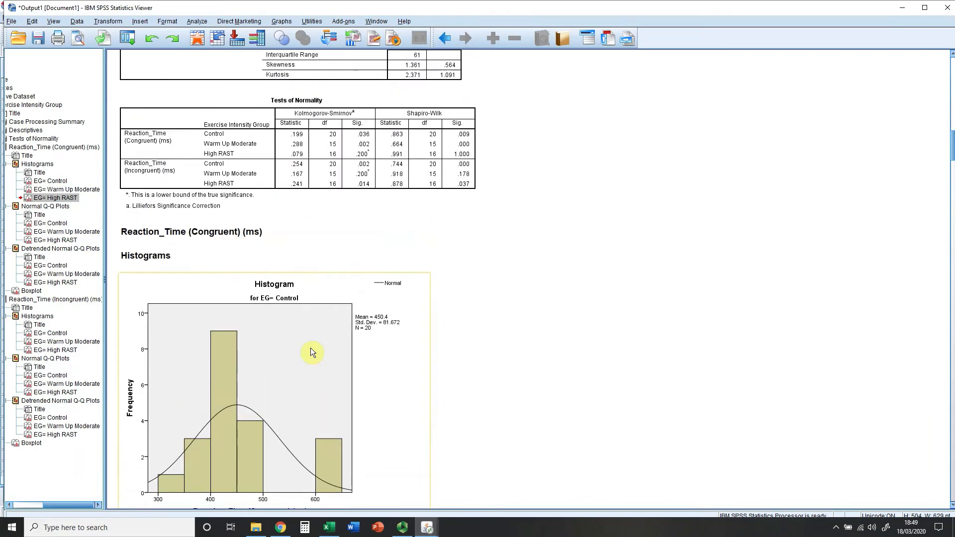
pyautogui.scroll(3)
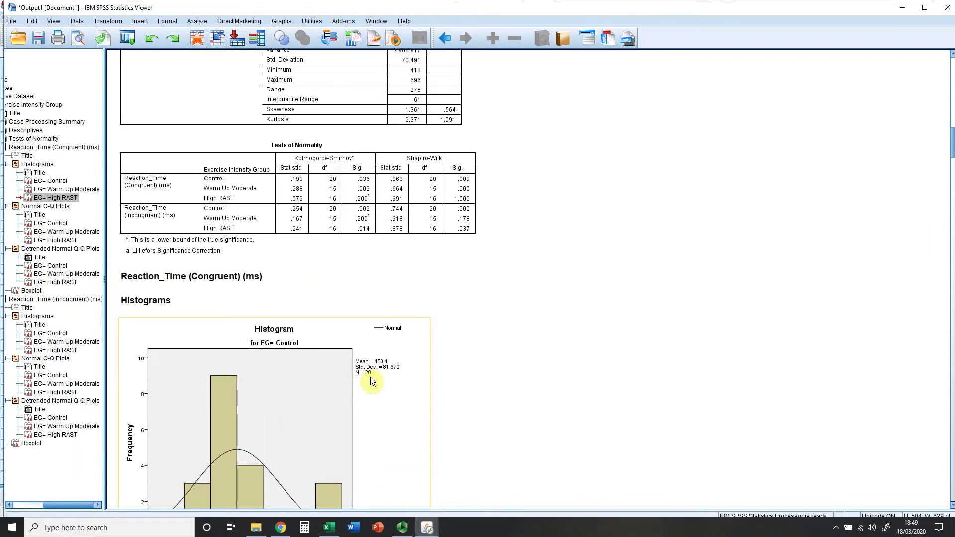
pyautogui.scroll(-3)
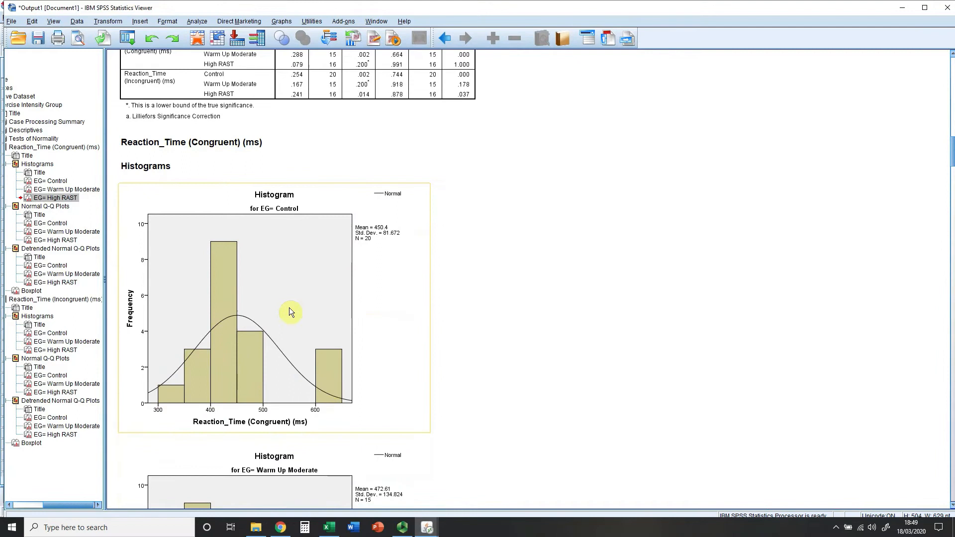
pyautogui.moveTo(269, 320)
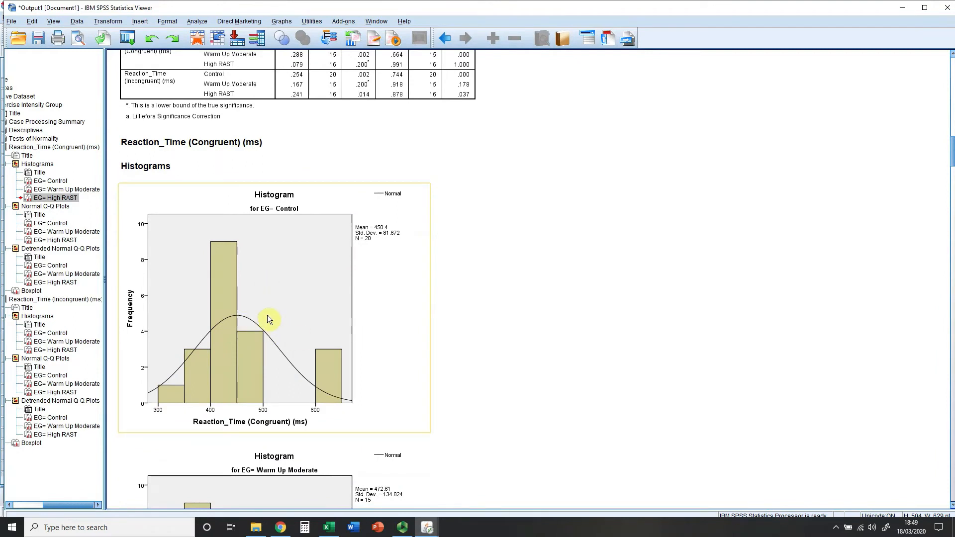
pyautogui.moveTo(325, 373)
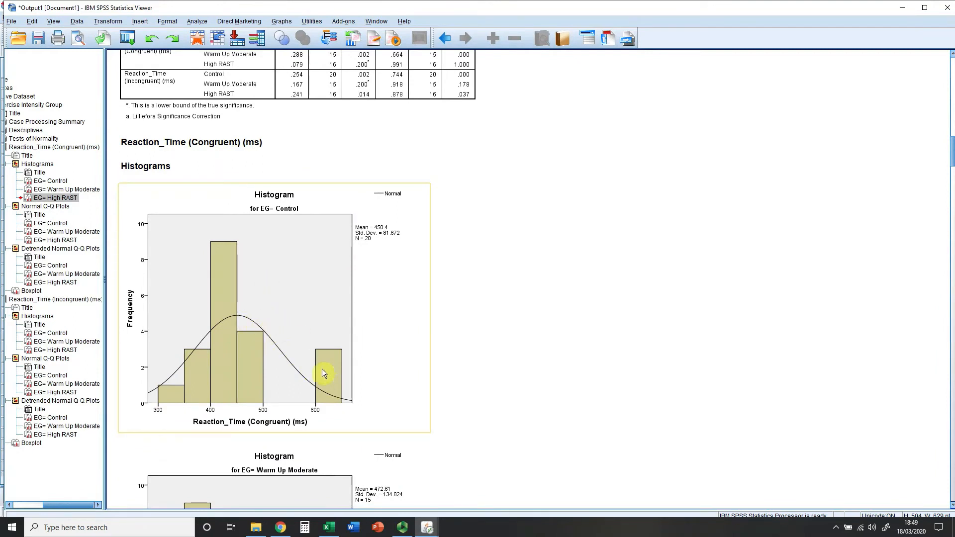
pyautogui.moveTo(233, 263)
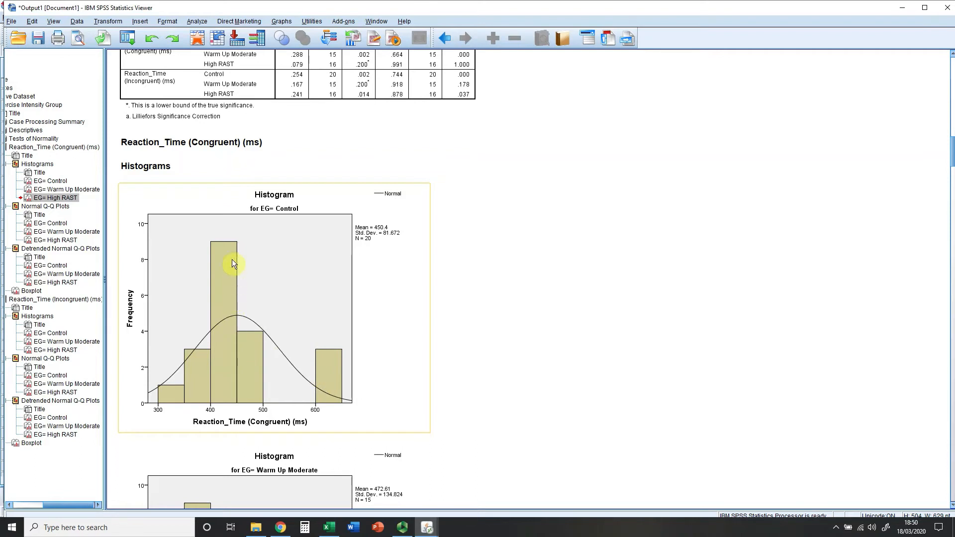
pyautogui.moveTo(231, 251)
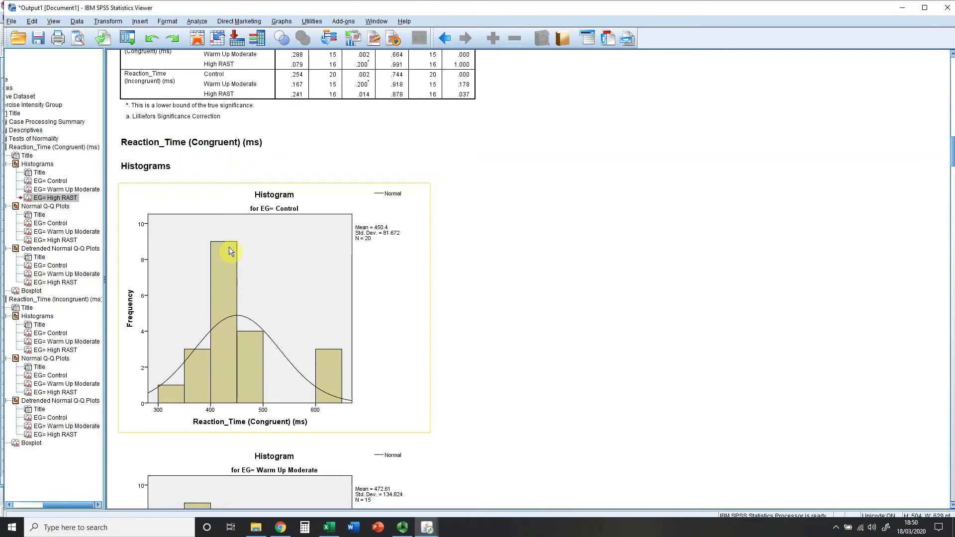
pyautogui.moveTo(276, 304)
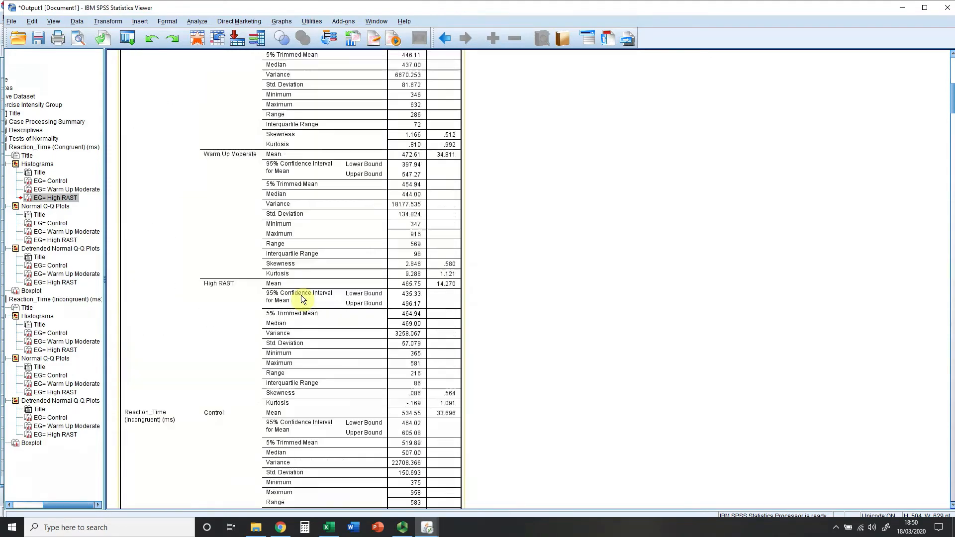
# - Scroll up to the Descriptives table of congruent reaction-time statistics
pyautogui.scroll(3)
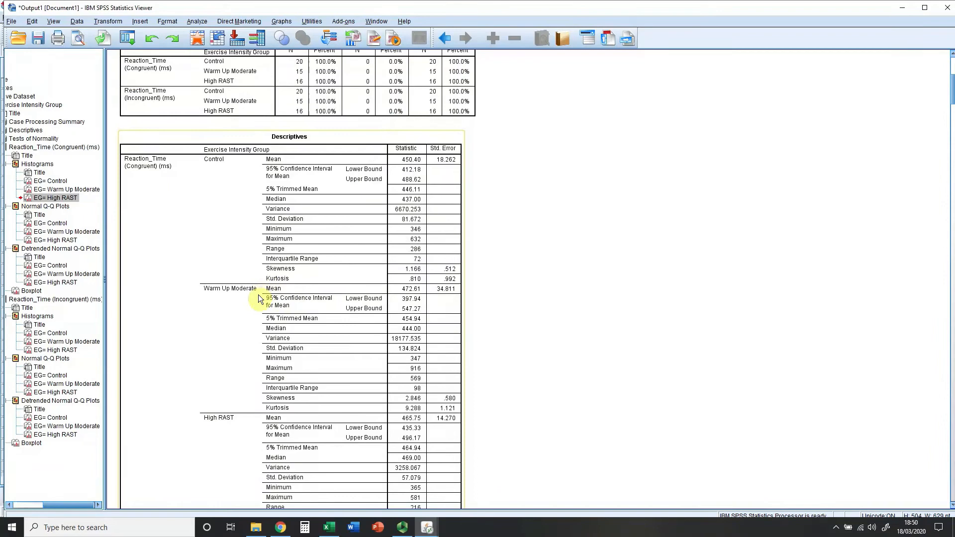
pyautogui.moveTo(394, 287)
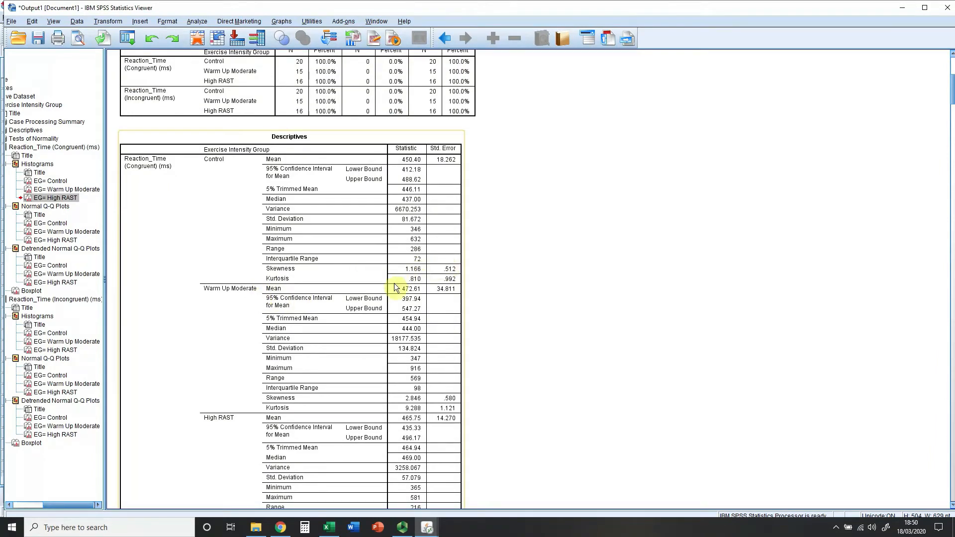
pyautogui.moveTo(240, 215)
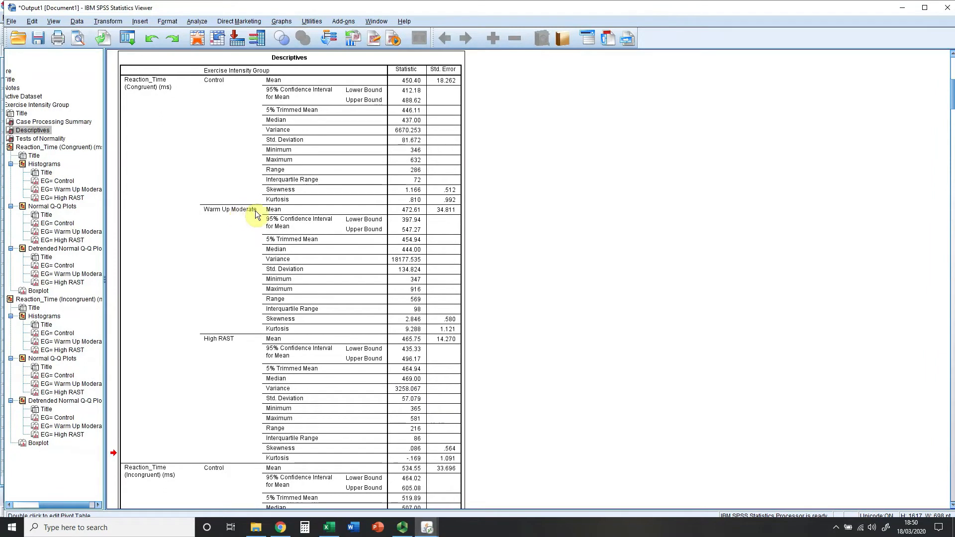
pyautogui.moveTo(451, 195)
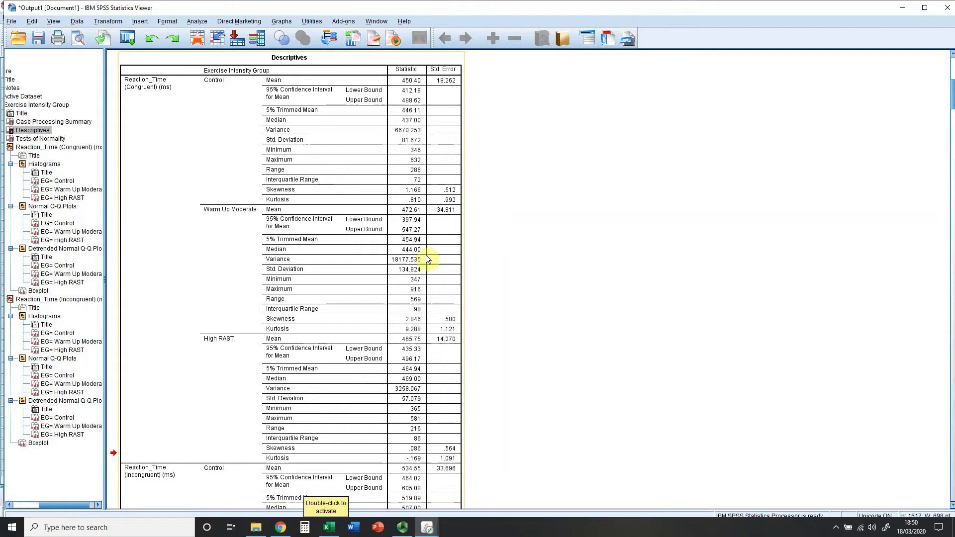
pyautogui.moveTo(343, 203)
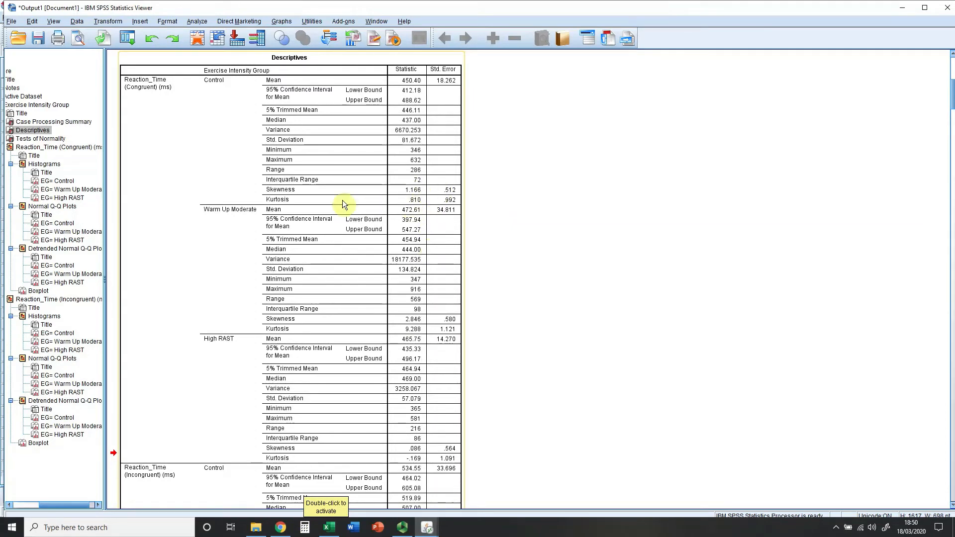
pyautogui.moveTo(298, 189)
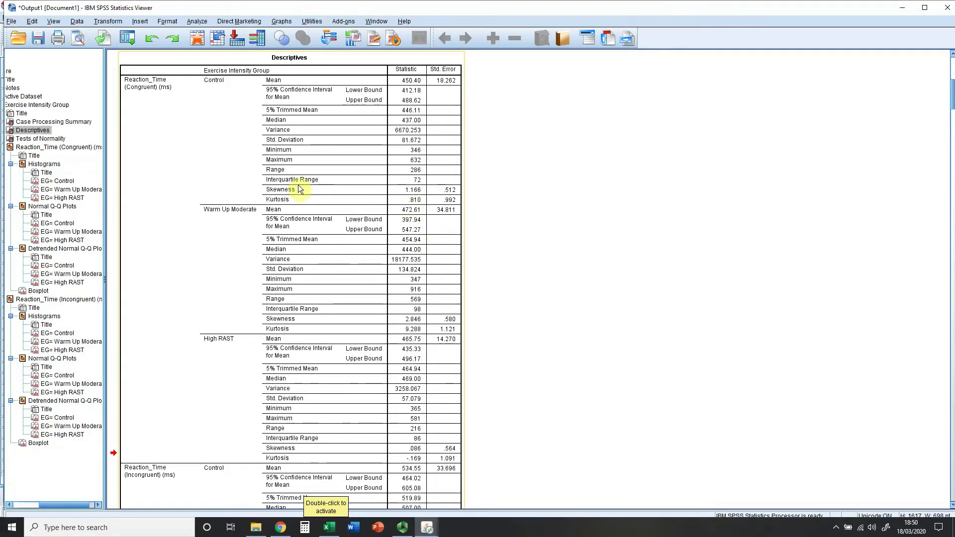
# - Copy the Descriptives table as an Excel Worksheet (BIFF) and switch to the blank Excel workbook
pyautogui.rightClick(298, 190)
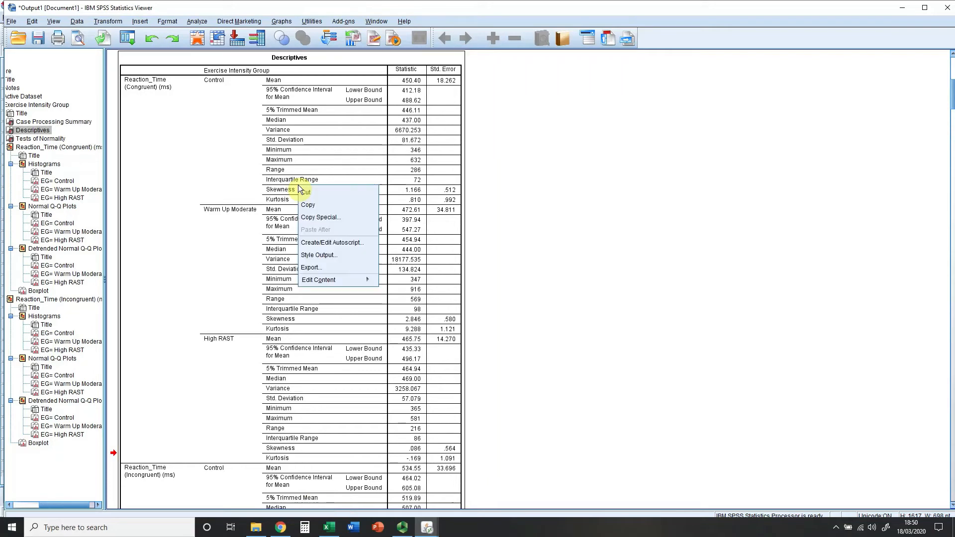
pyautogui.click(320, 217)
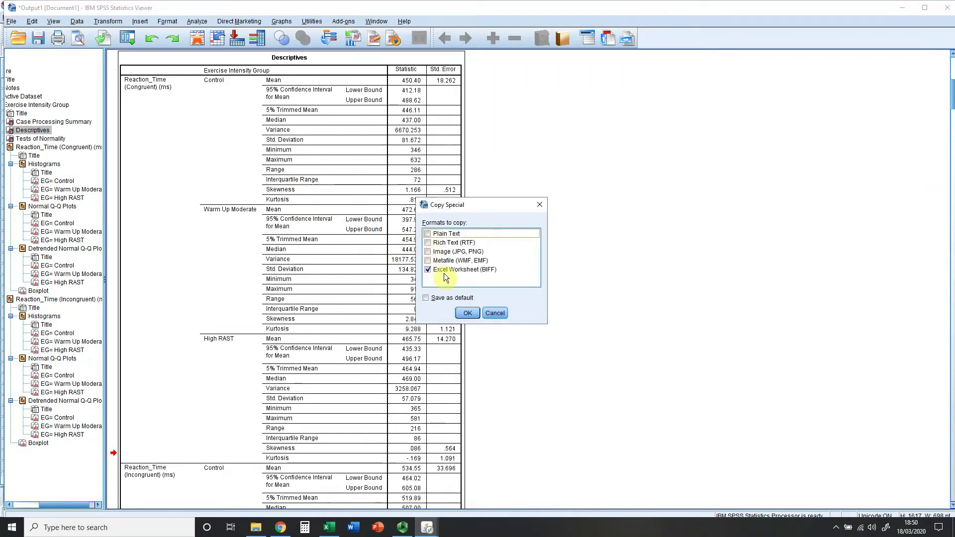
pyautogui.moveTo(458, 279)
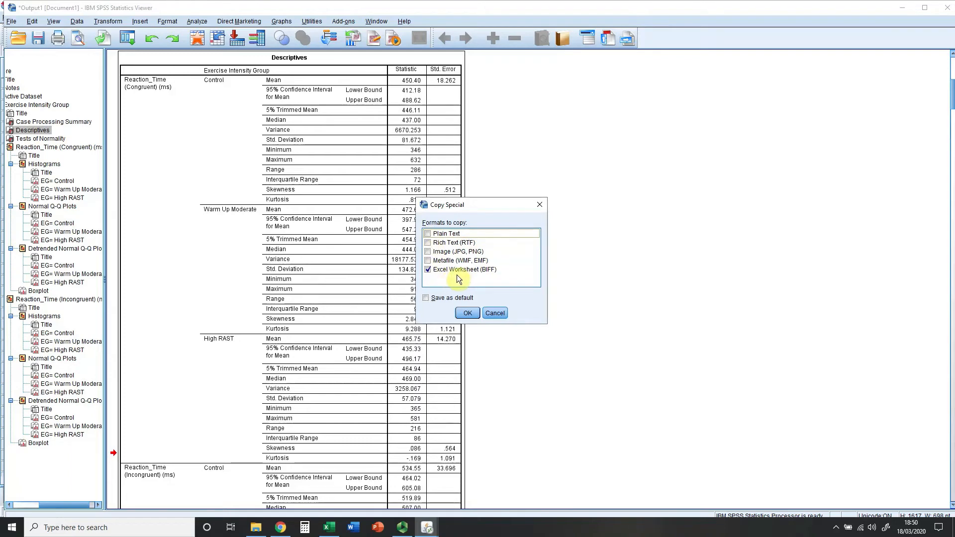
pyautogui.click(467, 312)
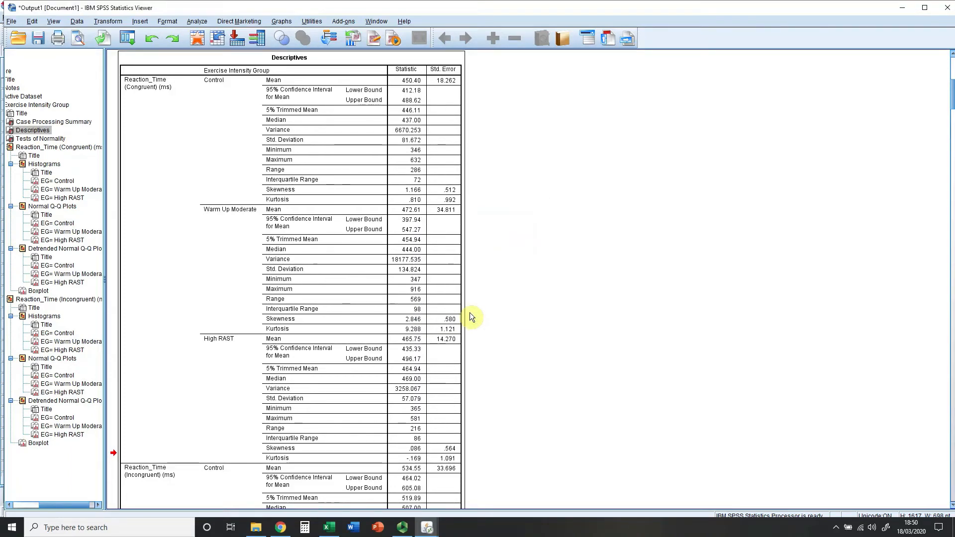
pyautogui.click(328, 527)
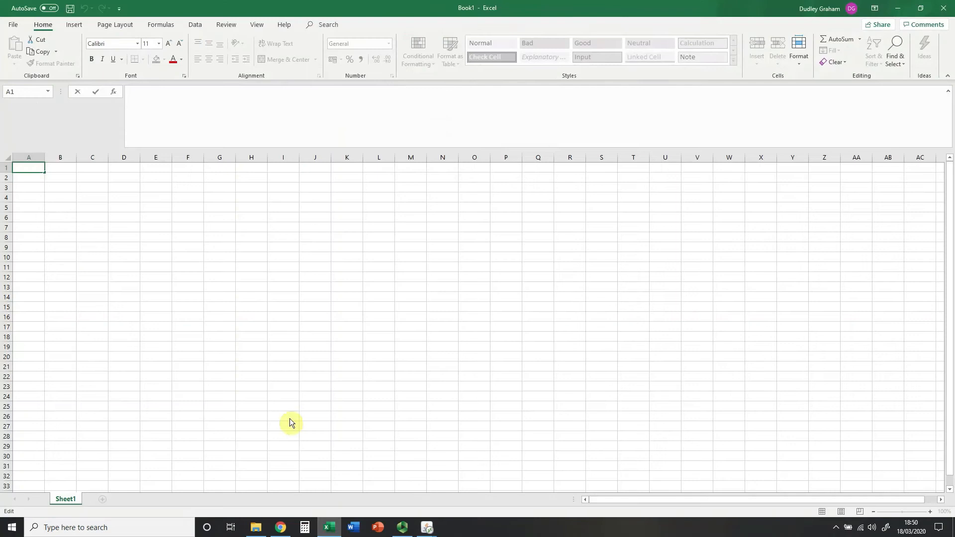
pyautogui.moveTo(74, 192)
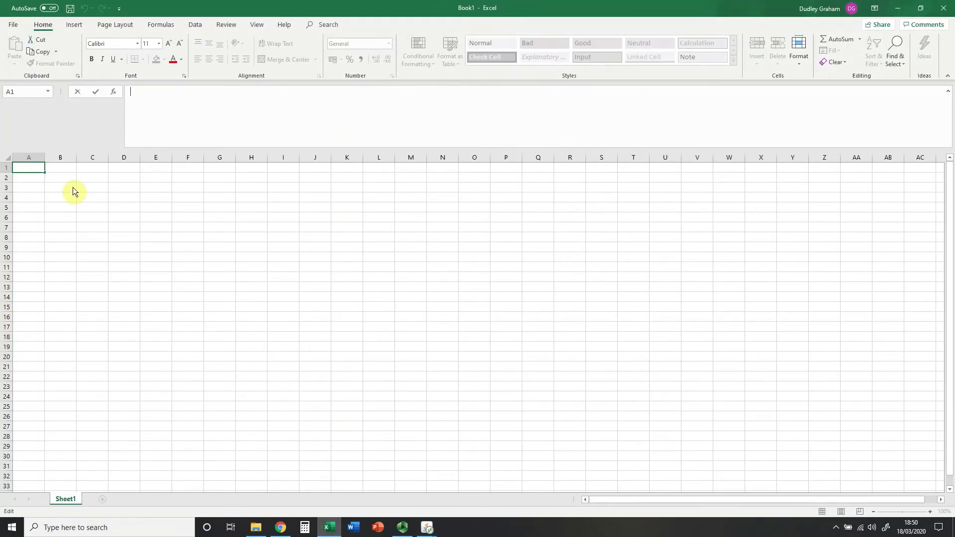
pyautogui.moveTo(39, 174)
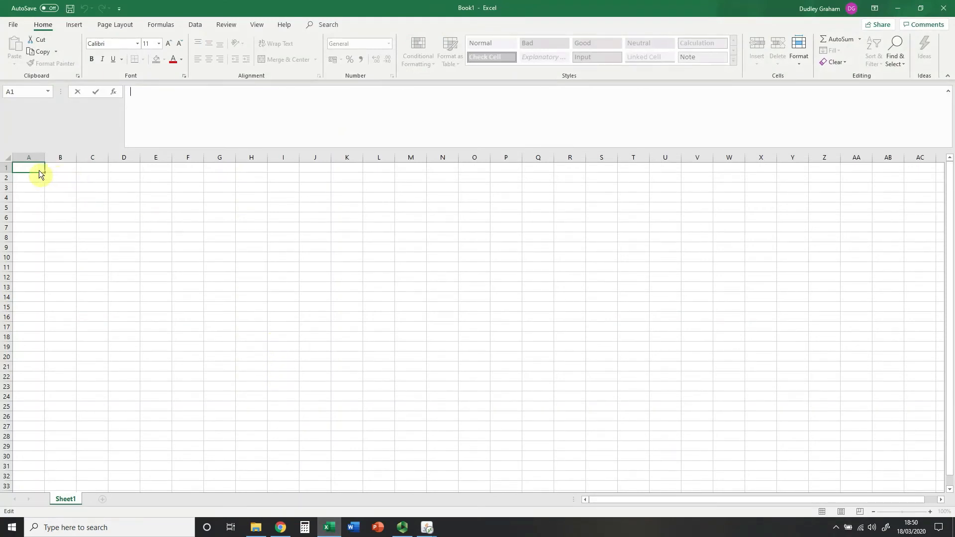
pyautogui.moveTo(33, 172)
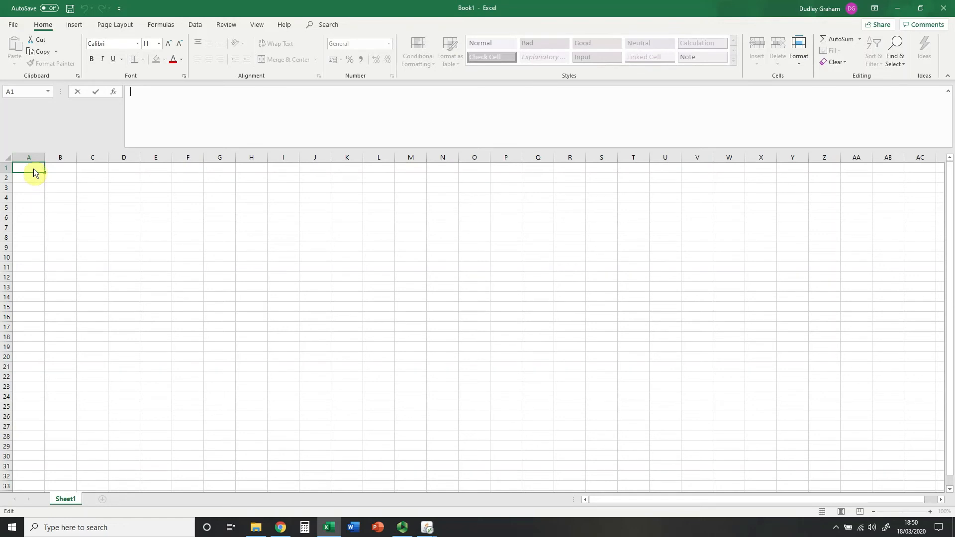
# - Paste the Descriptives table at cell A1 using Keep Source Formatting
pyautogui.rightClick(28, 171)
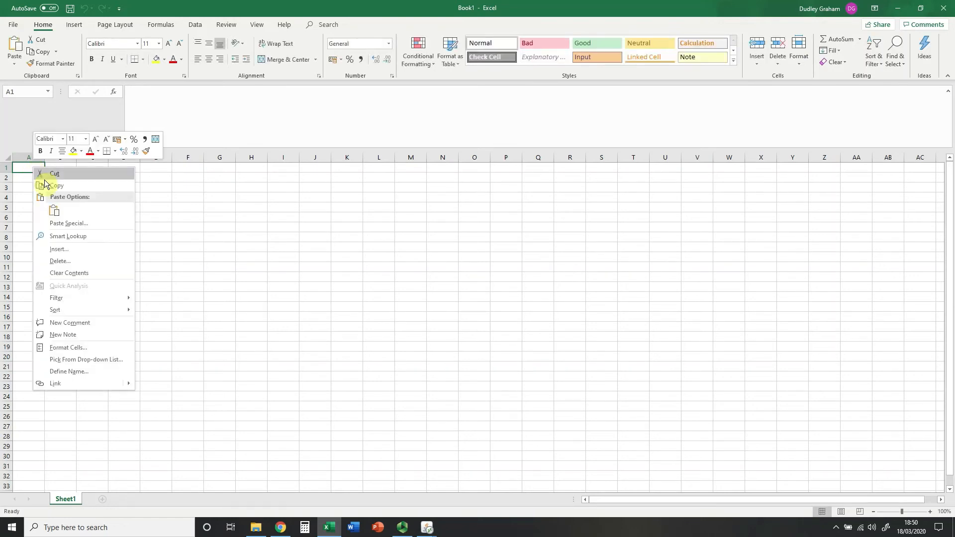
pyautogui.click(54, 210)
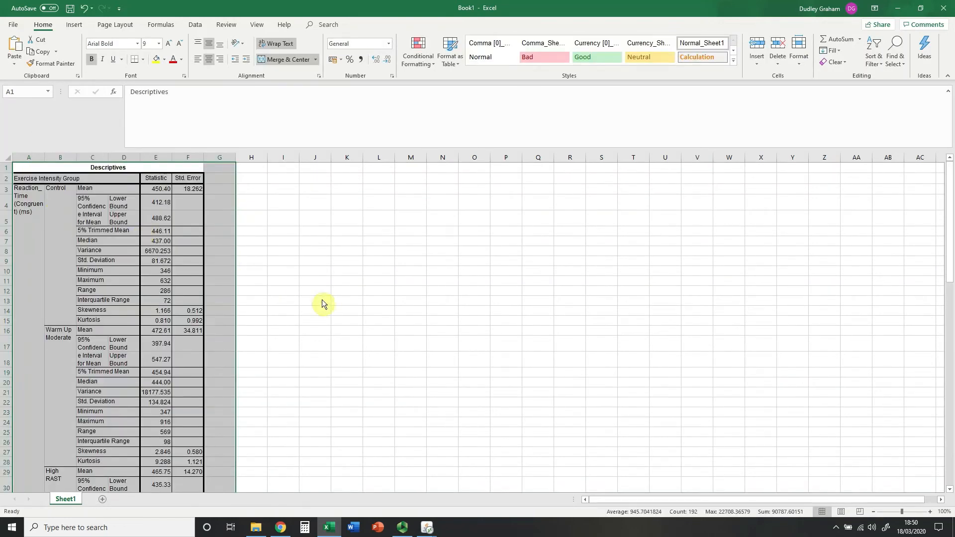
pyautogui.click(315, 268)
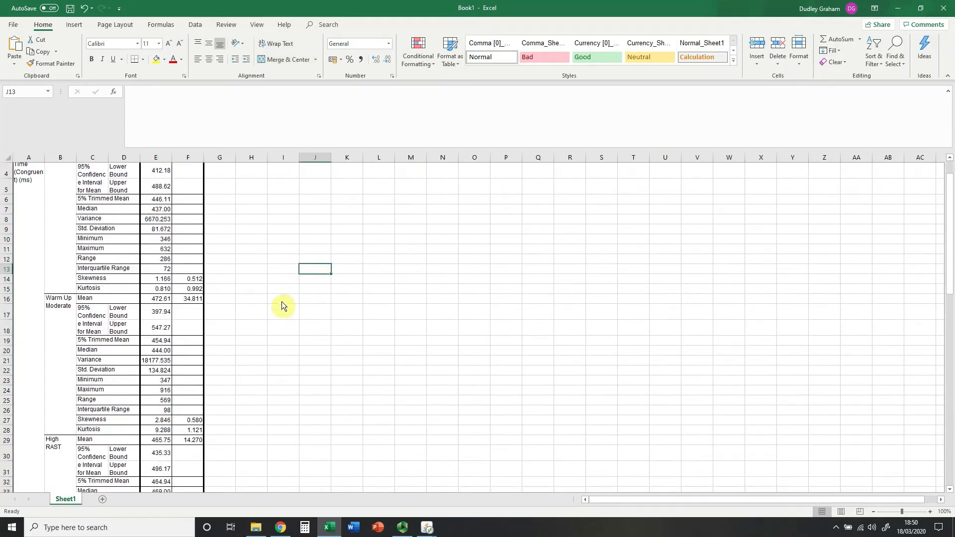
pyautogui.moveTo(209, 284)
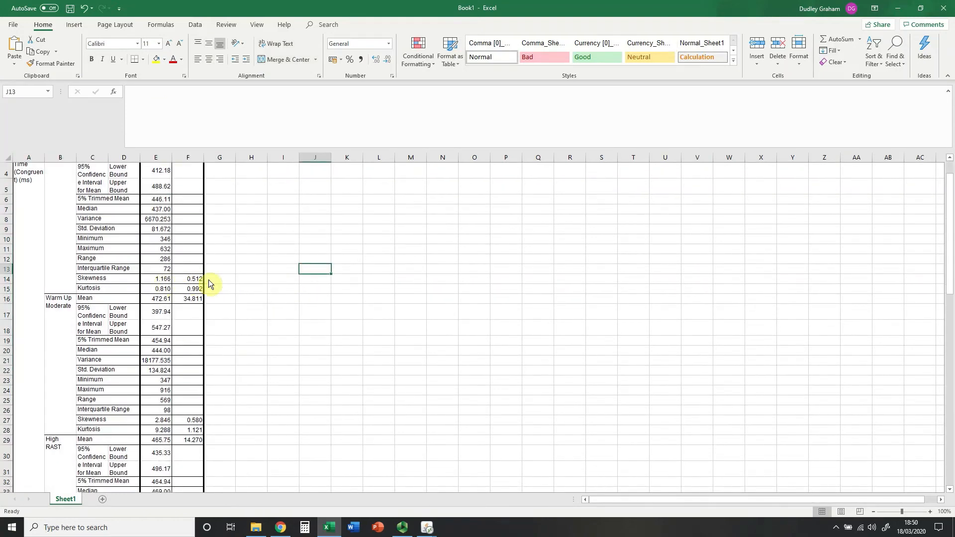
# - Enter the skewness z-ratio formula =E14/F14 in column G and start copying it down
pyautogui.click(219, 279)
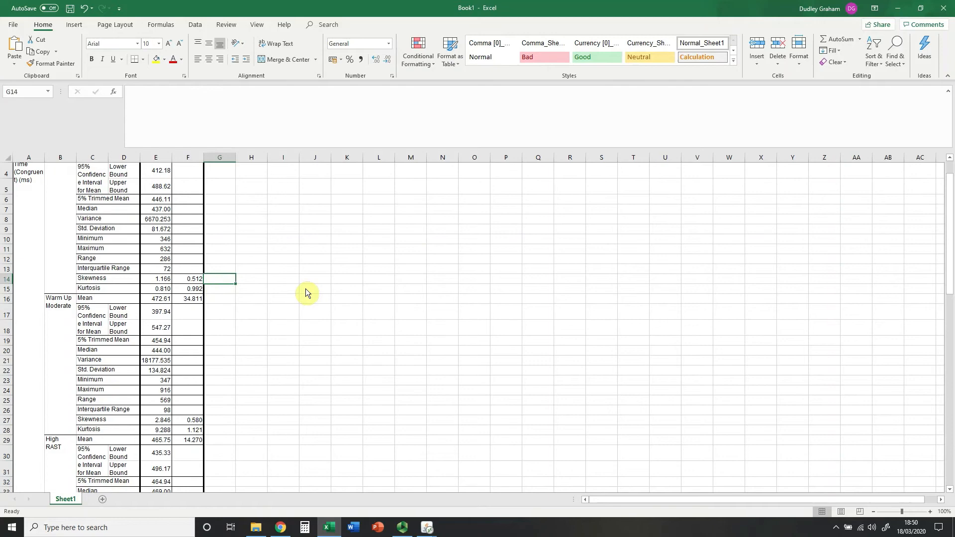
pyautogui.write('=')
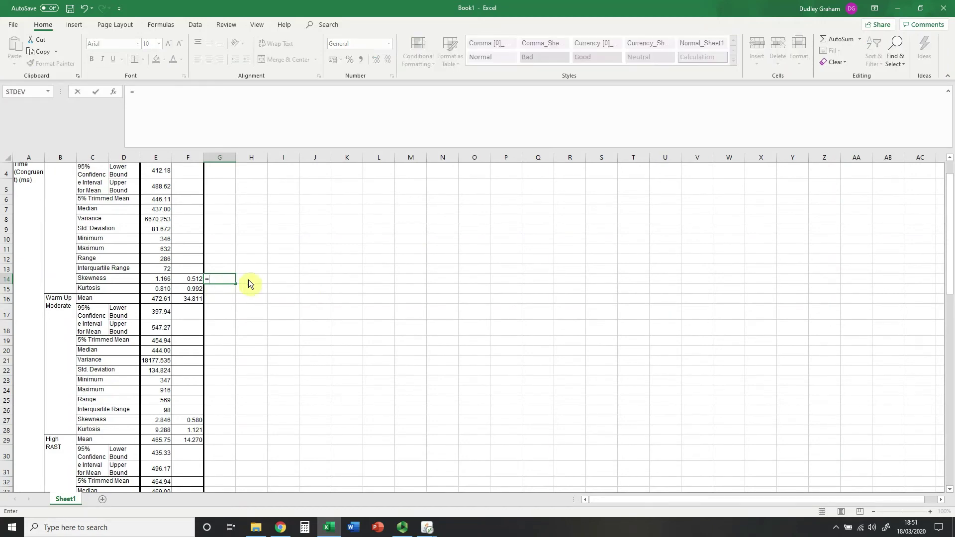
pyautogui.click(155, 278)
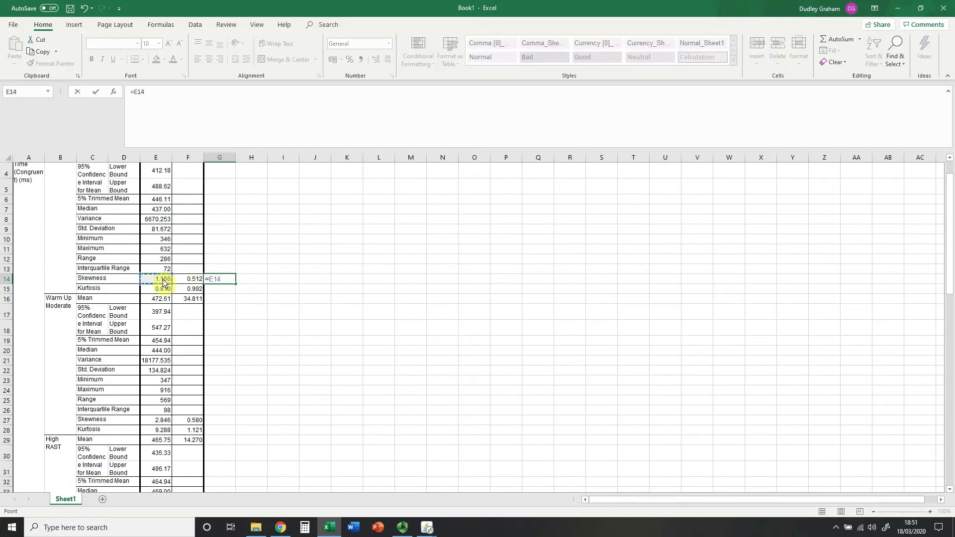
pyautogui.click(187, 279)
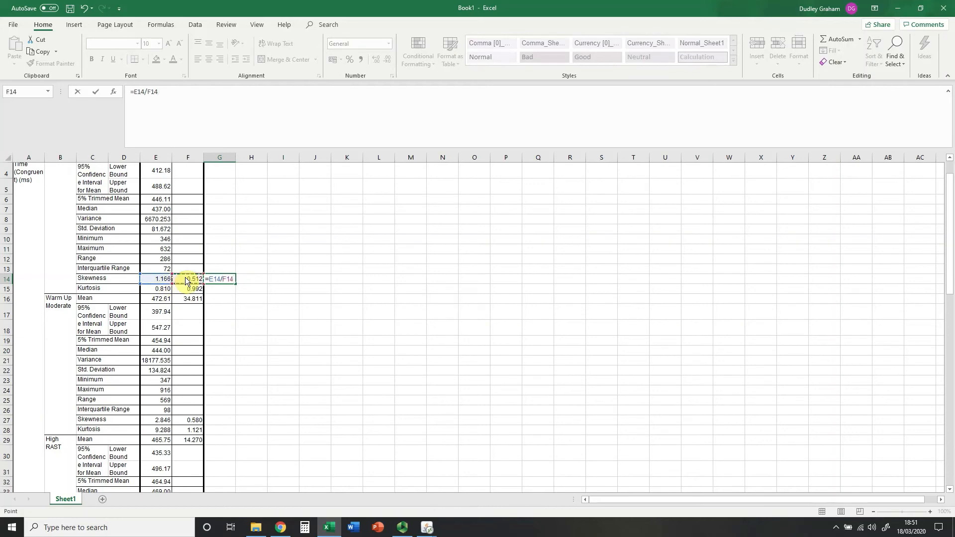
pyautogui.press('Return')
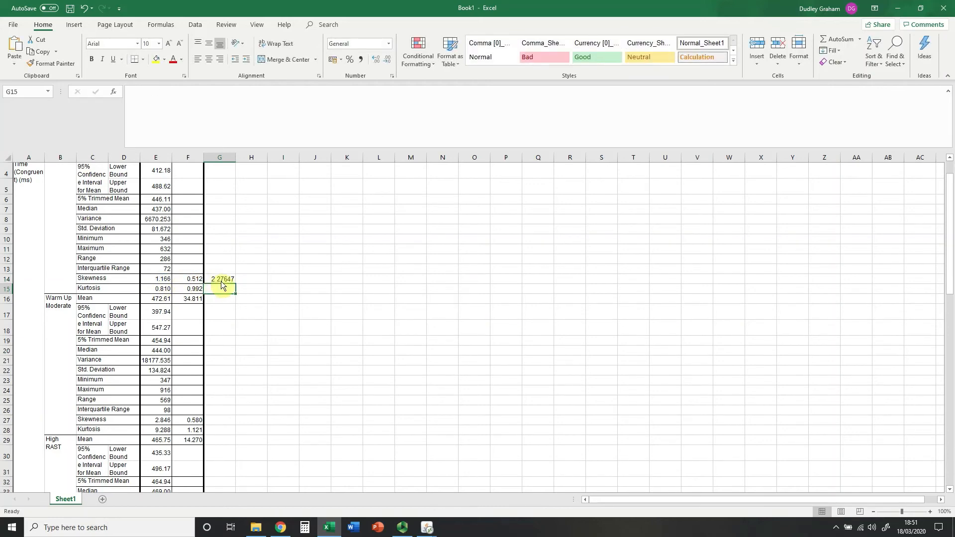
pyautogui.click(219, 279)
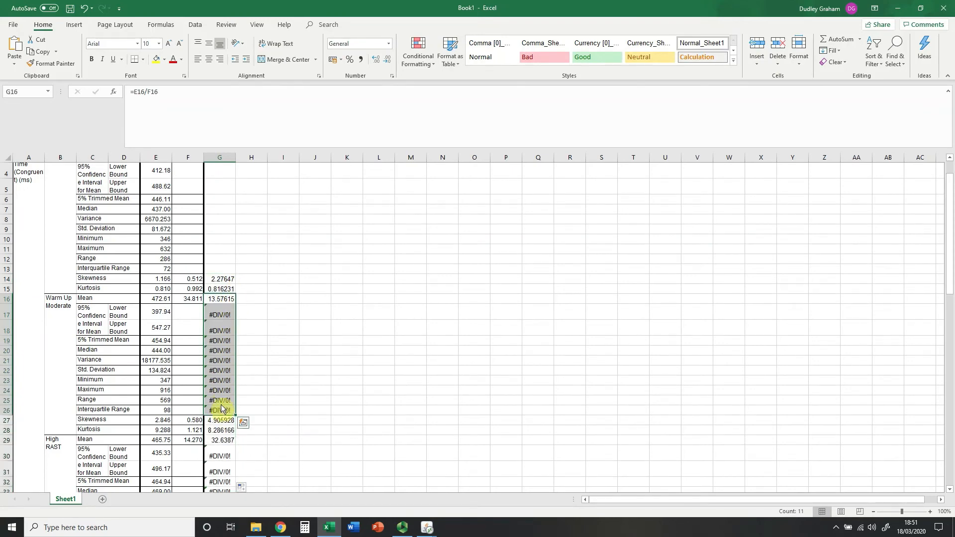
pyautogui.scroll(-3)
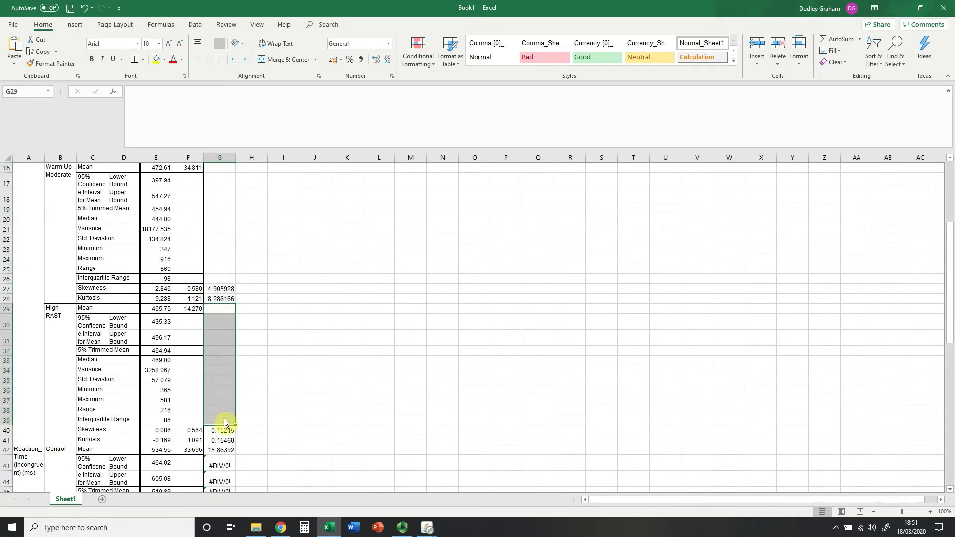
pyautogui.scroll(-3)
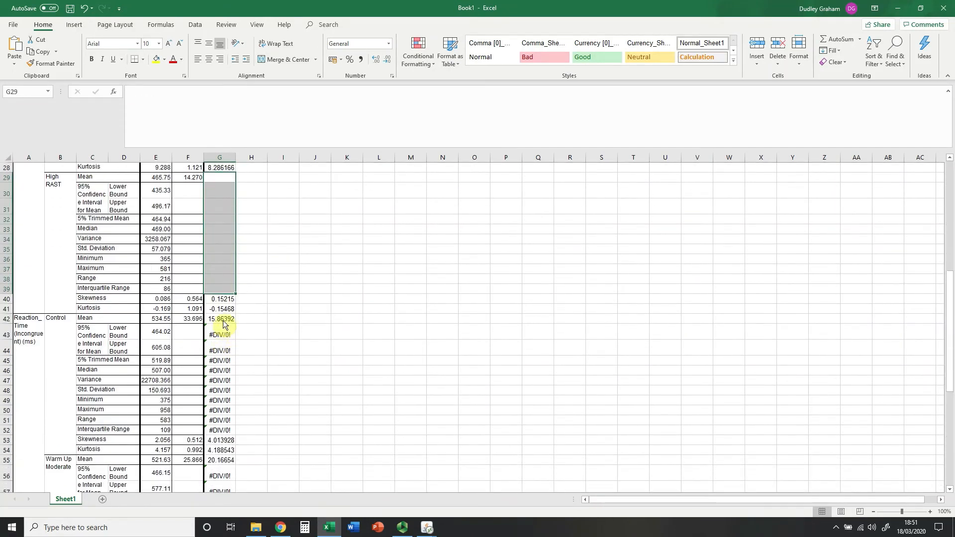
pyautogui.click(219, 318)
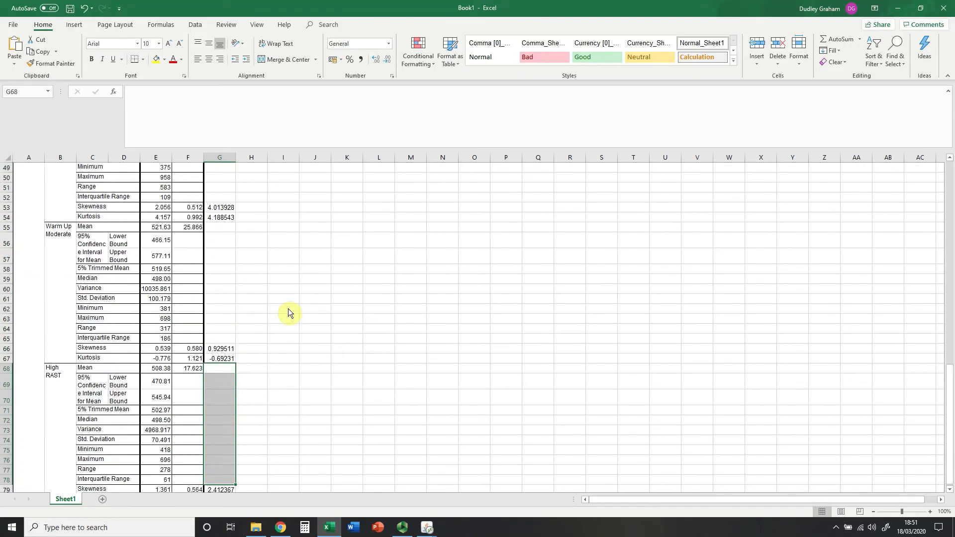
pyautogui.scroll(3)
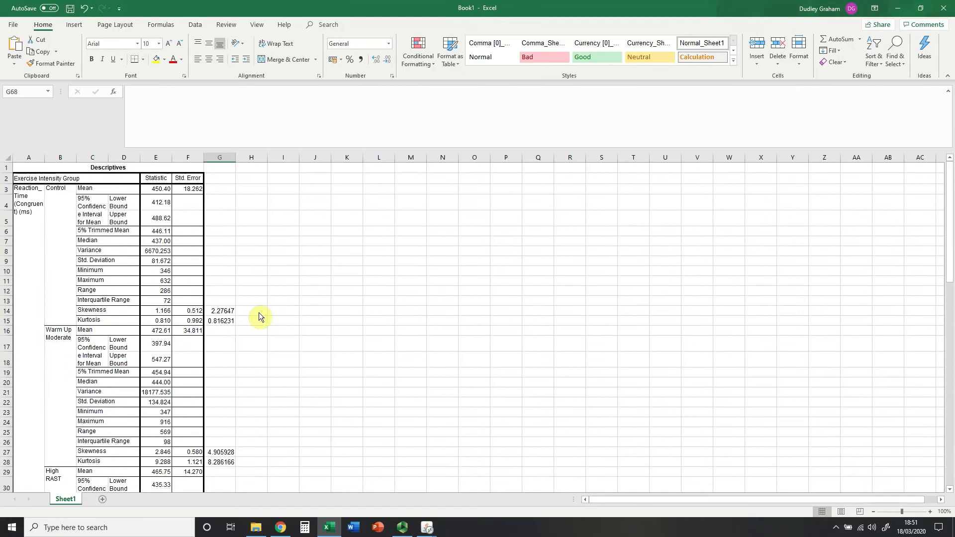
pyautogui.moveTo(233, 316)
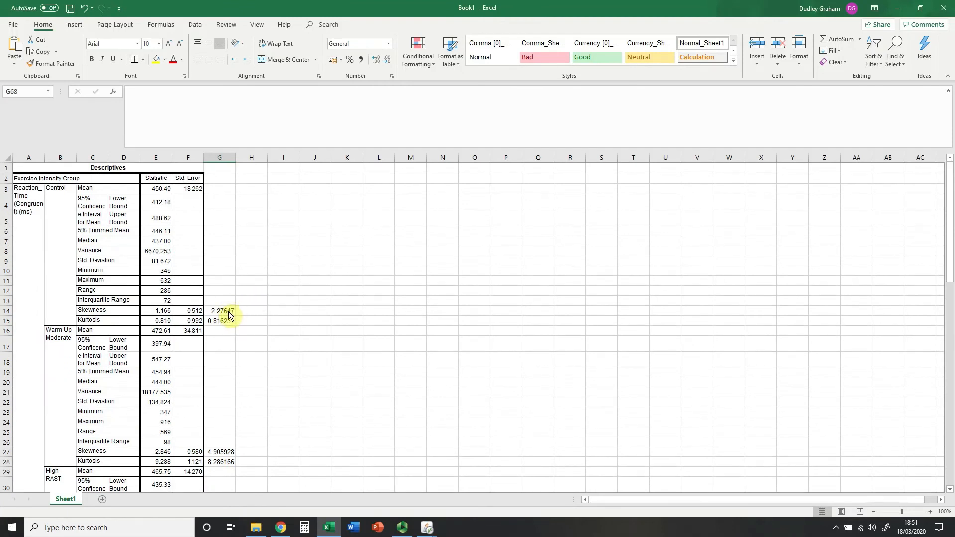
pyautogui.click(219, 310)
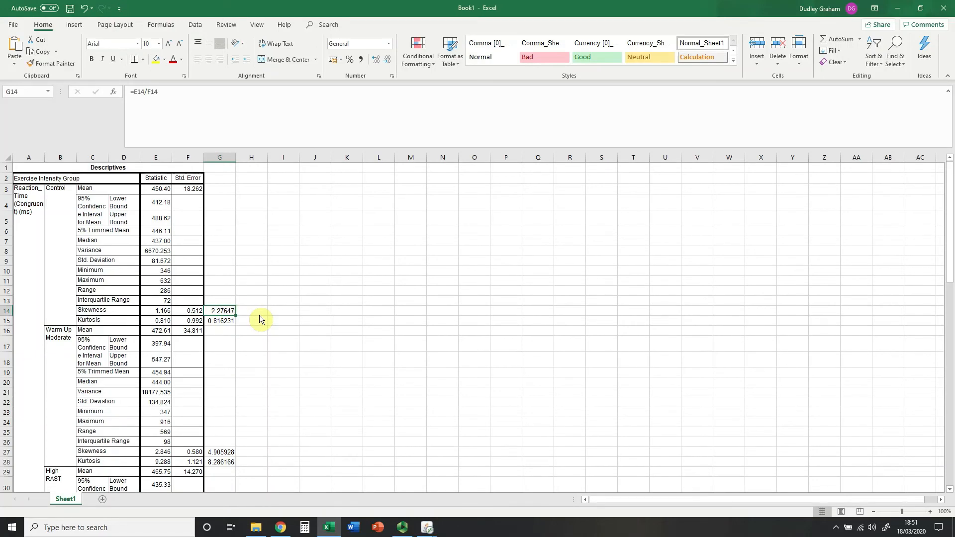
pyautogui.moveTo(176, 312)
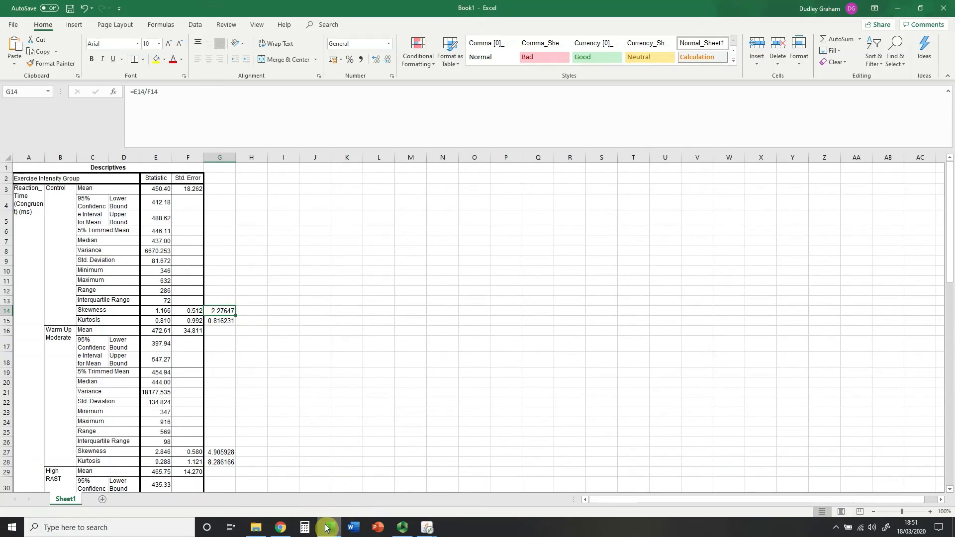
pyautogui.moveTo(329, 527)
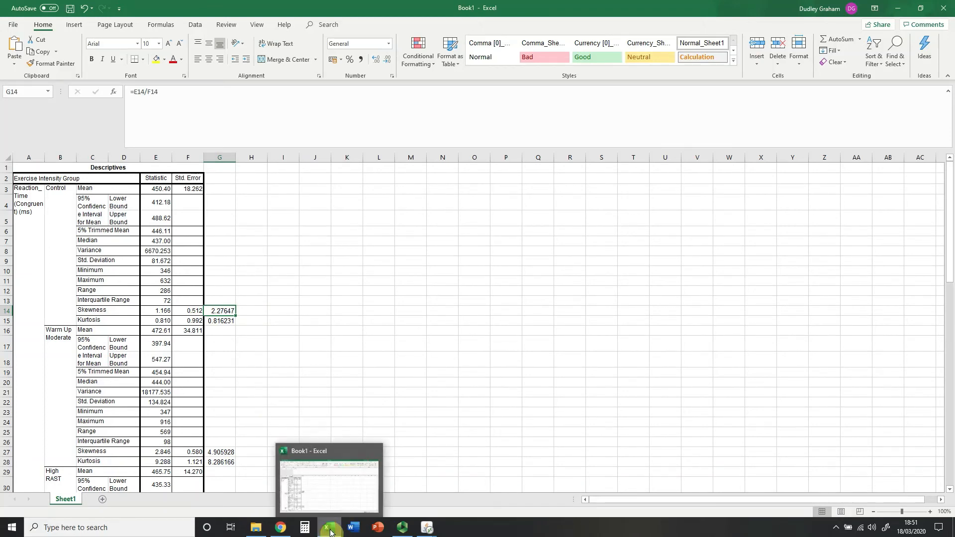
pyautogui.moveTo(426, 527)
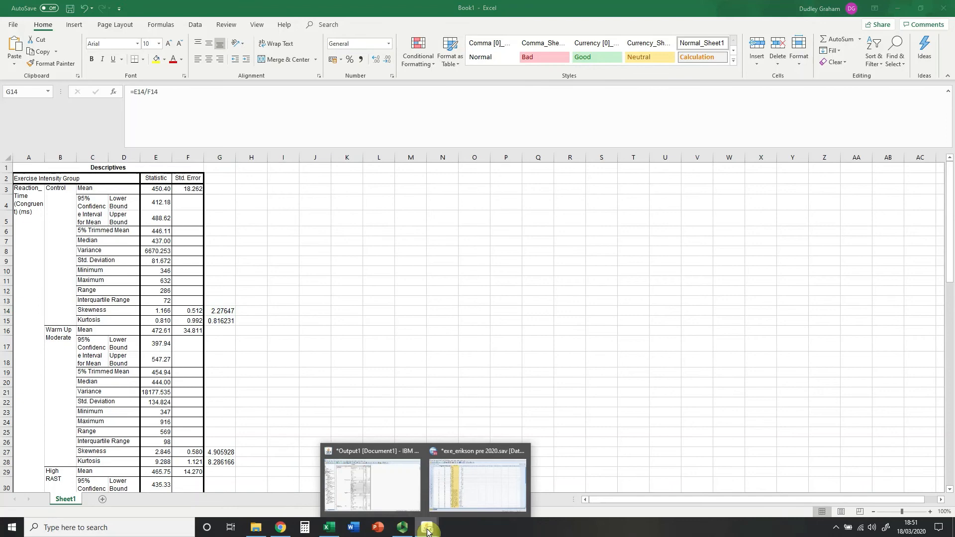
pyautogui.click(371, 480)
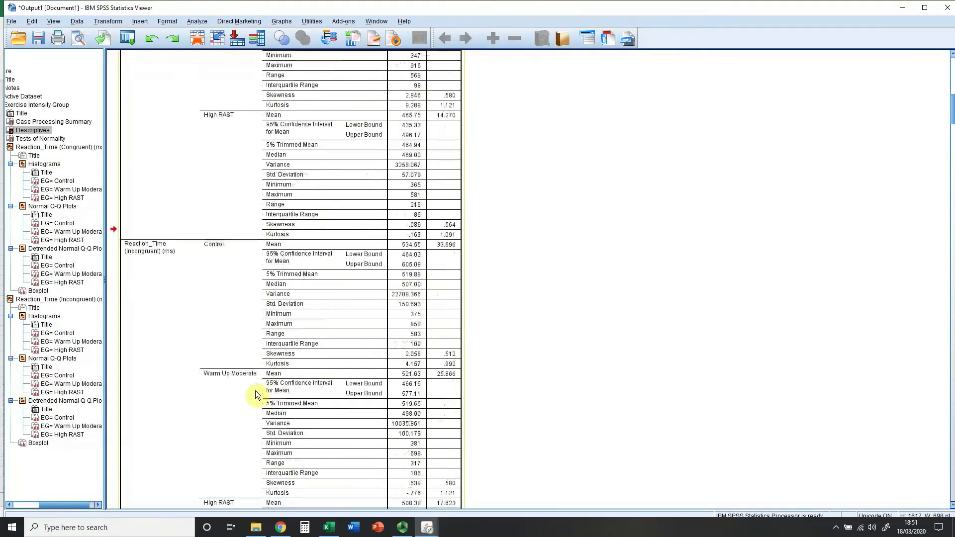
pyautogui.scroll(3)
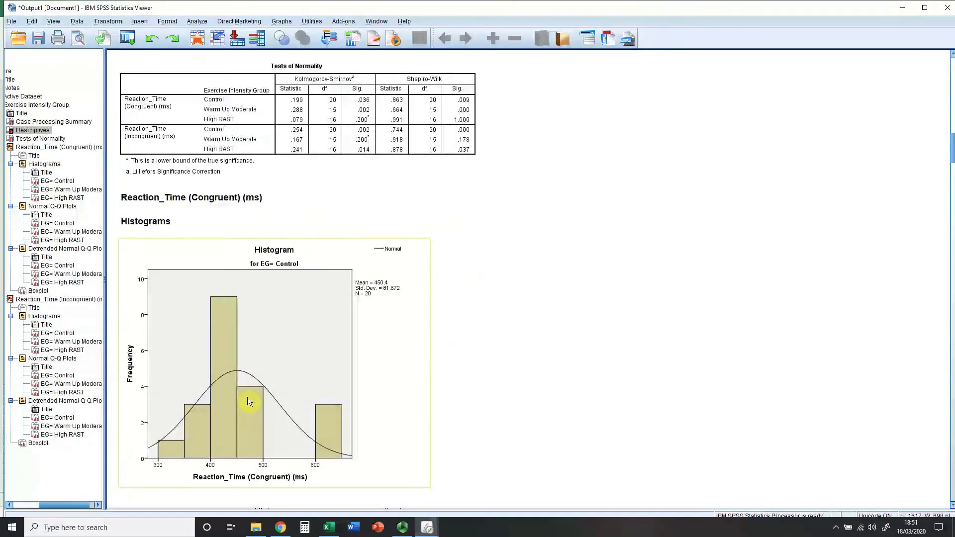
pyautogui.moveTo(310, 472)
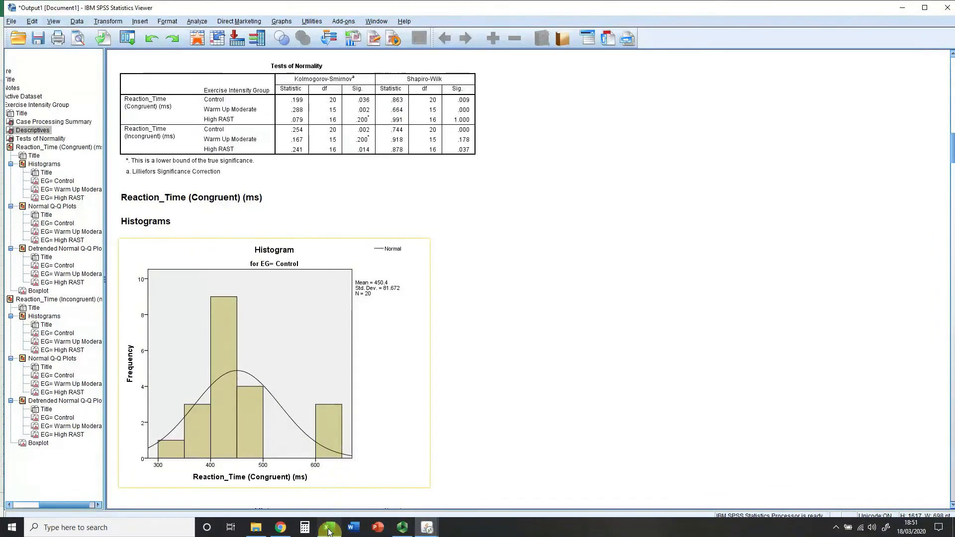
pyautogui.click(328, 527)
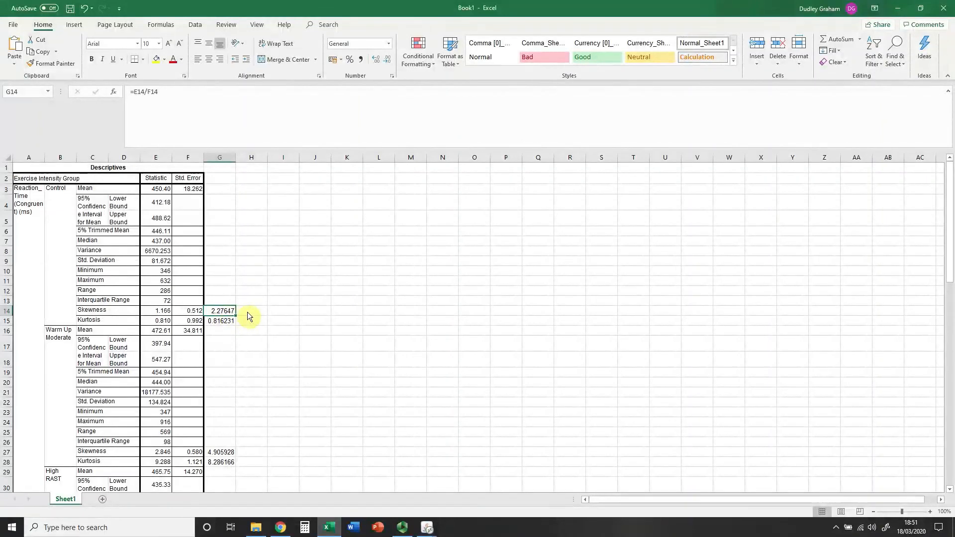
pyautogui.scroll(-3)
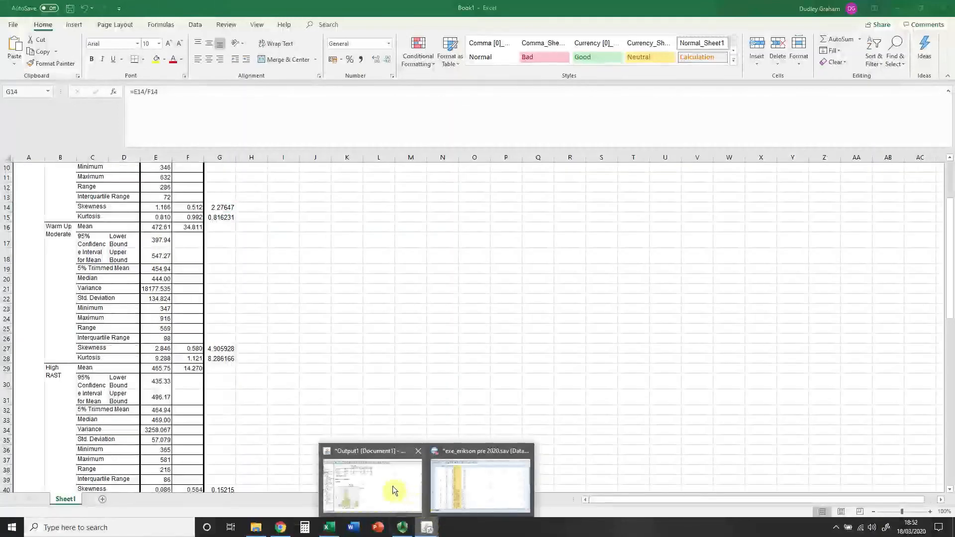
pyautogui.click(371, 484)
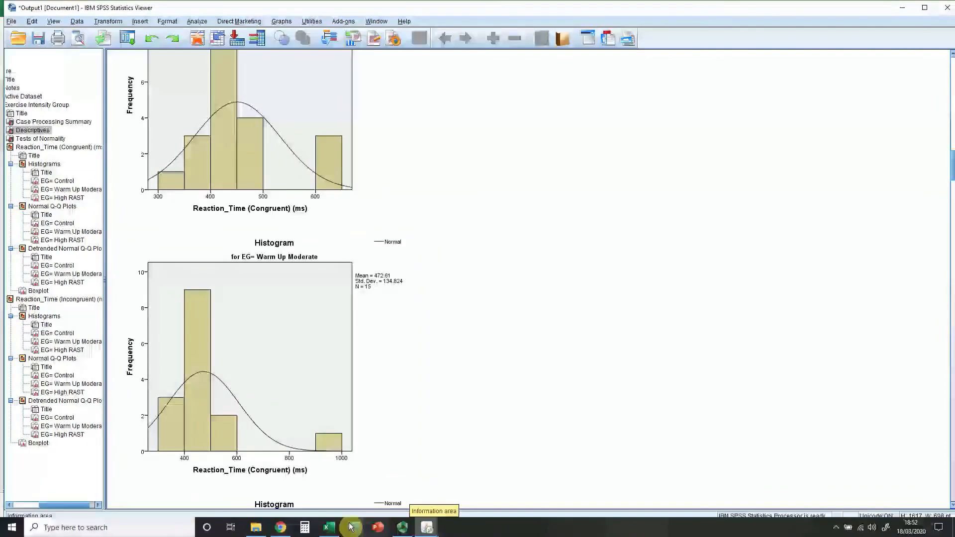
pyautogui.click(328, 527)
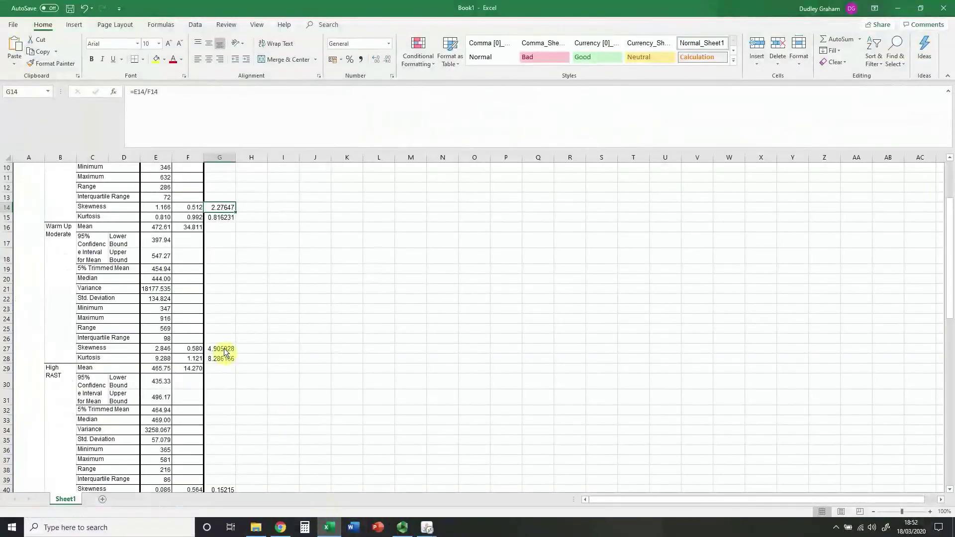
pyautogui.click(220, 358)
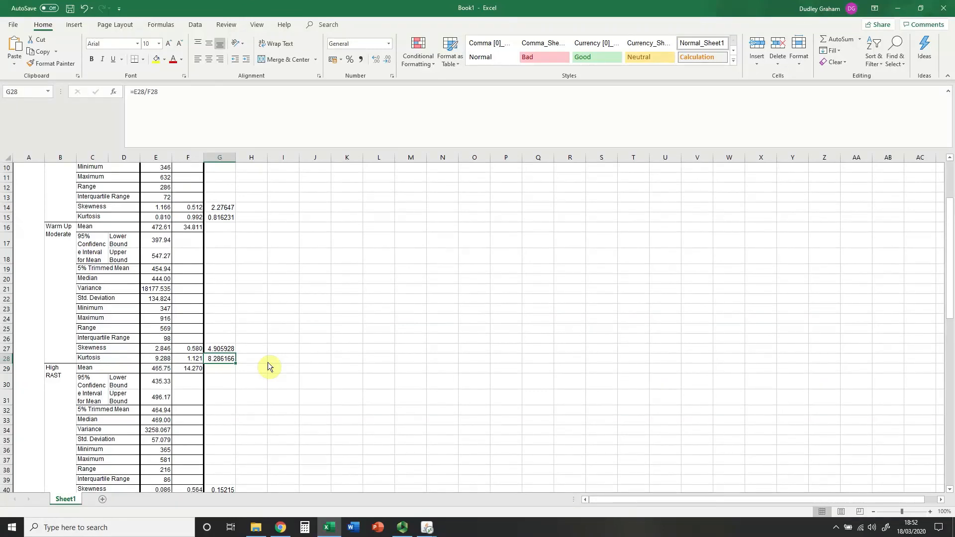
pyautogui.scroll(-3)
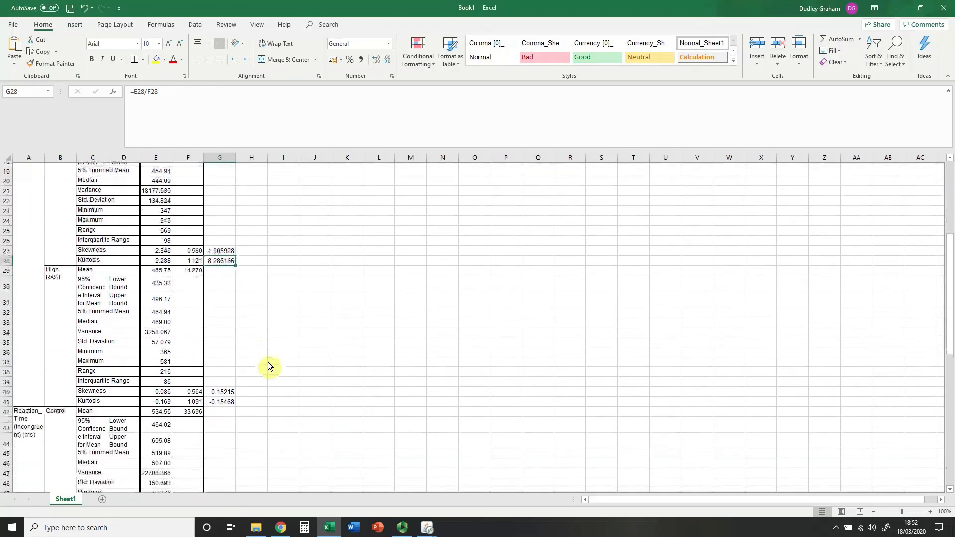
pyautogui.scroll(3)
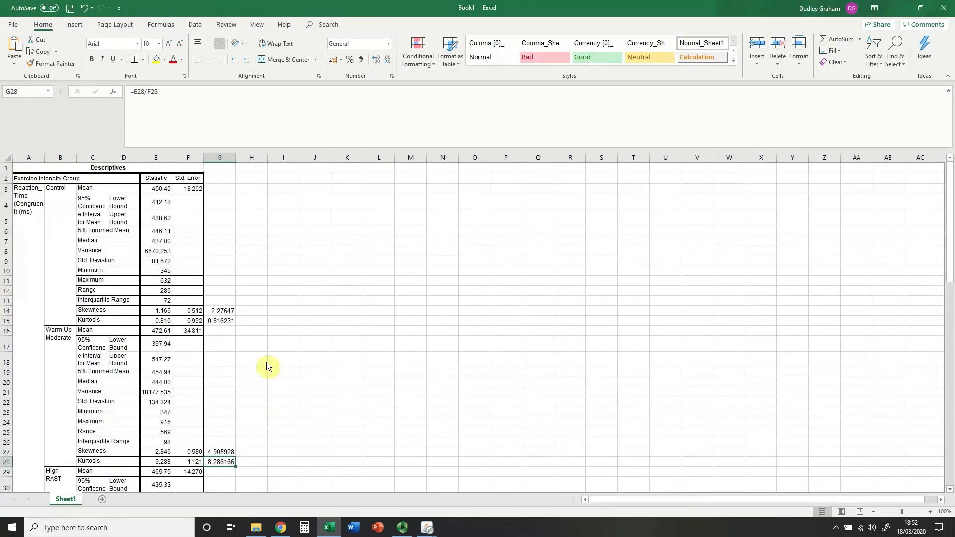
pyautogui.click(220, 311)
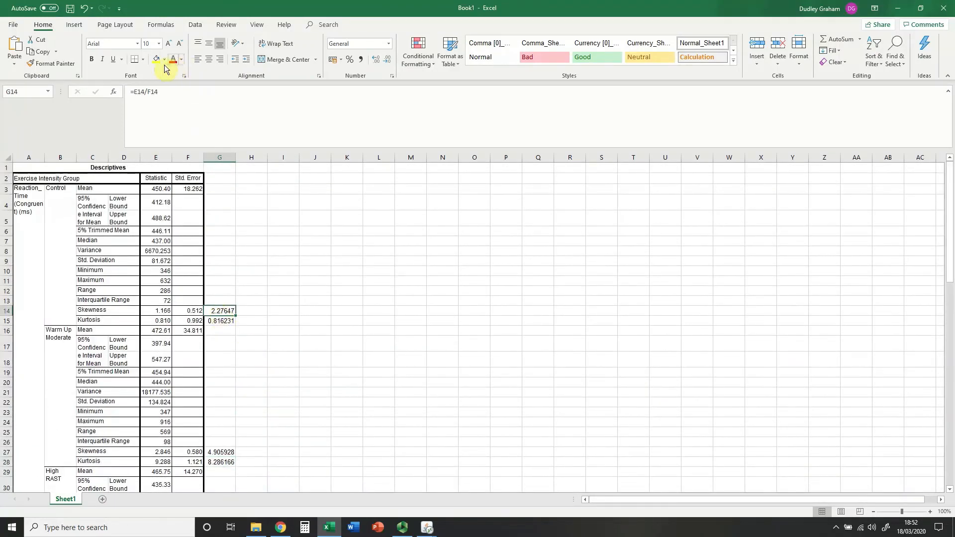
# - Fill the selected out-of-range z-ratio cell red with Fill Color
pyautogui.click(166, 60)
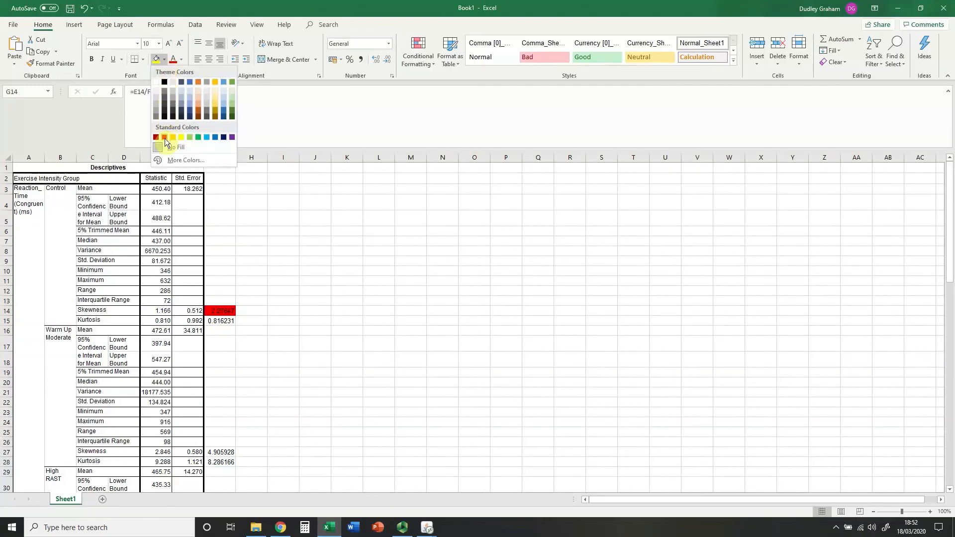
pyautogui.click(220, 457)
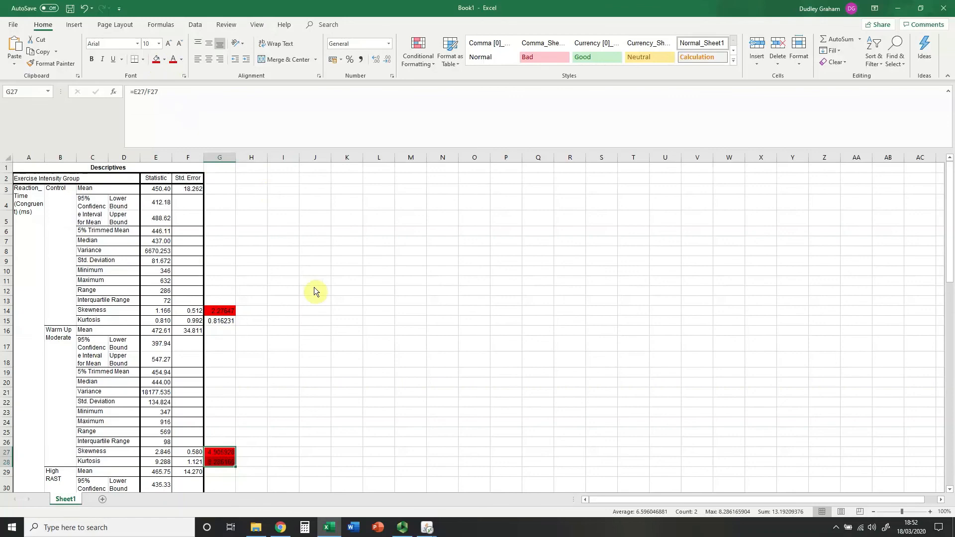
pyautogui.scroll(-3)
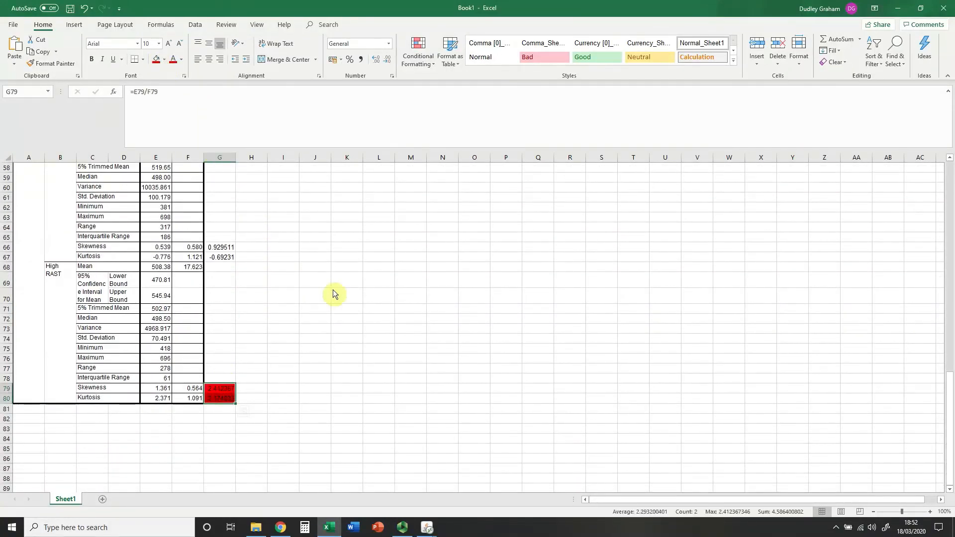
pyautogui.scroll(3)
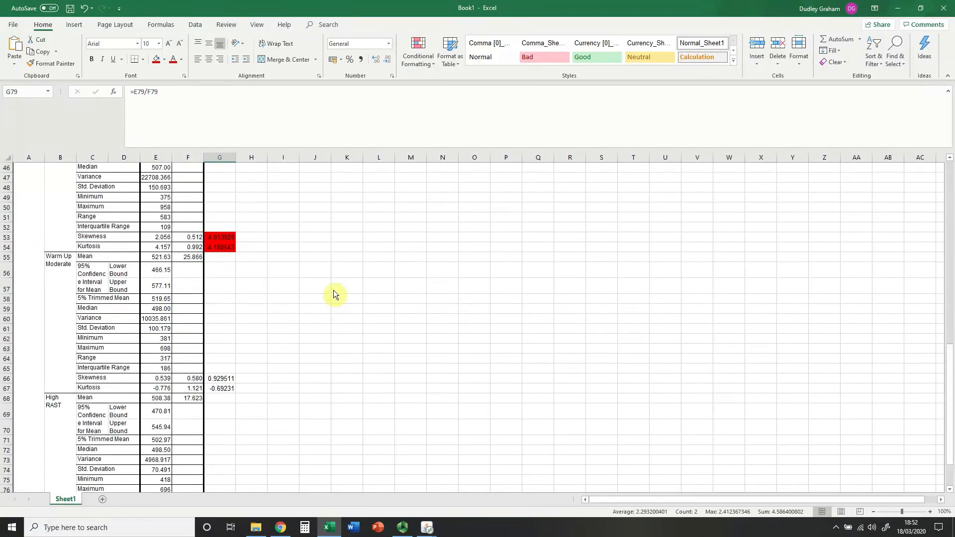
pyautogui.scroll(3)
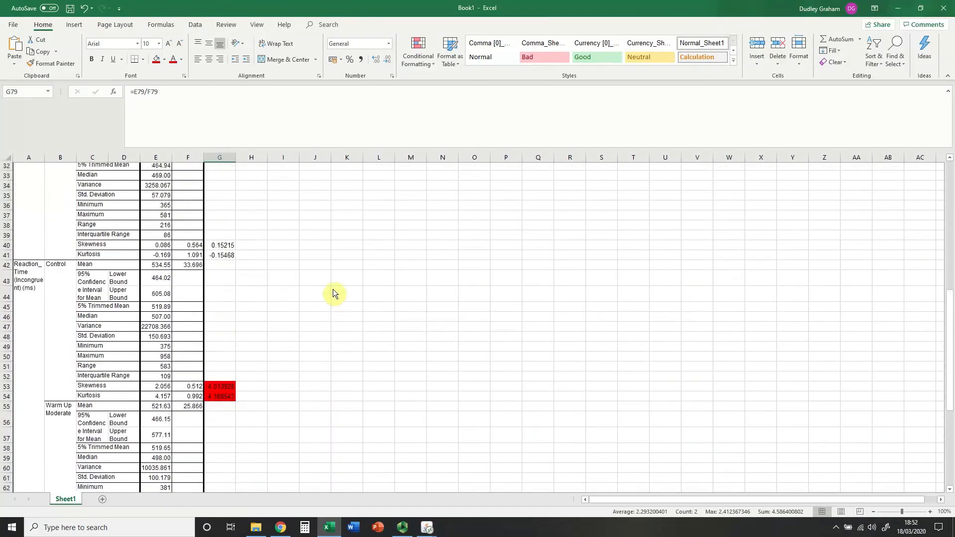
pyautogui.scroll(3)
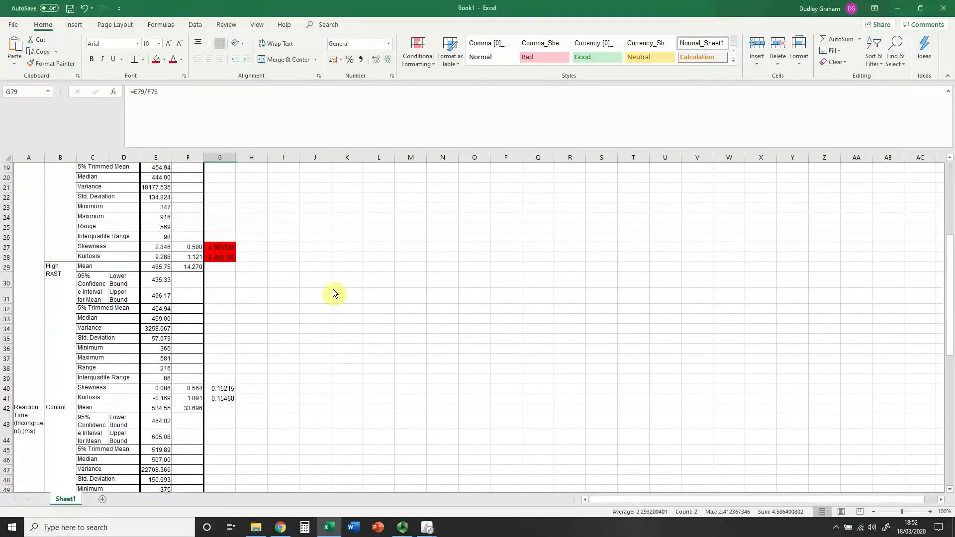
pyautogui.scroll(3)
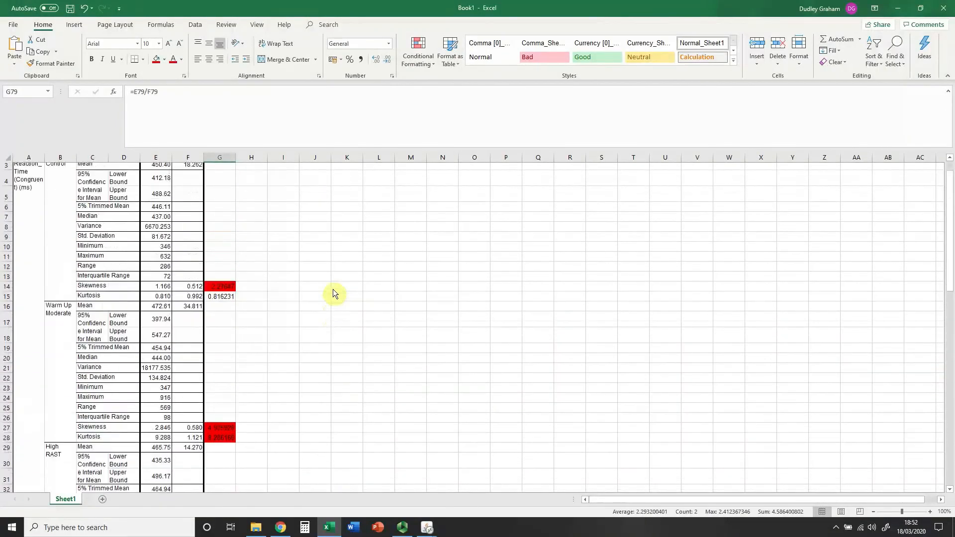
pyautogui.scroll(3)
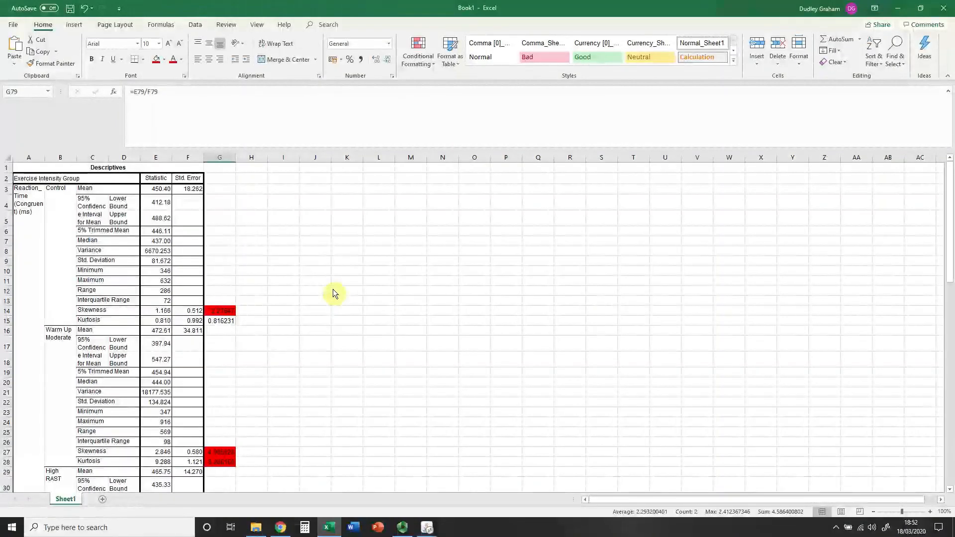
pyautogui.moveTo(390, 477)
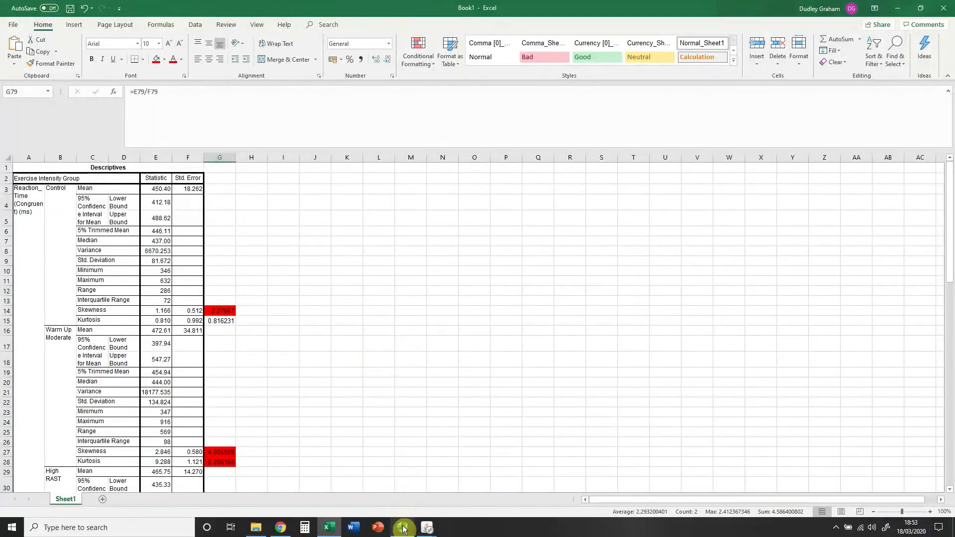
pyautogui.moveTo(426, 527)
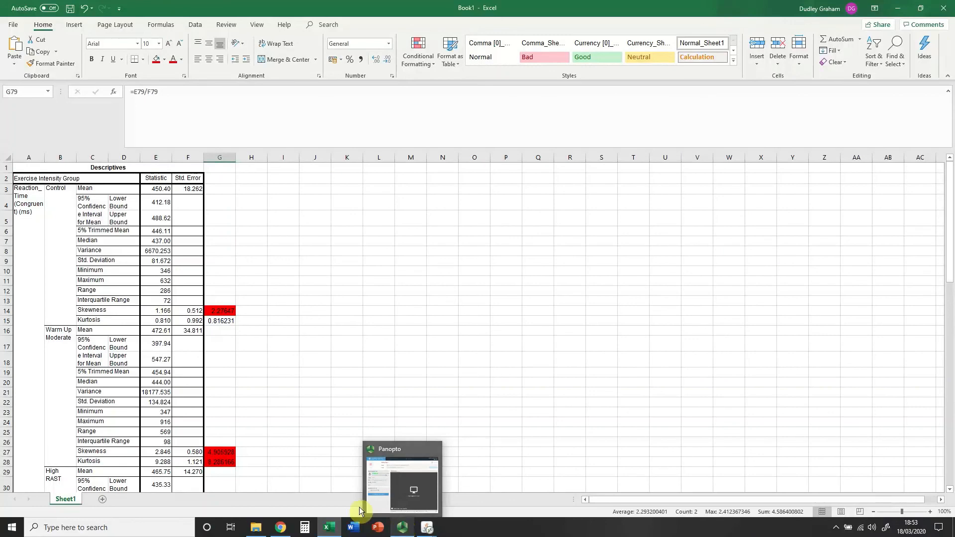
pyautogui.moveTo(403, 528)
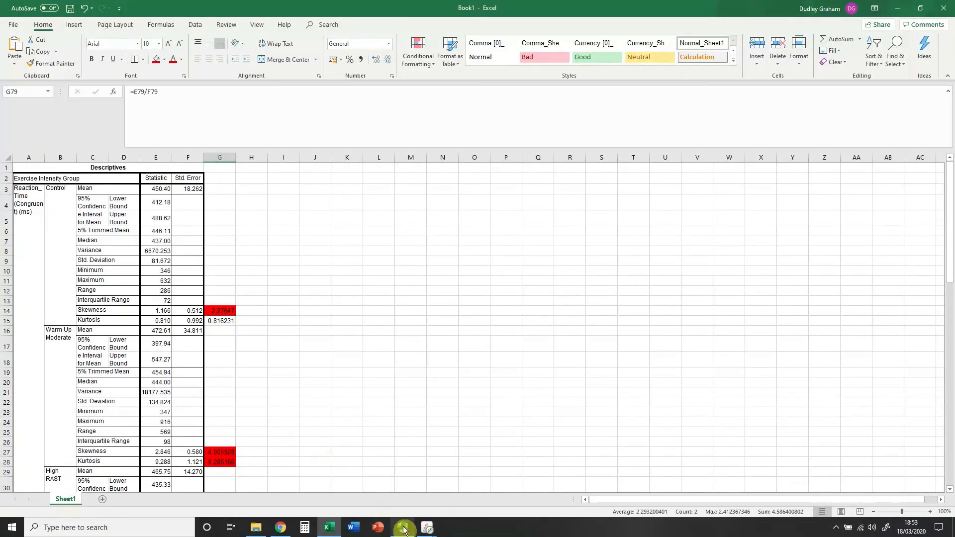
pyautogui.click(401, 527)
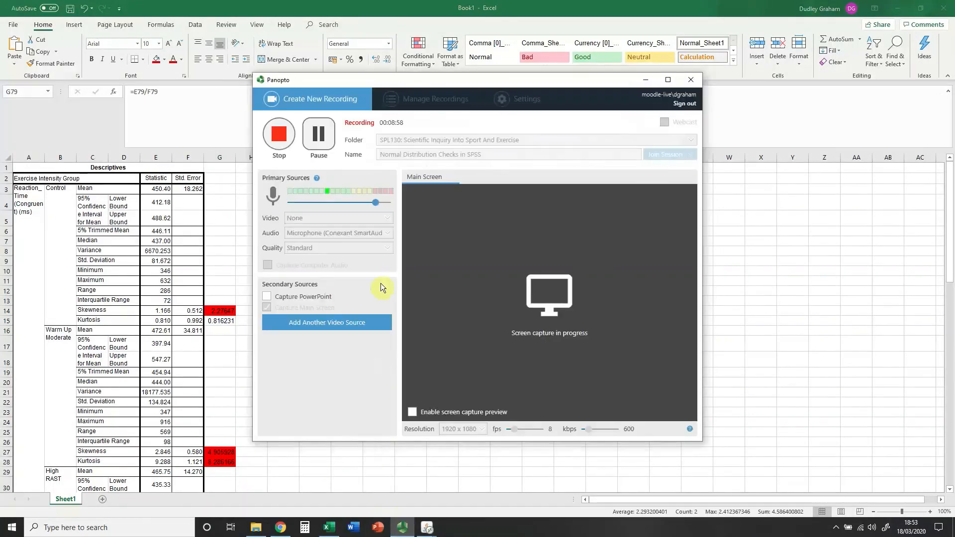